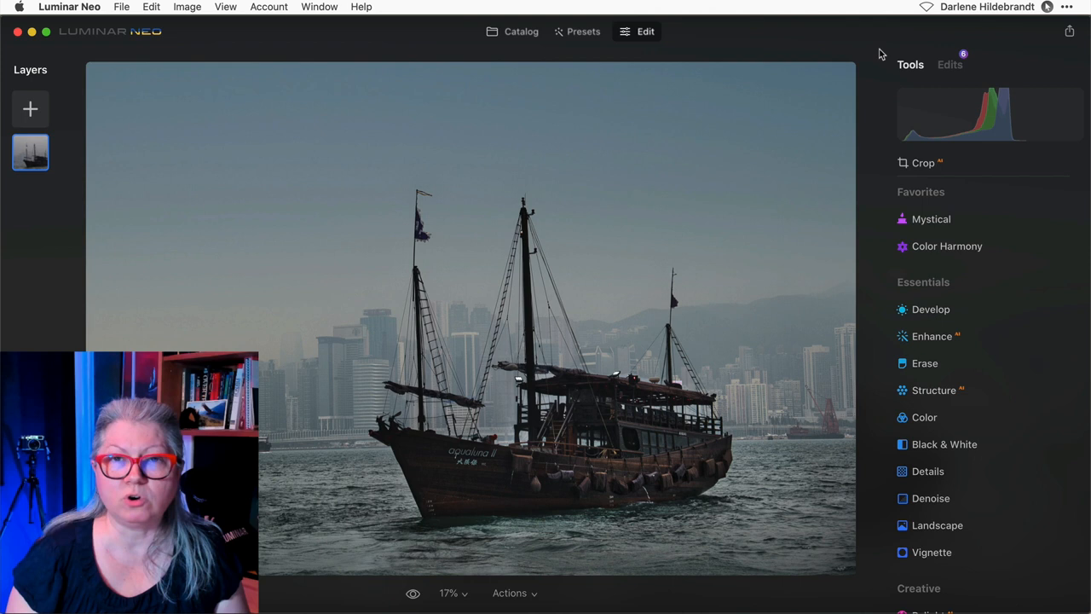
Load a wood texture from the Cuba textures folder as a layer image and show all saved images.
{"action": "left_click", "coordinate": [730, 43]}
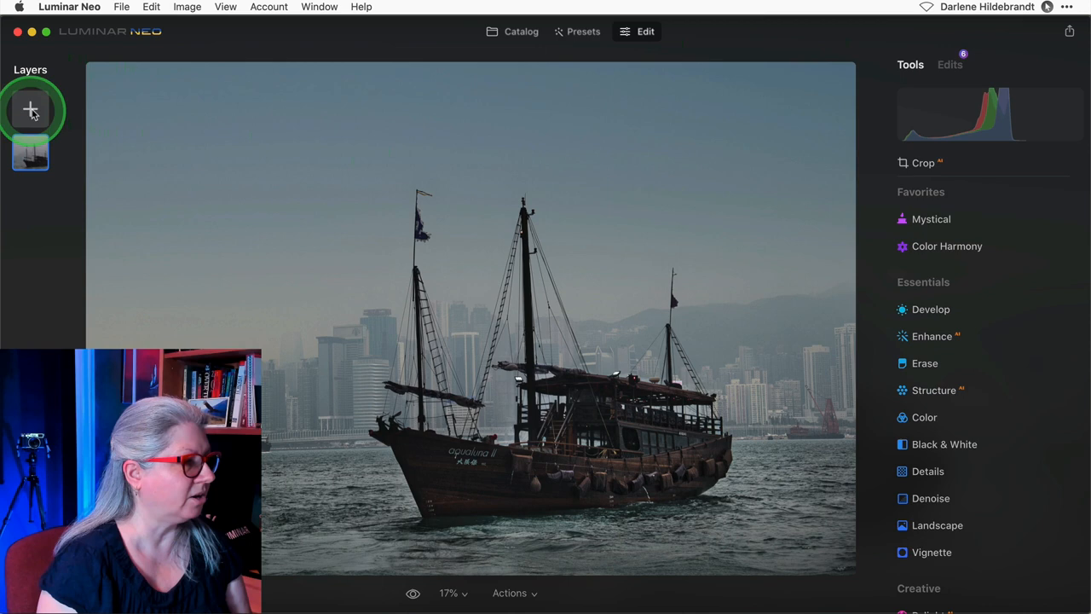
{"action": "left_click", "coordinate": [31, 111]}
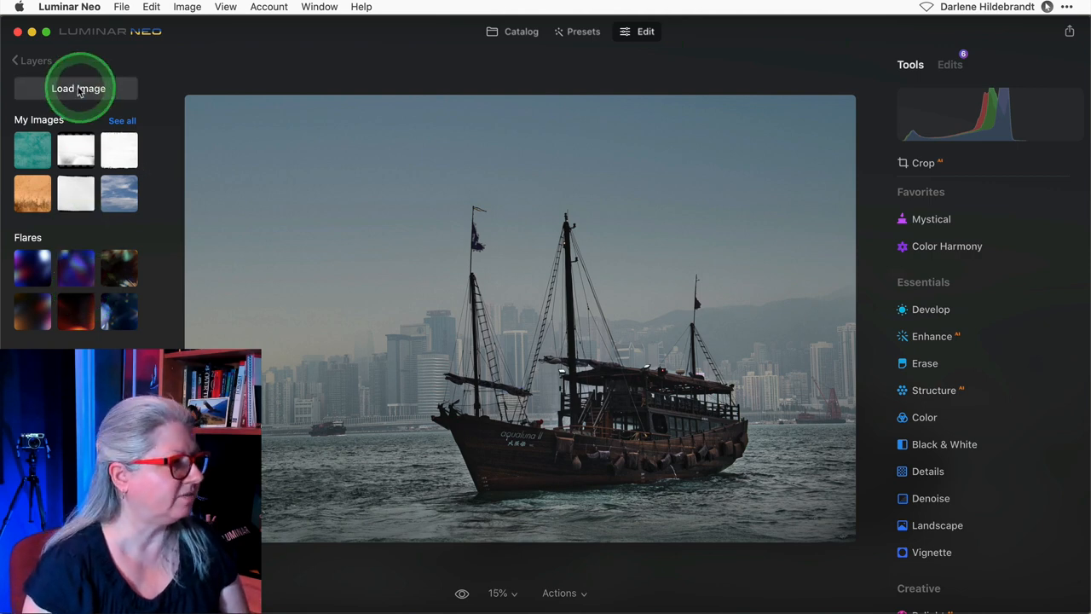
{"action": "left_click", "coordinate": [78, 89]}
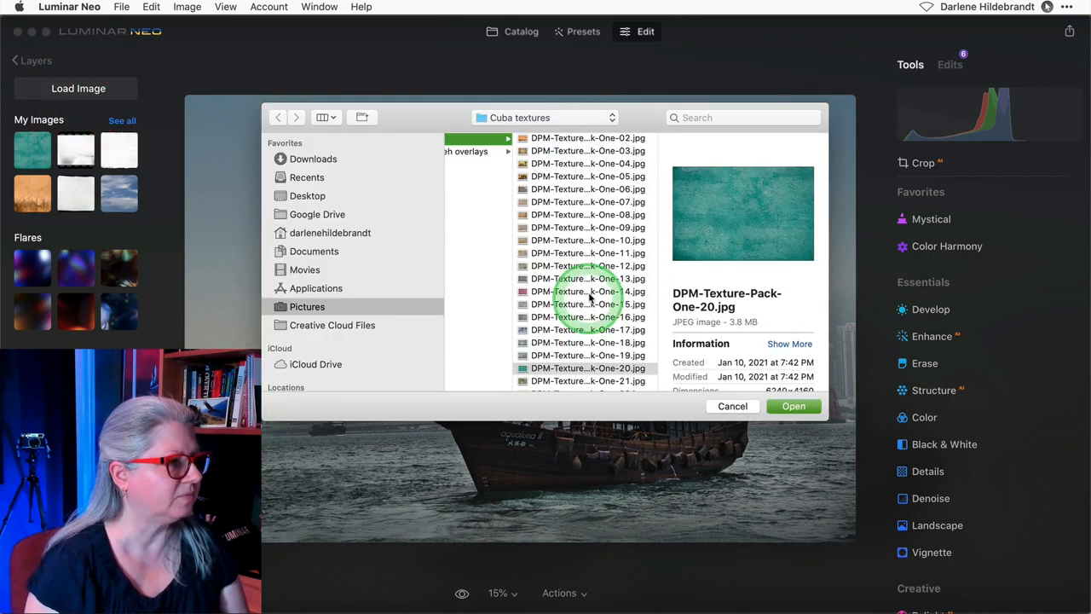
{"action": "scroll", "scroll_direction": "down", "scroll_amount": 3}
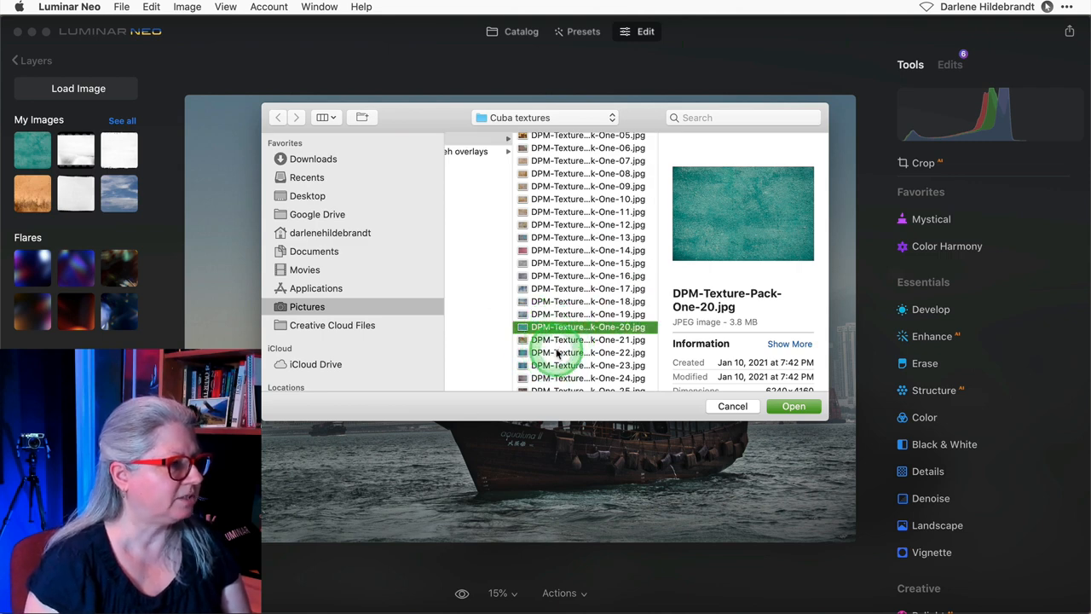
{"action": "left_click", "coordinate": [586, 351]}
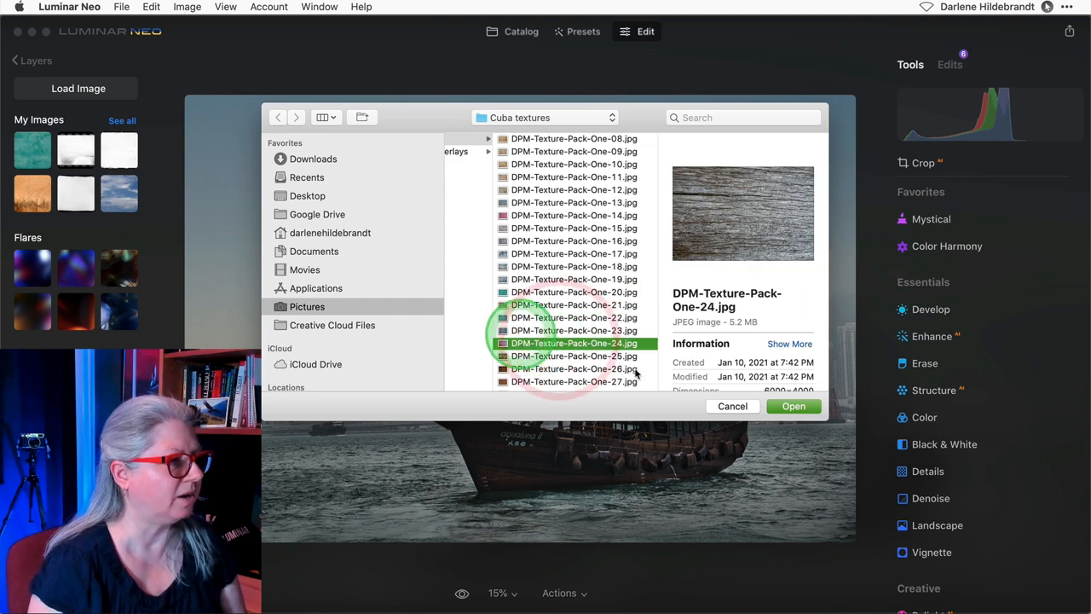
{"action": "left_click", "coordinate": [793, 406]}
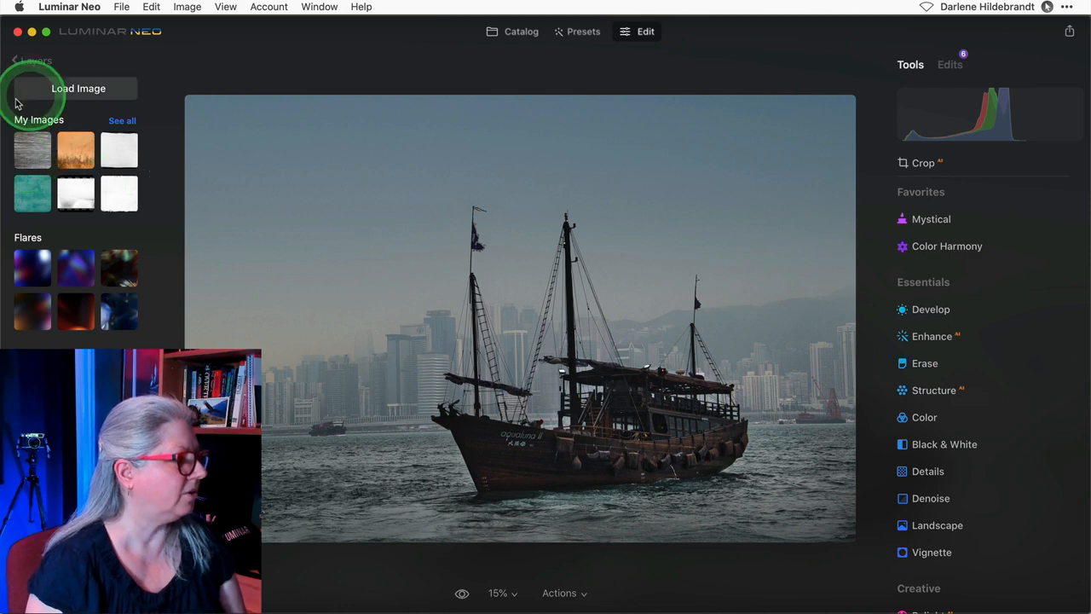
{"action": "left_click", "coordinate": [123, 120]}
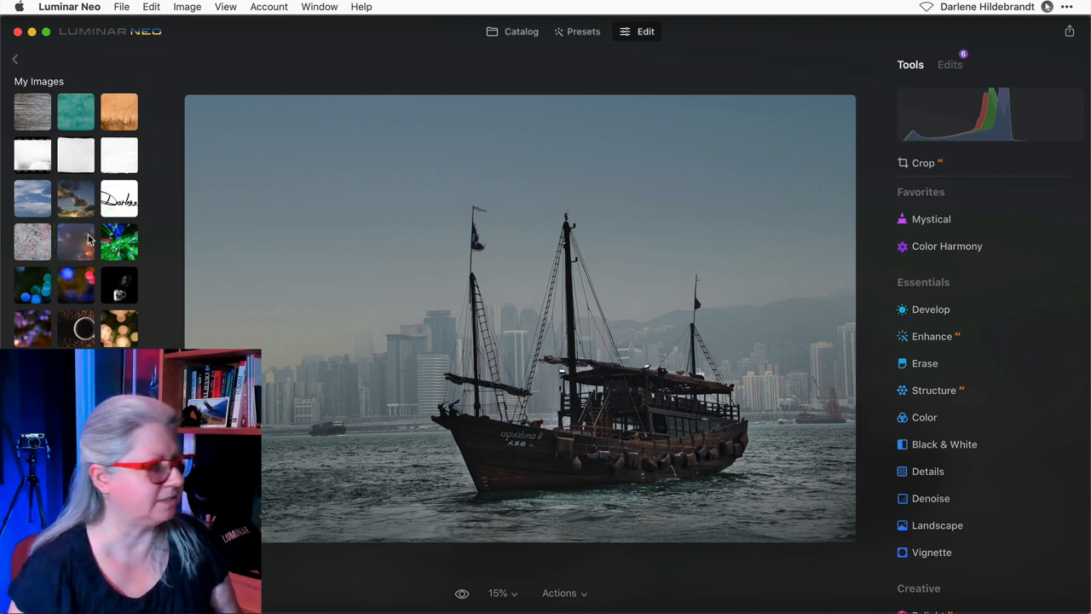
Add the teal grunge texture thumbnail as a new layer over the boat photo.
{"action": "left_click", "coordinate": [32, 113]}
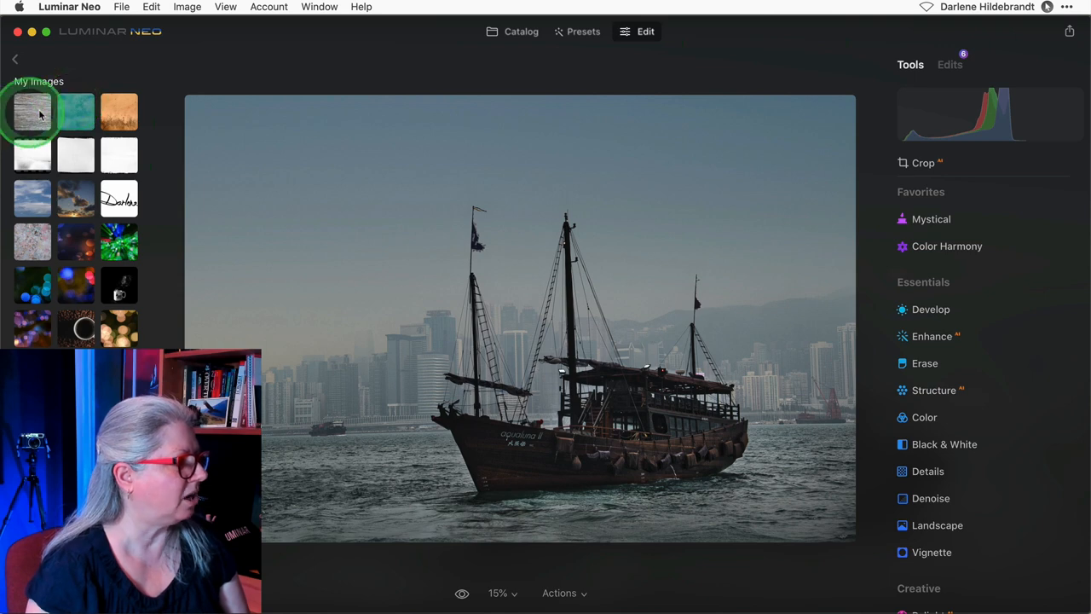
{"action": "left_click", "coordinate": [75, 113]}
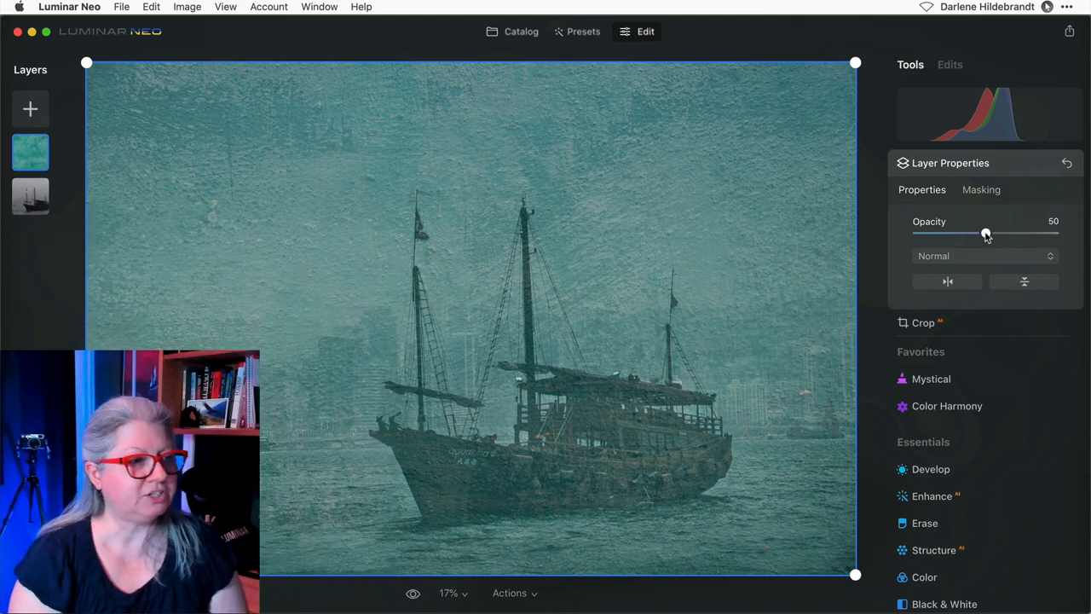
Experiment with the texture layer's opacity, settling around 57%.
{"action": "left_click_drag", "start_coordinate": [985, 232], "coordinate": [1031, 232]}
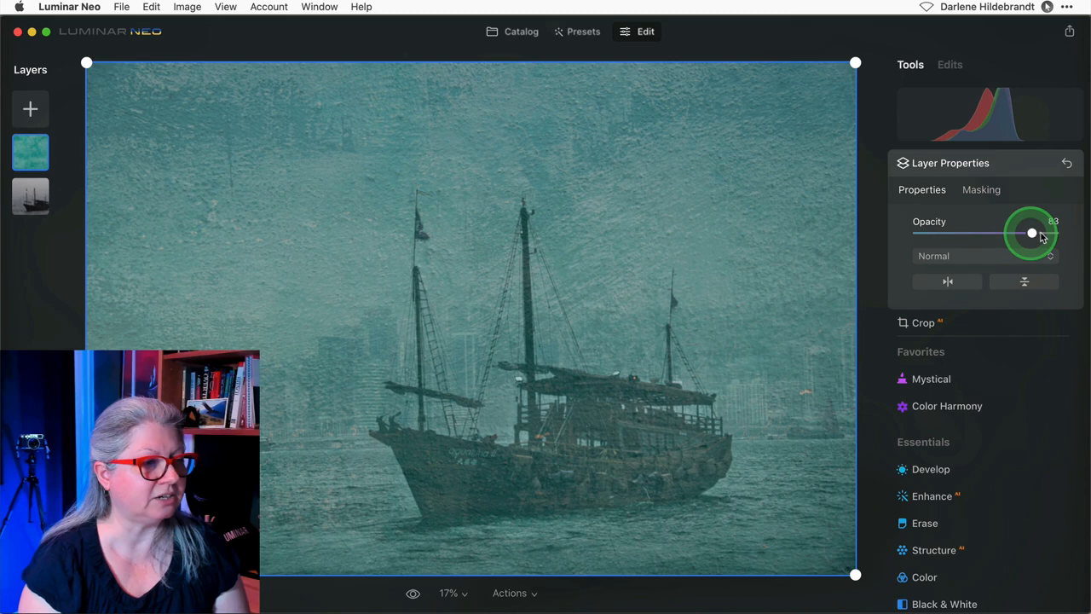
{"action": "left_click_drag", "start_coordinate": [1033, 231], "coordinate": [1054, 232]}
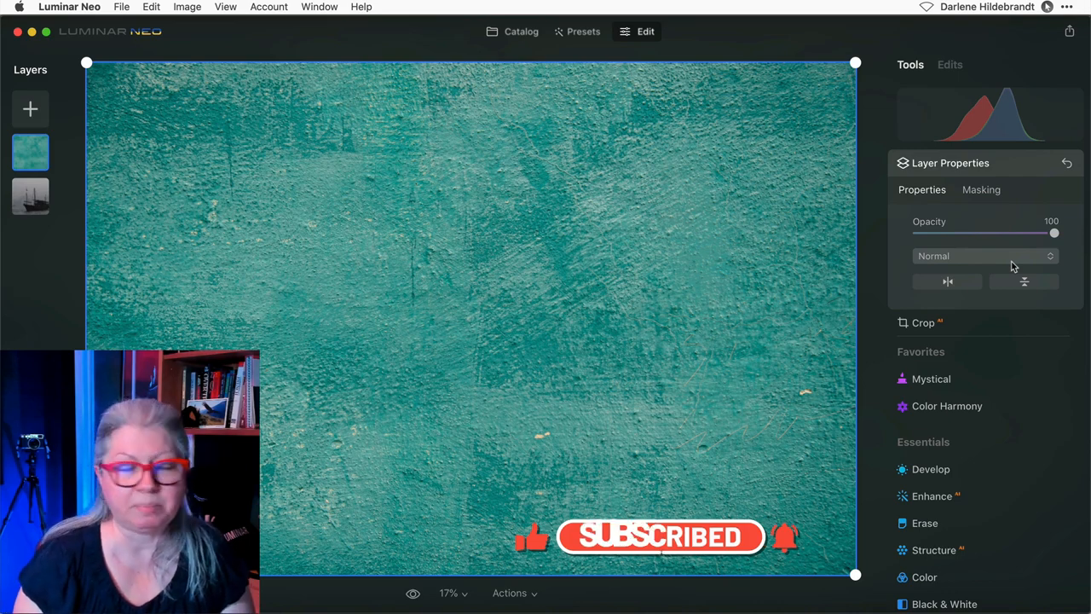
{"action": "left_click_drag", "start_coordinate": [1054, 231], "coordinate": [1053, 232]}
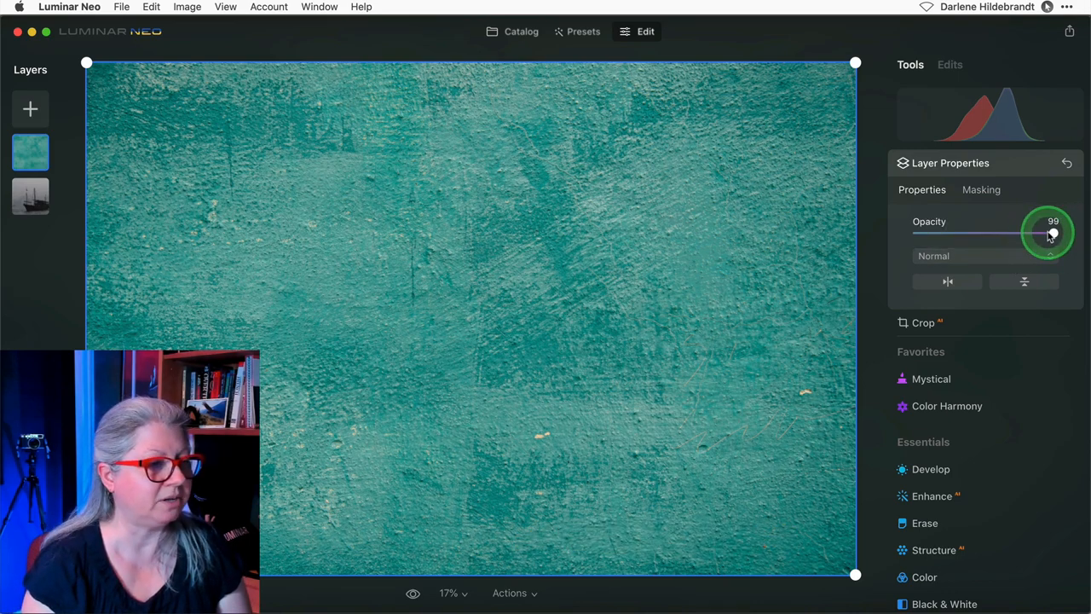
{"action": "left_click_drag", "start_coordinate": [1054, 232], "coordinate": [979, 232]}
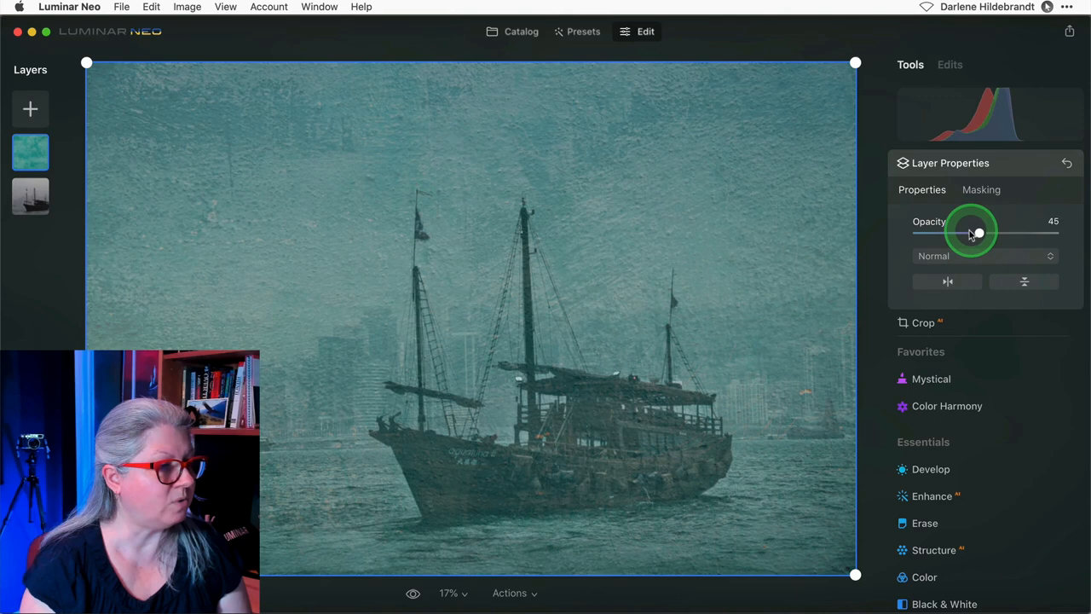
{"action": "left_click_drag", "start_coordinate": [979, 232], "coordinate": [917, 232]}
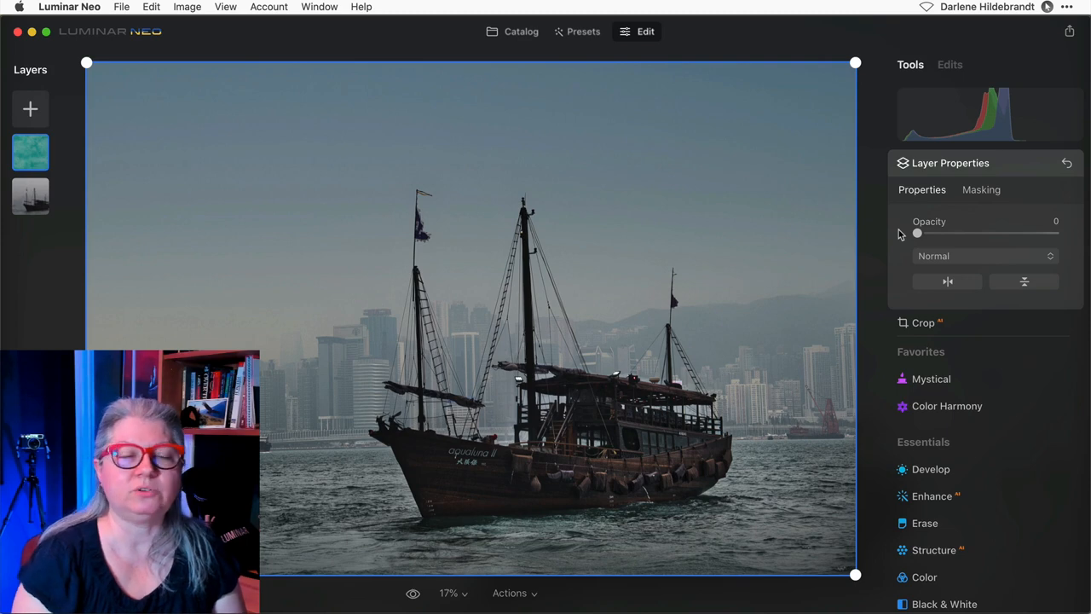
{"action": "left_click_drag", "start_coordinate": [917, 232], "coordinate": [946, 232]}
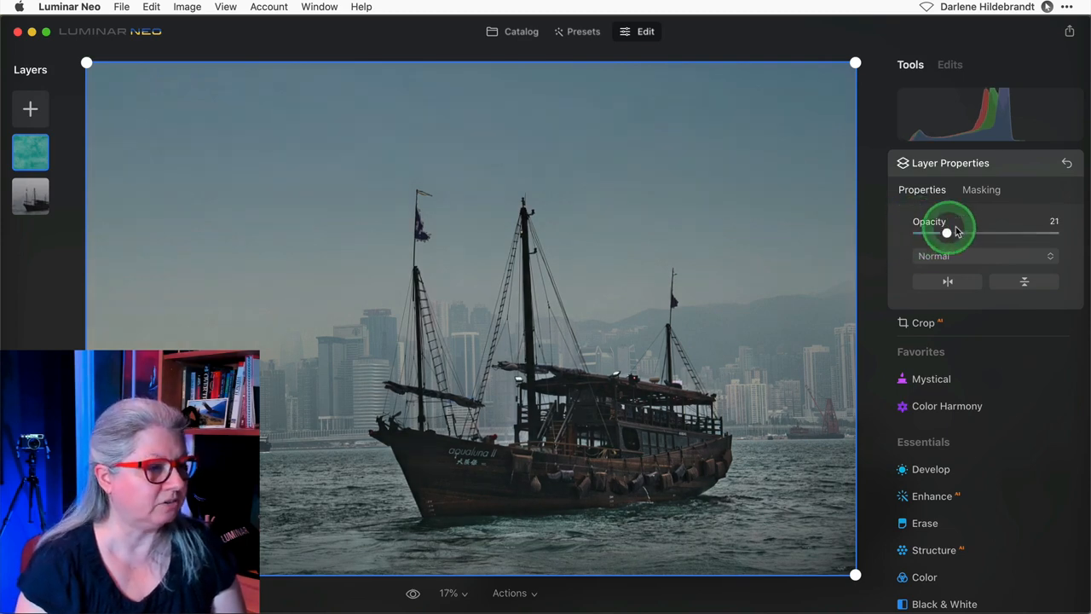
{"action": "left_click_drag", "start_coordinate": [946, 232], "coordinate": [998, 232]}
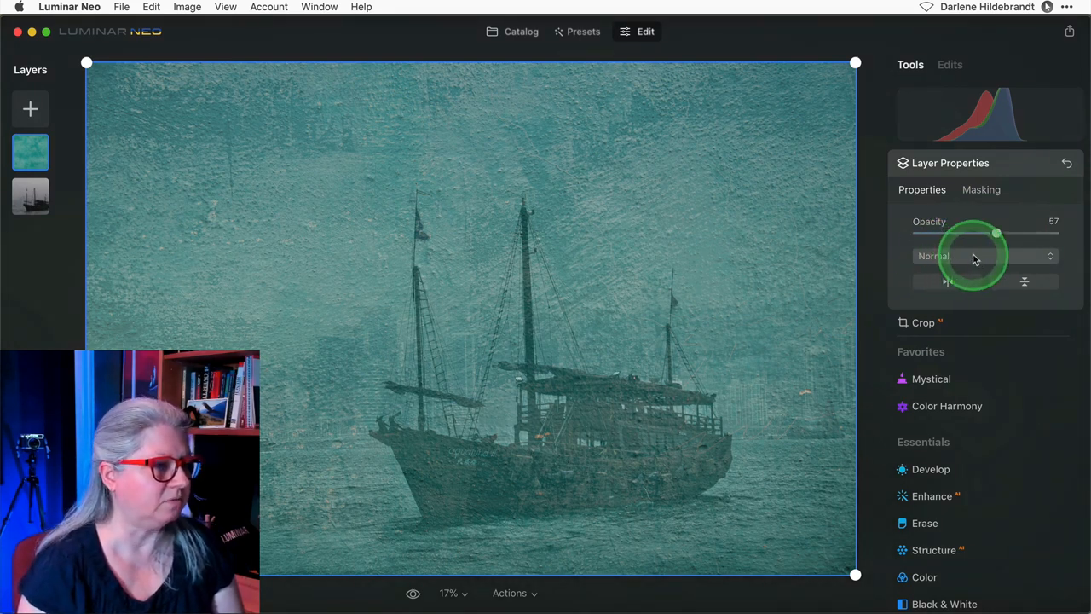
Try Darken and Lighten blending on the texture layer, then switch it to Screen.
{"action": "left_click", "coordinate": [986, 255]}
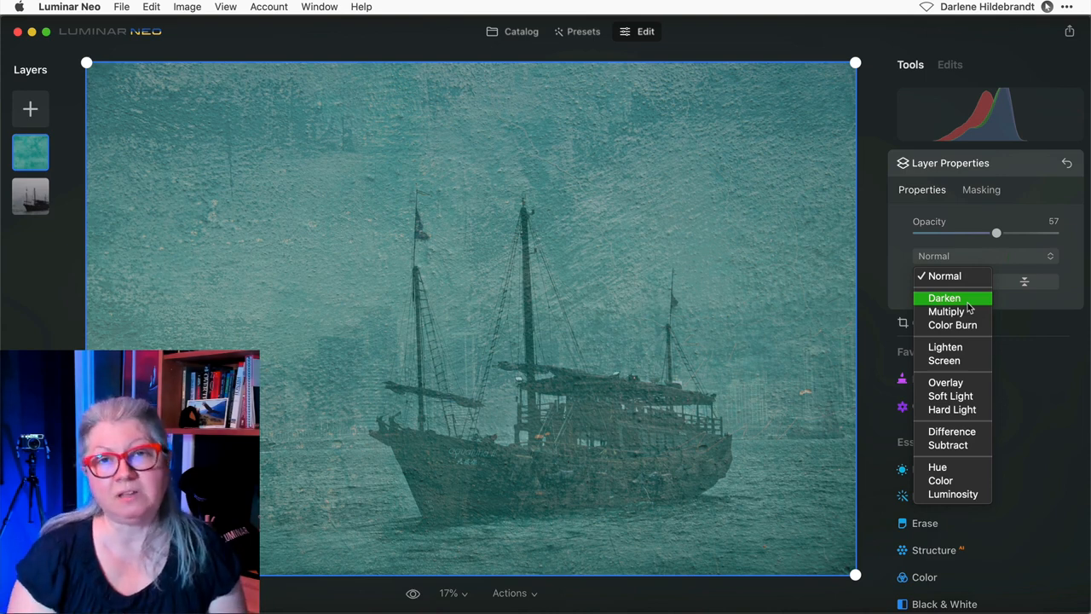
{"action": "mouse_move", "coordinate": [946, 310]}
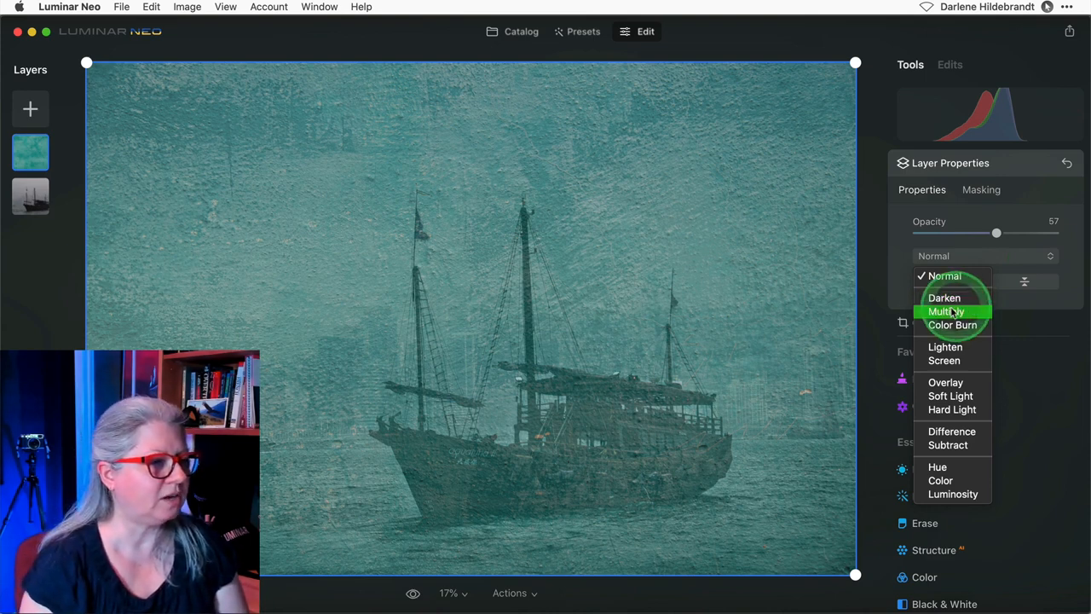
{"action": "mouse_move", "coordinate": [945, 297]}
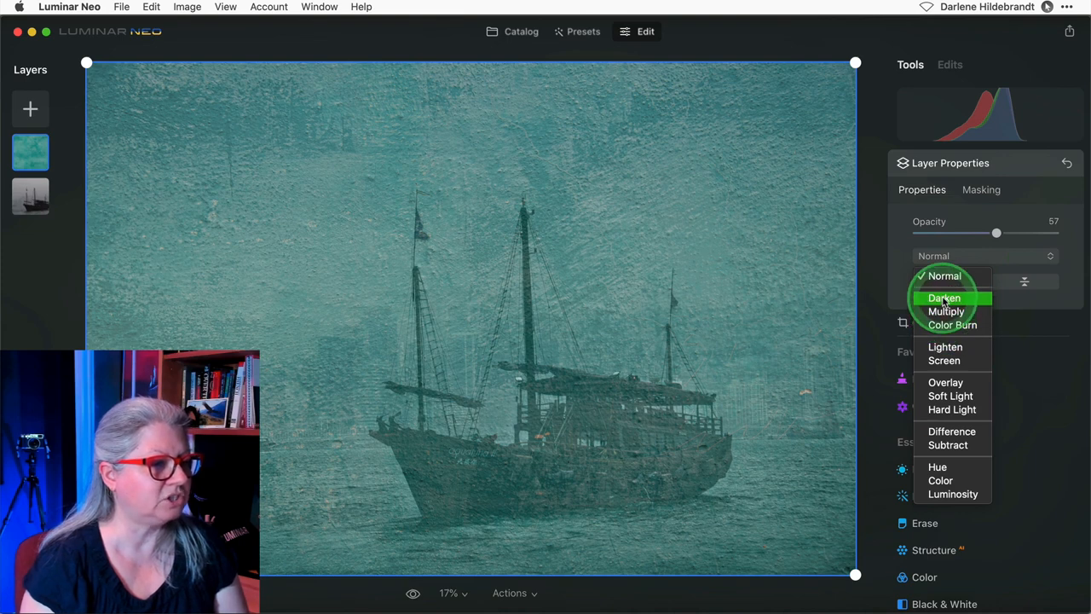
{"action": "mouse_move", "coordinate": [951, 324]}
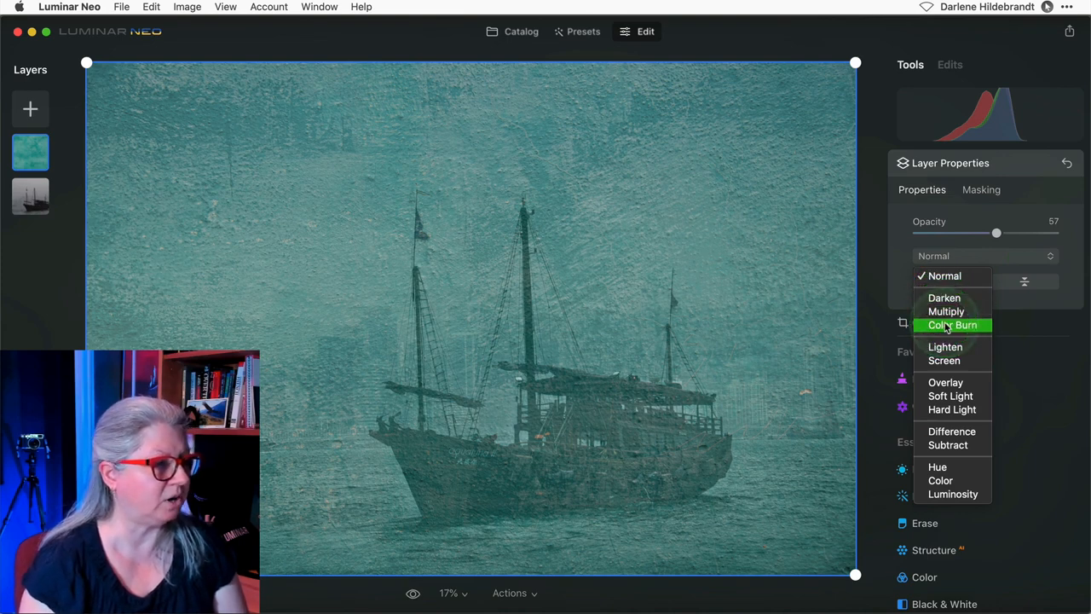
{"action": "mouse_move", "coordinate": [945, 297]}
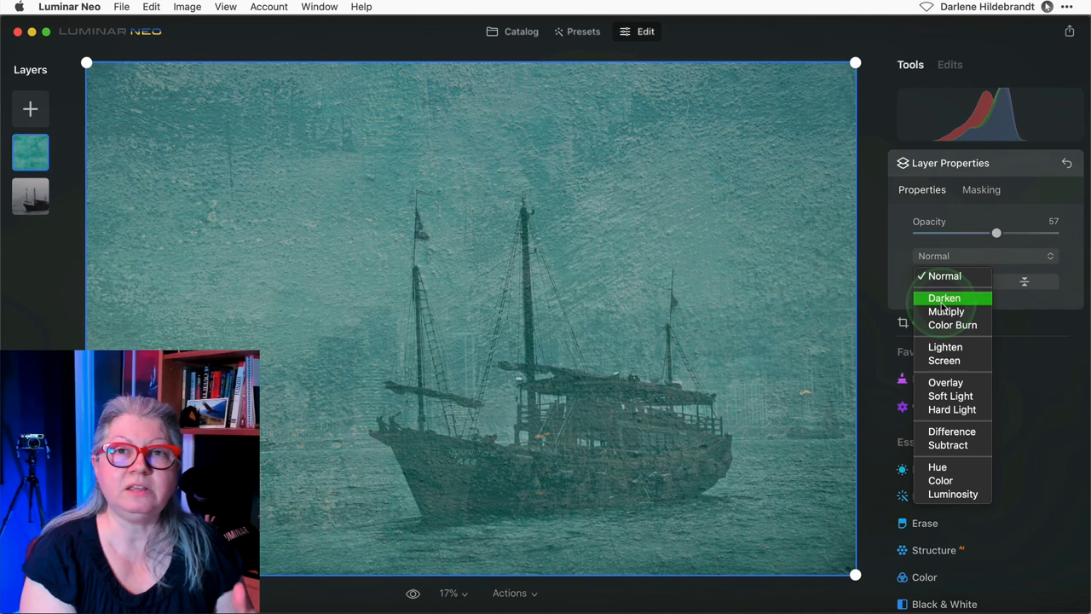
{"action": "left_click", "coordinate": [945, 297]}
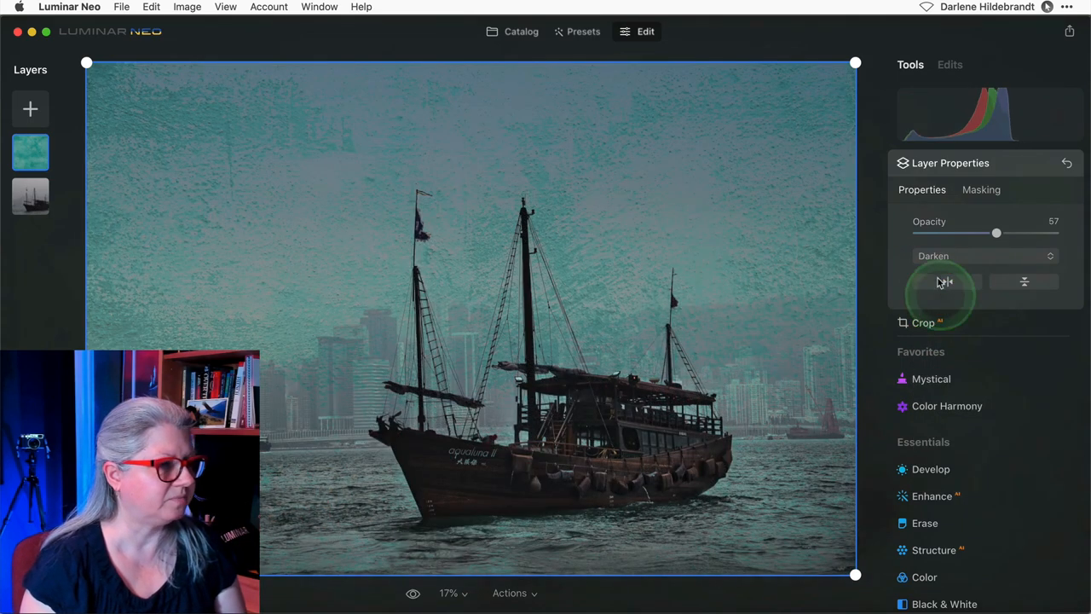
{"action": "left_click", "coordinate": [981, 255]}
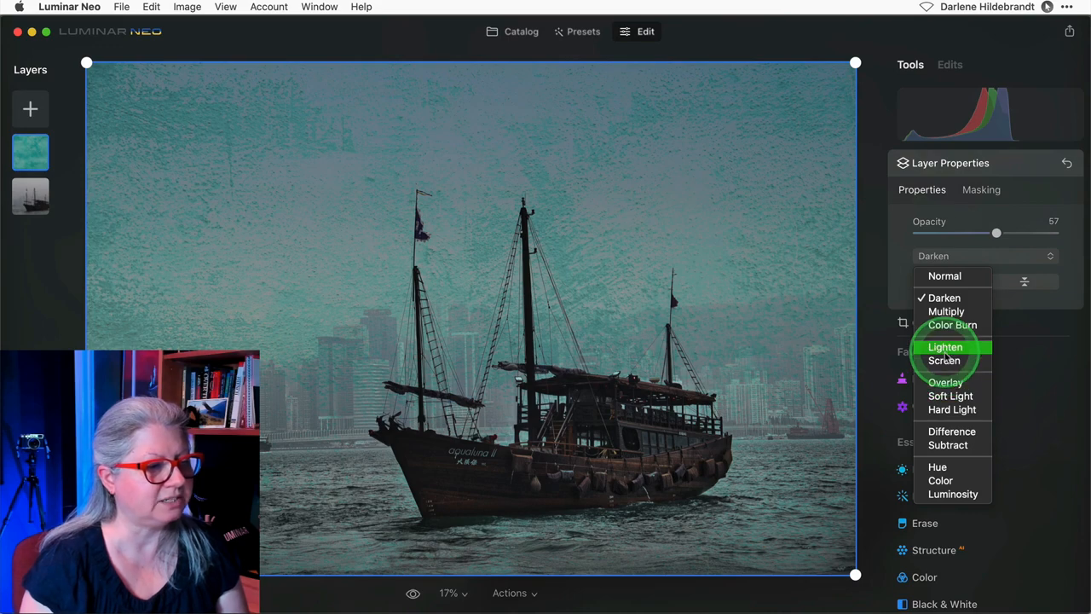
{"action": "left_click", "coordinate": [944, 347]}
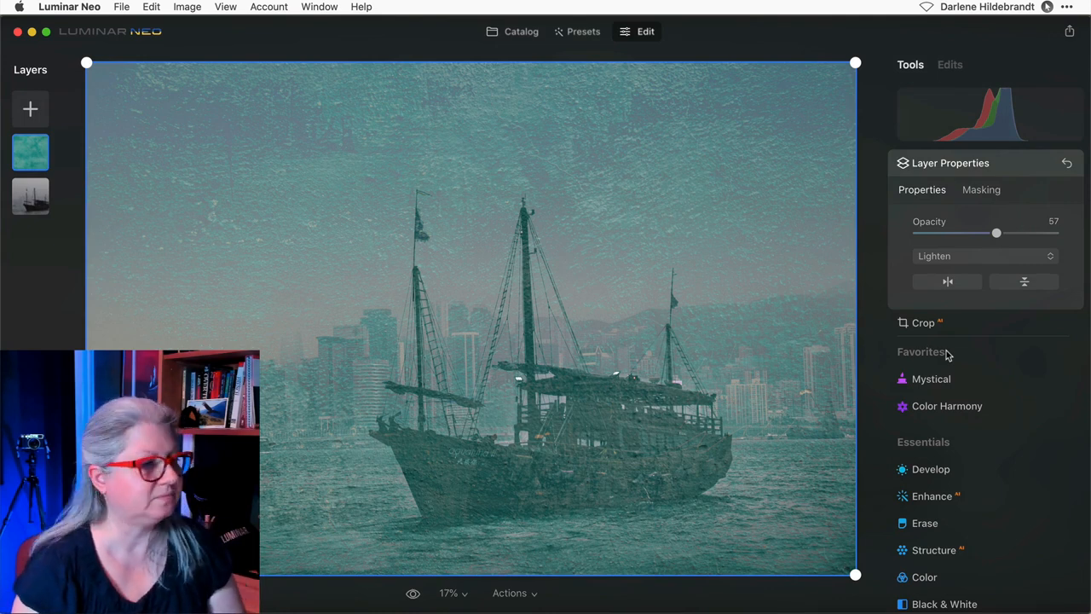
{"action": "left_click", "coordinate": [985, 256]}
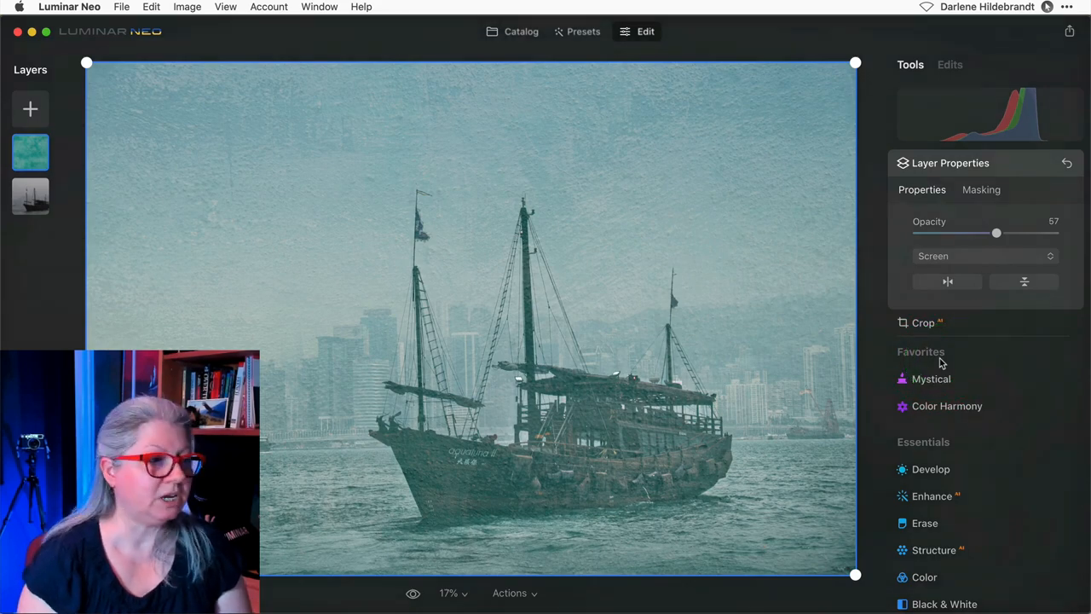
Dip the texture opacity to about 22 and return it to 100 under Screen blending.
{"action": "left_click_drag", "start_coordinate": [995, 232], "coordinate": [999, 231]}
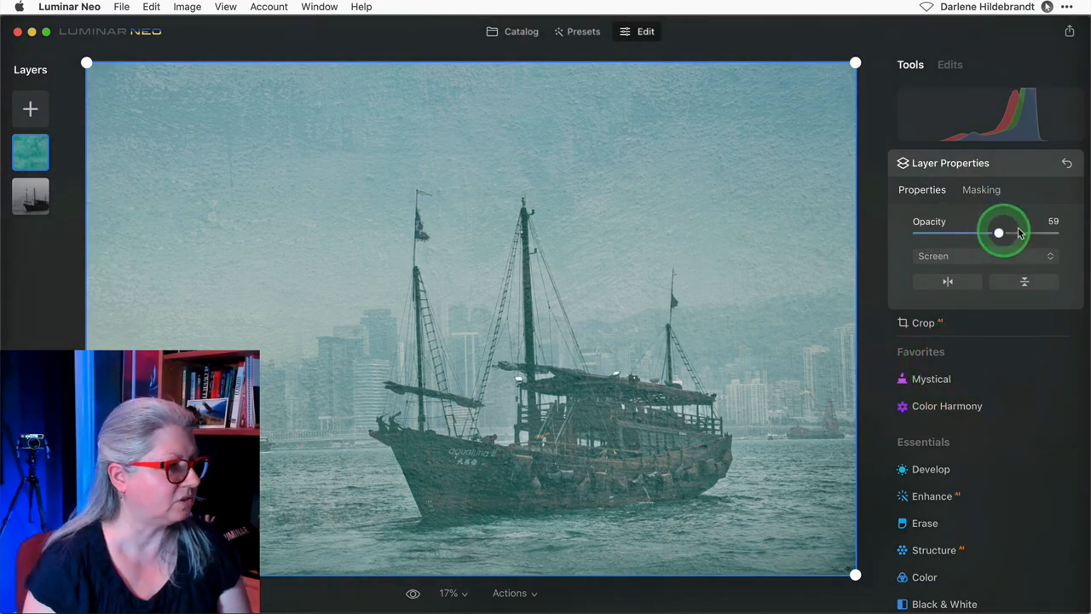
{"action": "left_click_drag", "start_coordinate": [999, 231], "coordinate": [946, 232]}
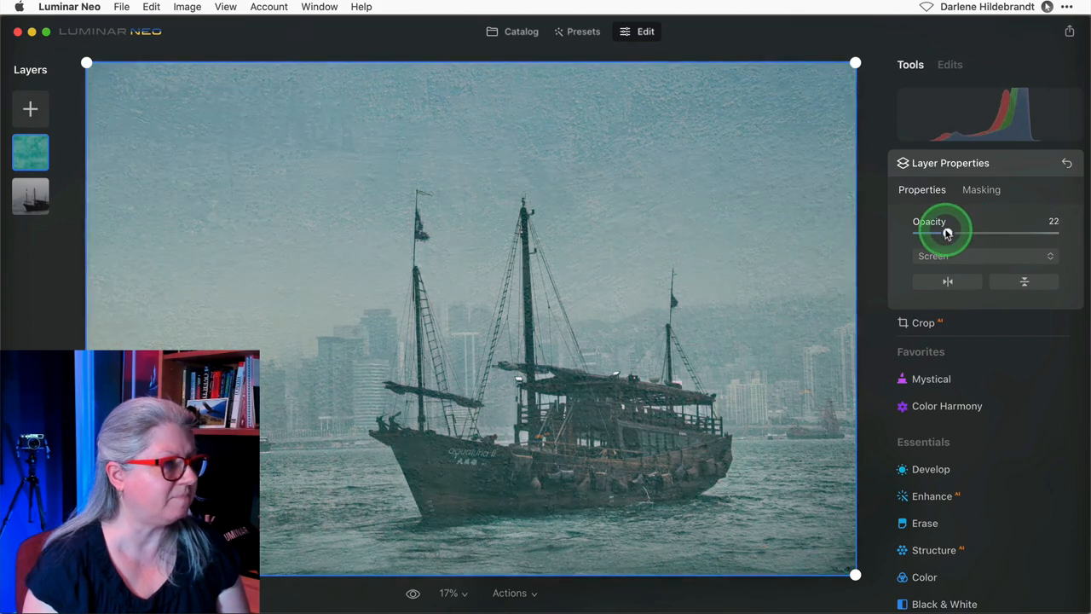
{"action": "left_click_drag", "start_coordinate": [946, 232], "coordinate": [1053, 232]}
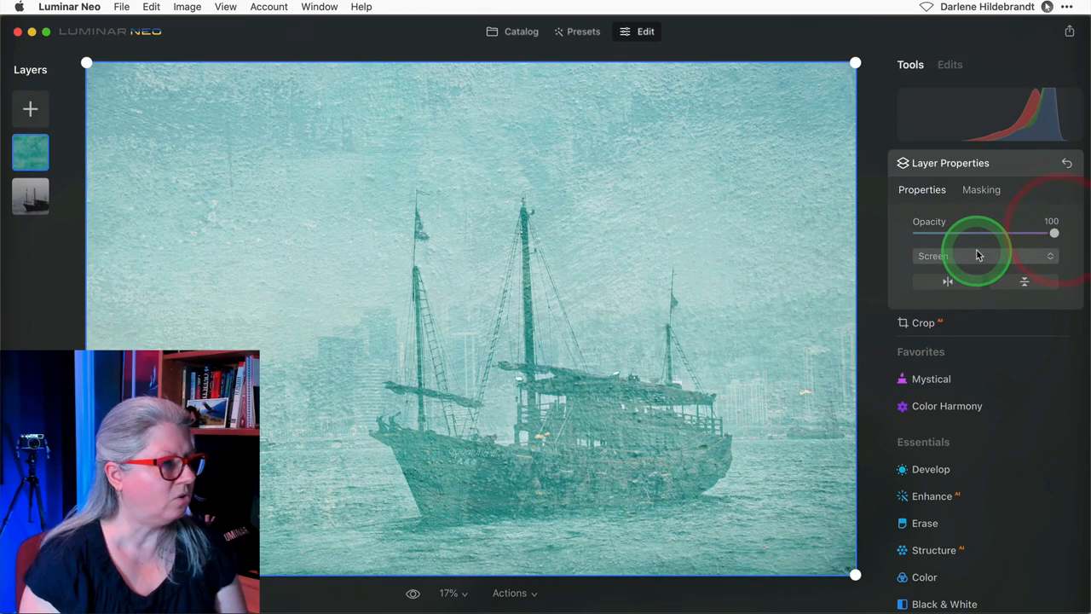
{"action": "left_click", "coordinate": [980, 255]}
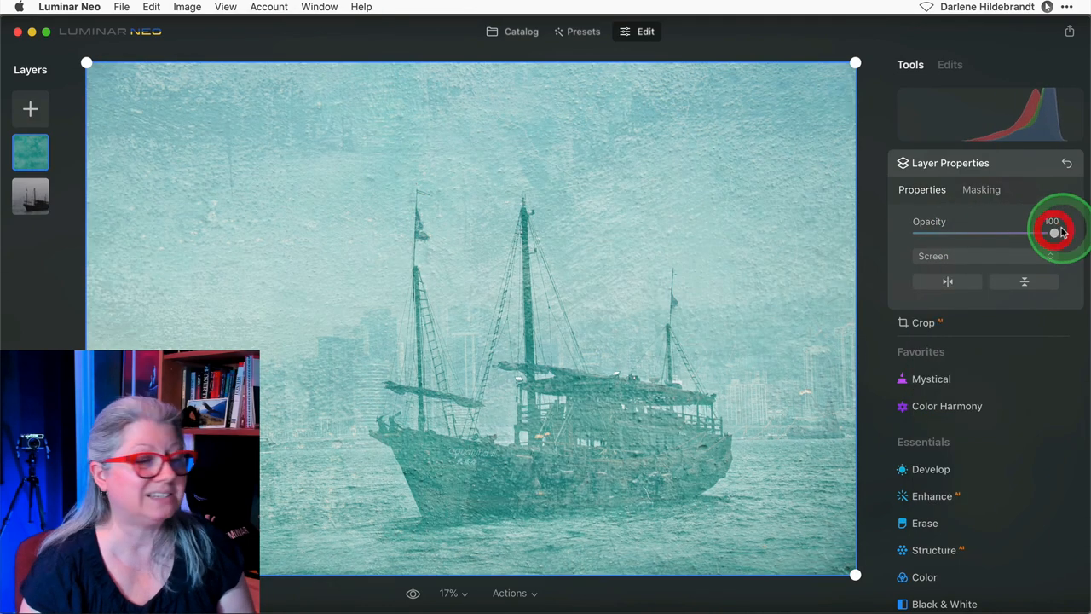
{"action": "left_click", "coordinate": [980, 256]}
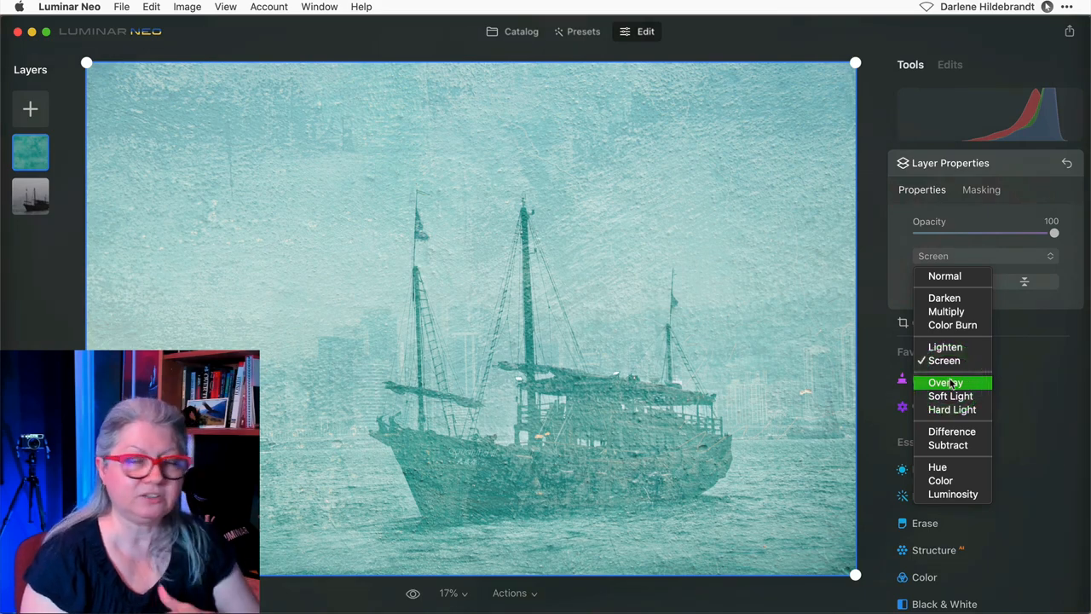
Blend the texture with Overlay and test its strength, returning to full opacity.
{"action": "left_click", "coordinate": [946, 382]}
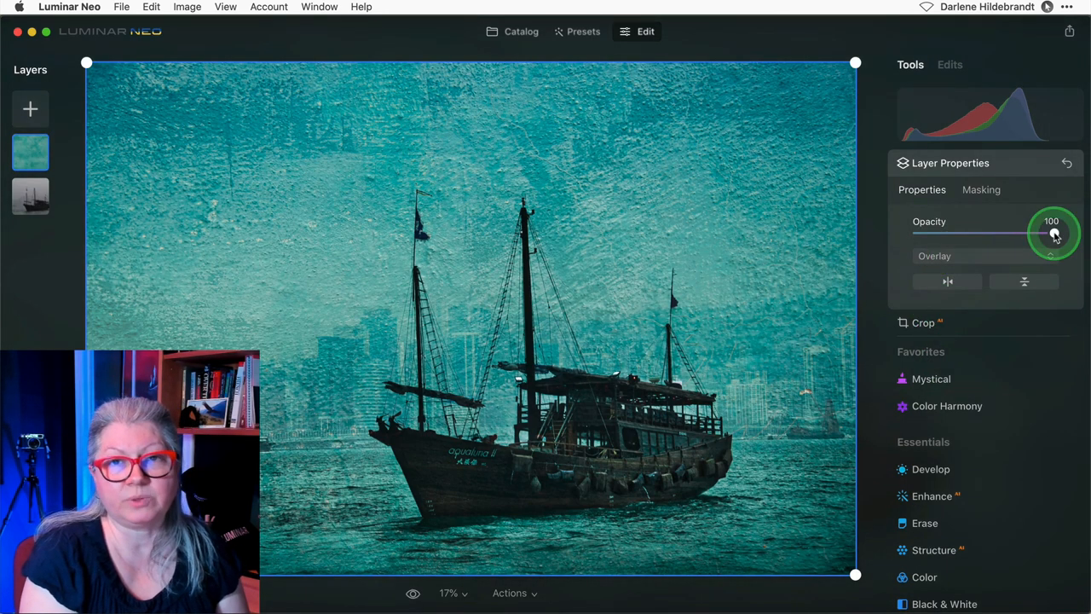
{"action": "left_click_drag", "start_coordinate": [1054, 232], "coordinate": [1010, 232]}
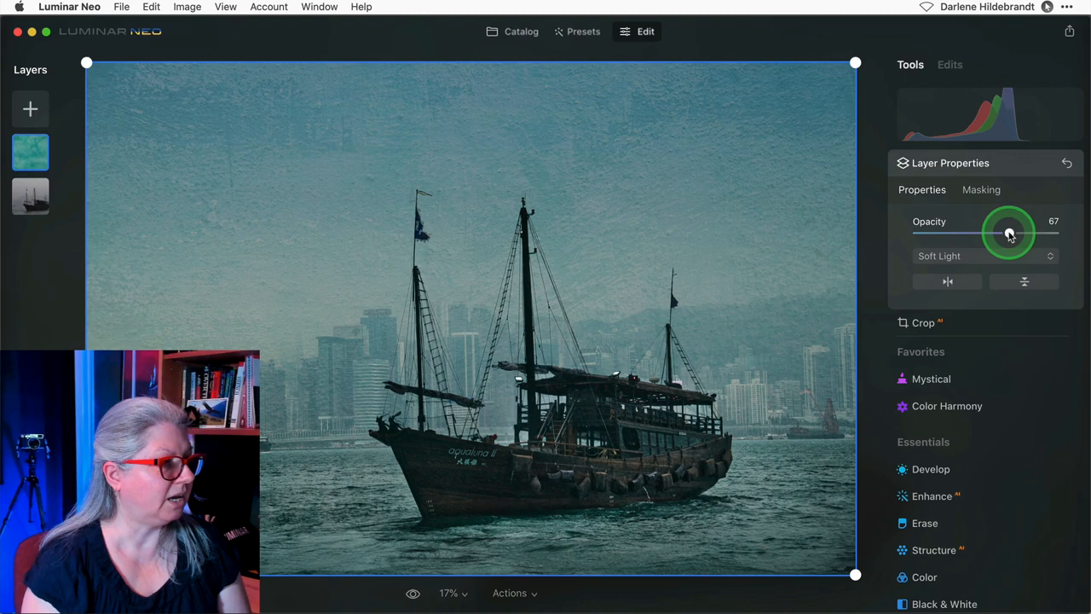
{"action": "left_click_drag", "start_coordinate": [1010, 232], "coordinate": [1053, 232]}
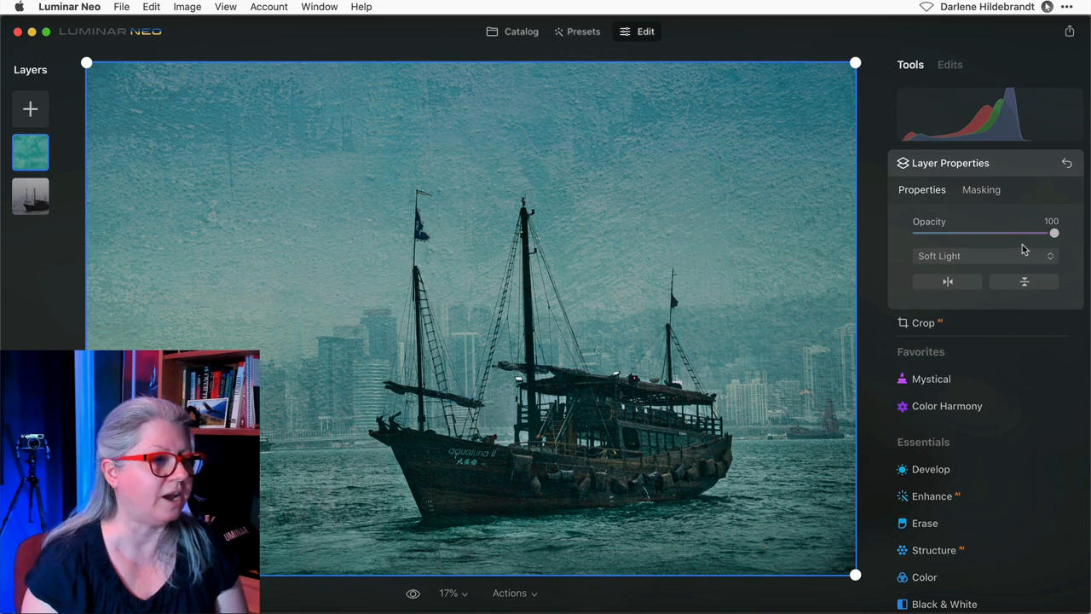
{"action": "left_click", "coordinate": [985, 256]}
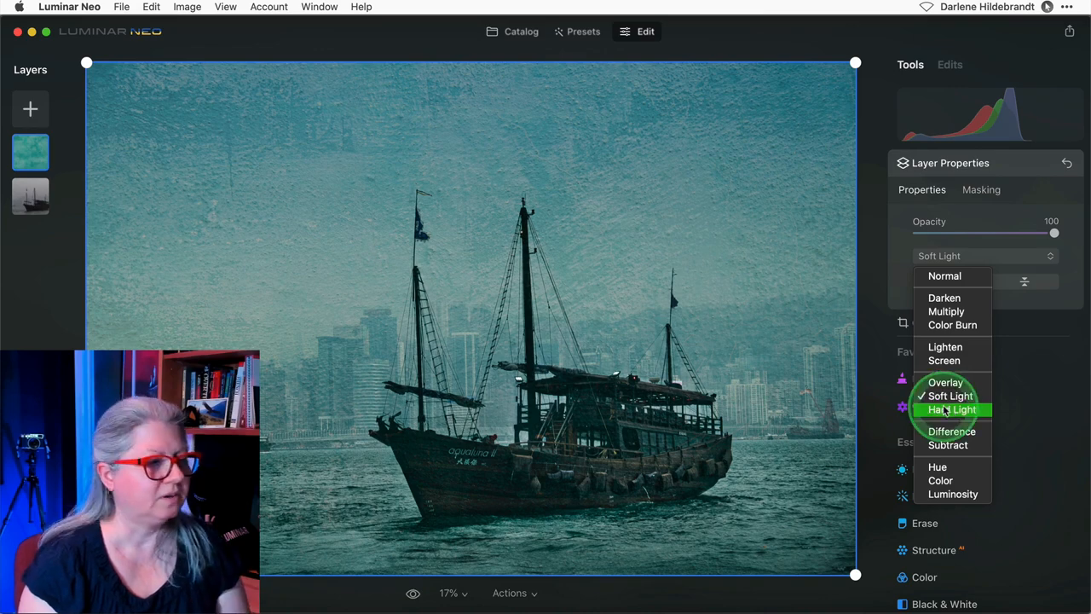
Try Hard Light blending, fading the texture down and back up, ending on Soft Light near 98%.
{"action": "left_click", "coordinate": [953, 409]}
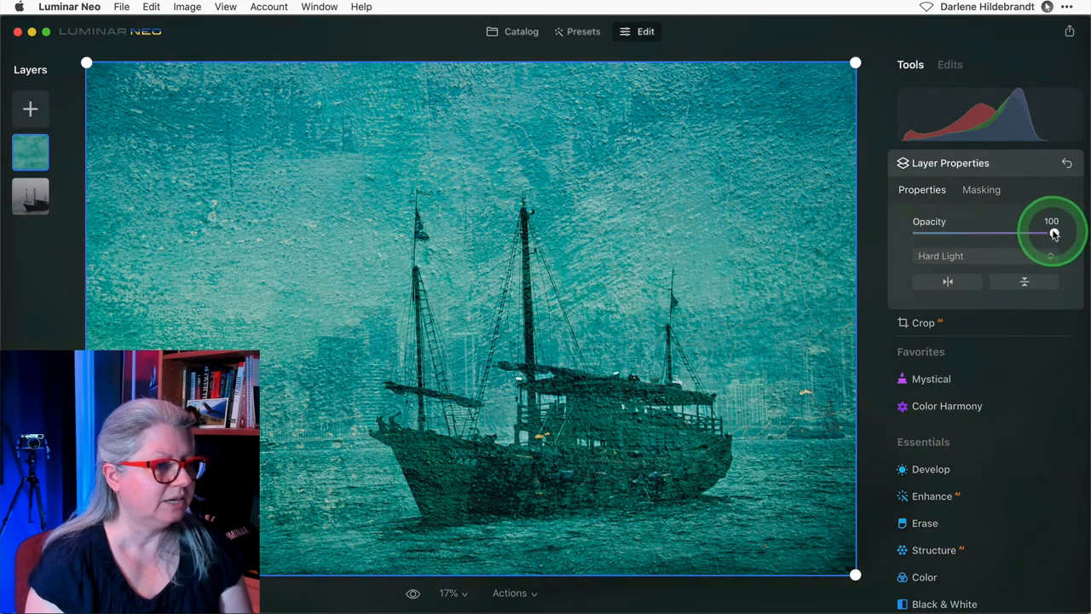
{"action": "left_click_drag", "start_coordinate": [1053, 232], "coordinate": [944, 232]}
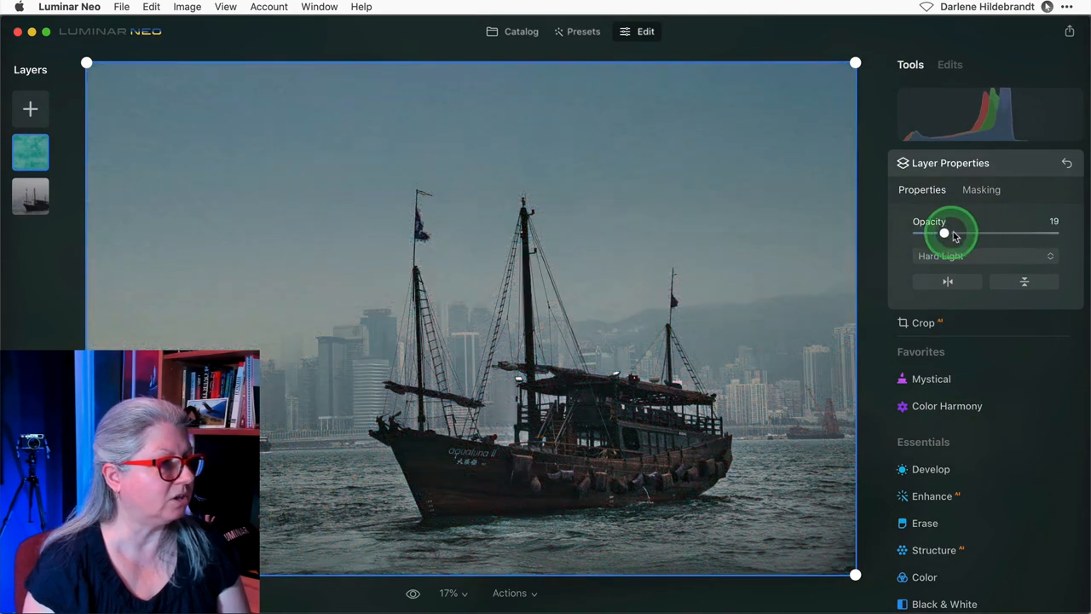
{"action": "left_click_drag", "start_coordinate": [945, 232], "coordinate": [958, 232]}
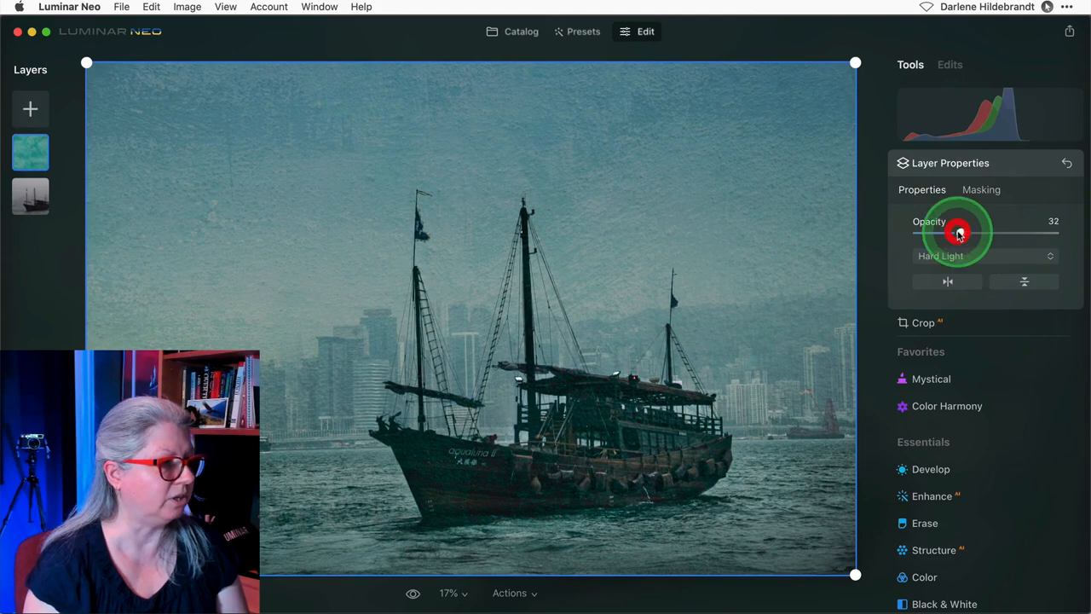
{"action": "left_click_drag", "start_coordinate": [959, 231], "coordinate": [1054, 232]}
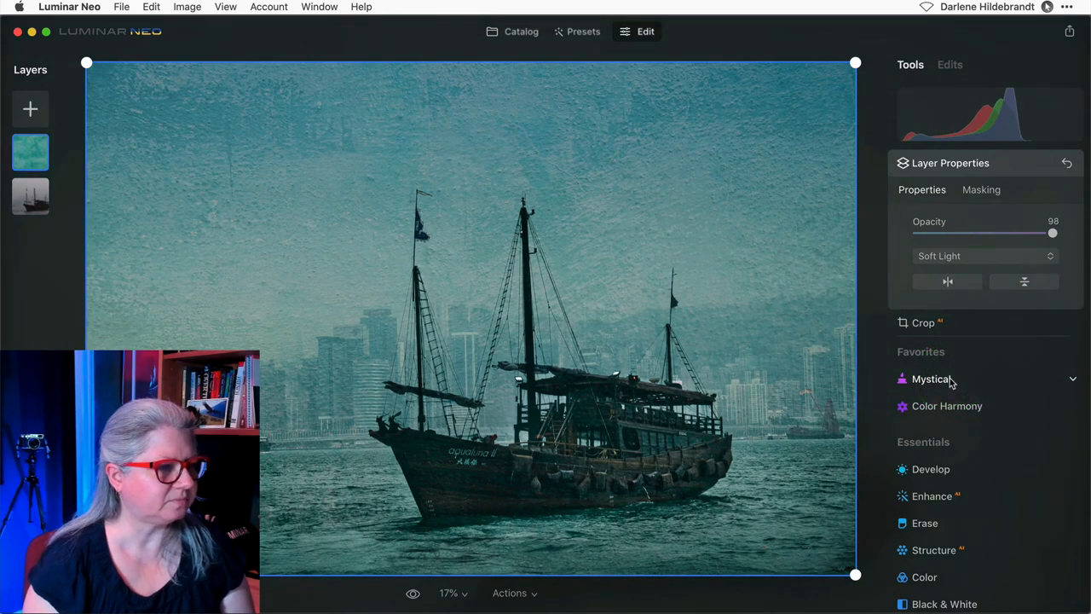
Rotate the texture layer and flip it horizontally and vertically, leaving Soft Light at 100% opacity.
{"action": "left_click", "coordinate": [1023, 281]}
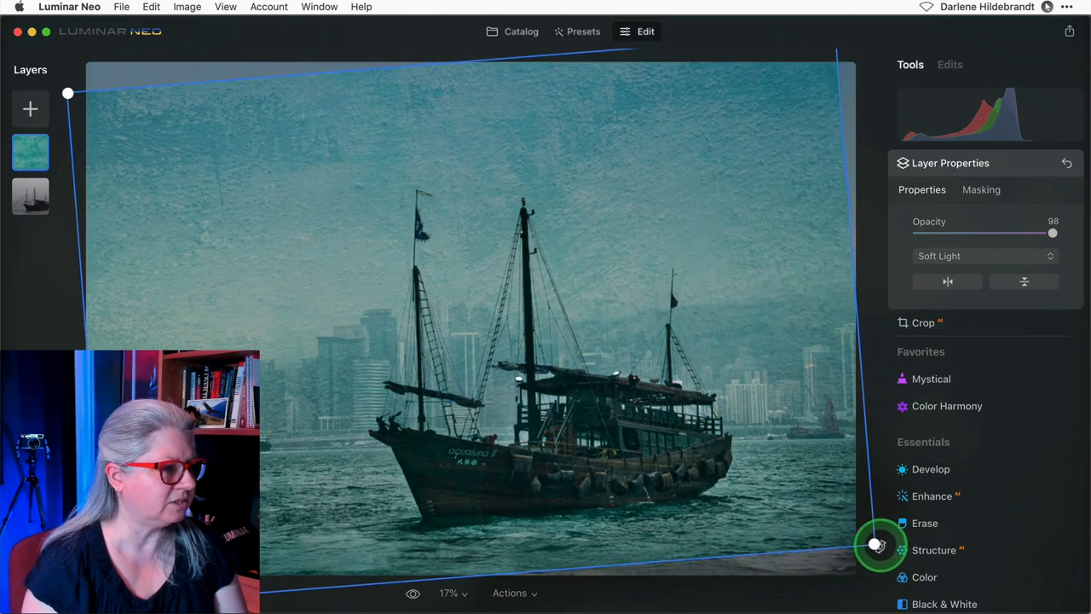
{"action": "left_click_drag", "start_coordinate": [879, 546], "coordinate": [849, 597]}
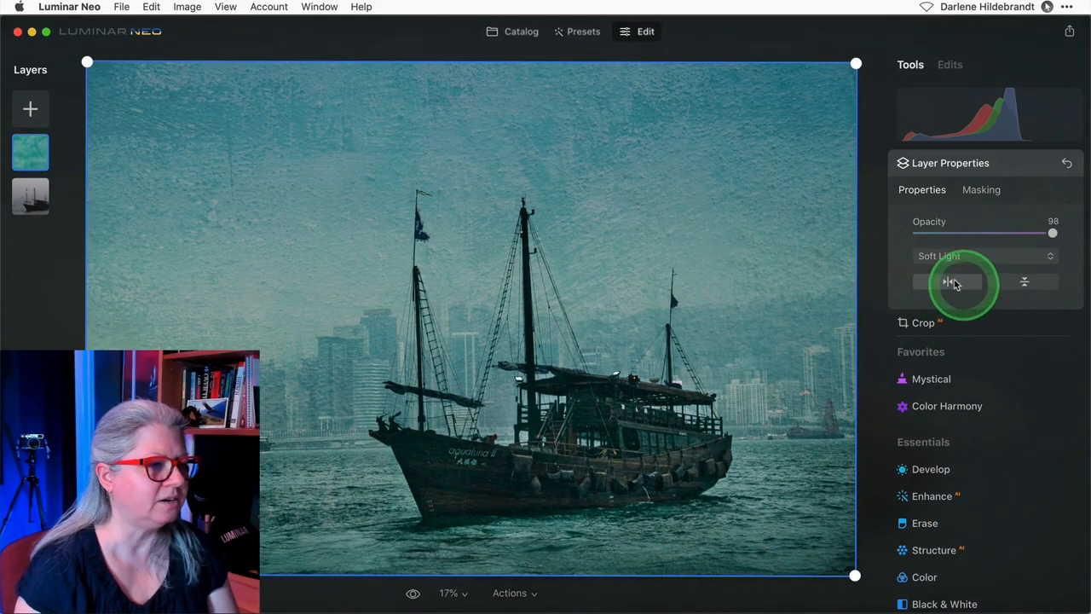
{"action": "left_click", "coordinate": [948, 282]}
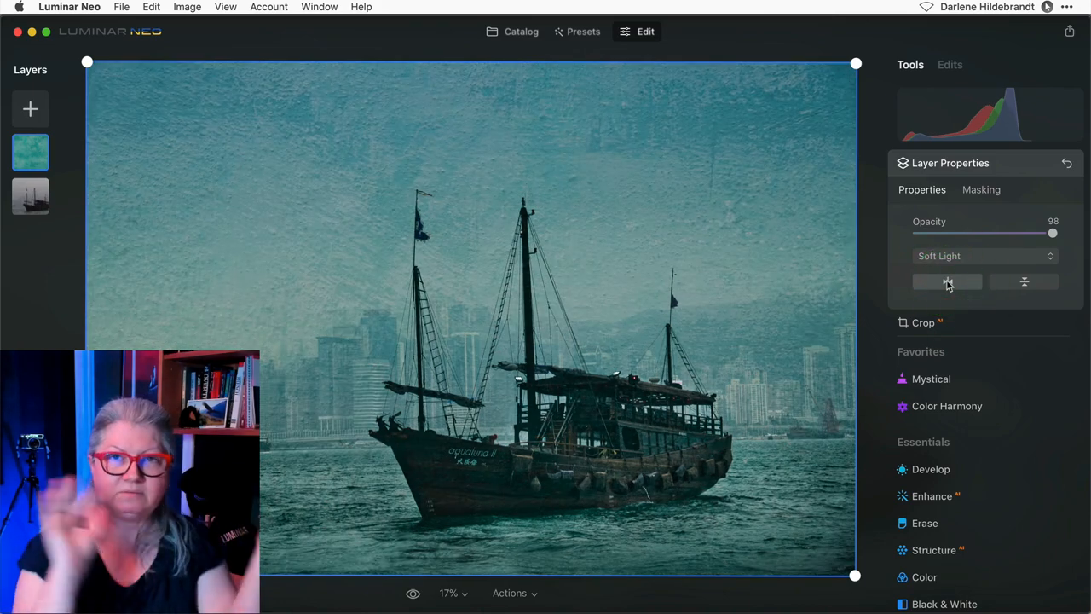
{"action": "left_click", "coordinate": [1023, 281]}
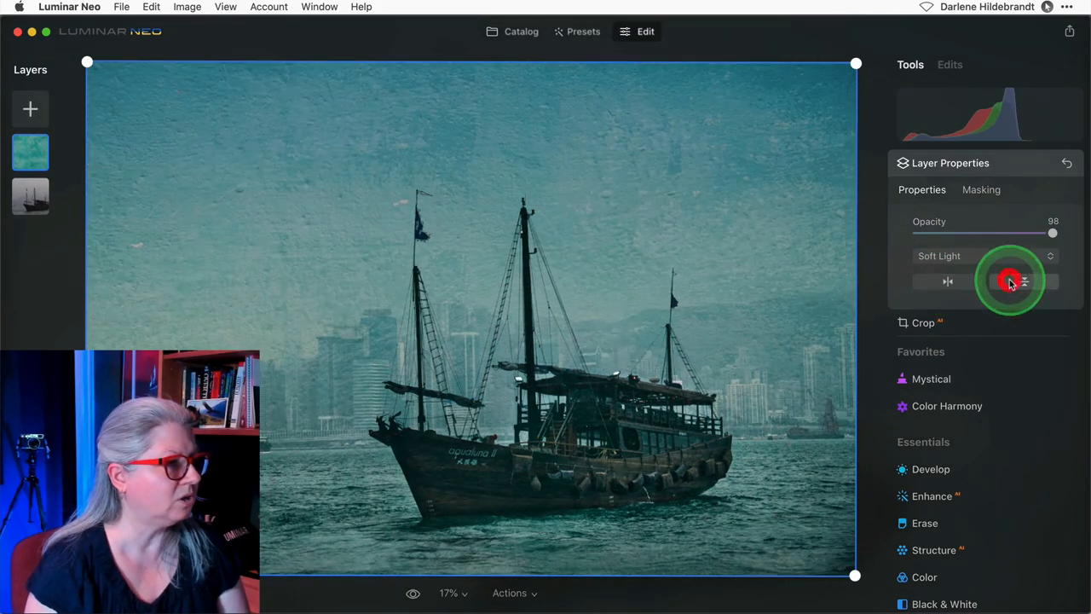
{"action": "left_click", "coordinate": [1009, 281]}
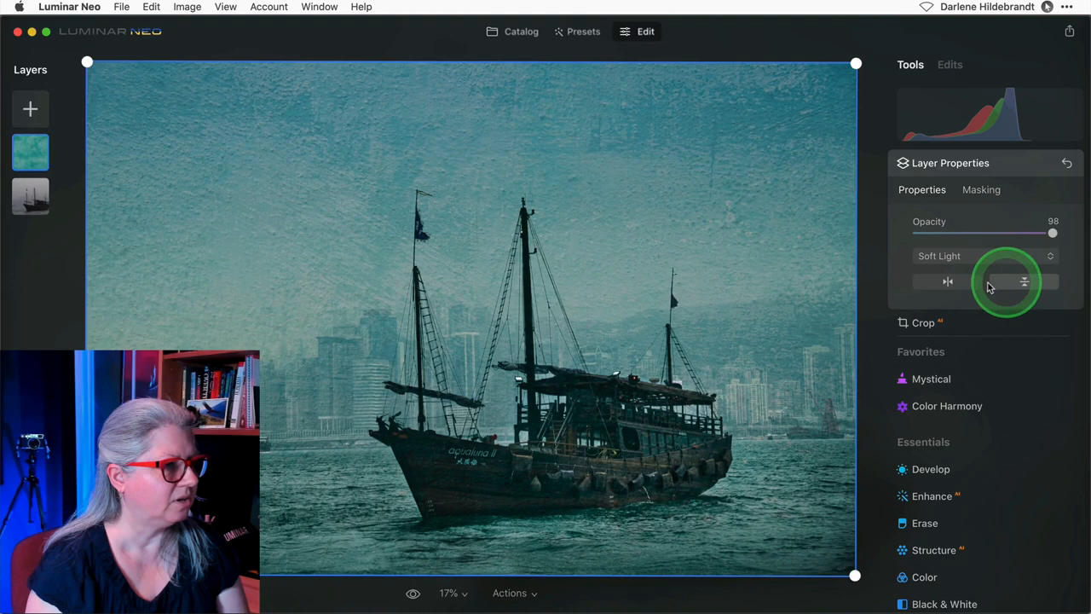
{"action": "left_click", "coordinate": [946, 281]}
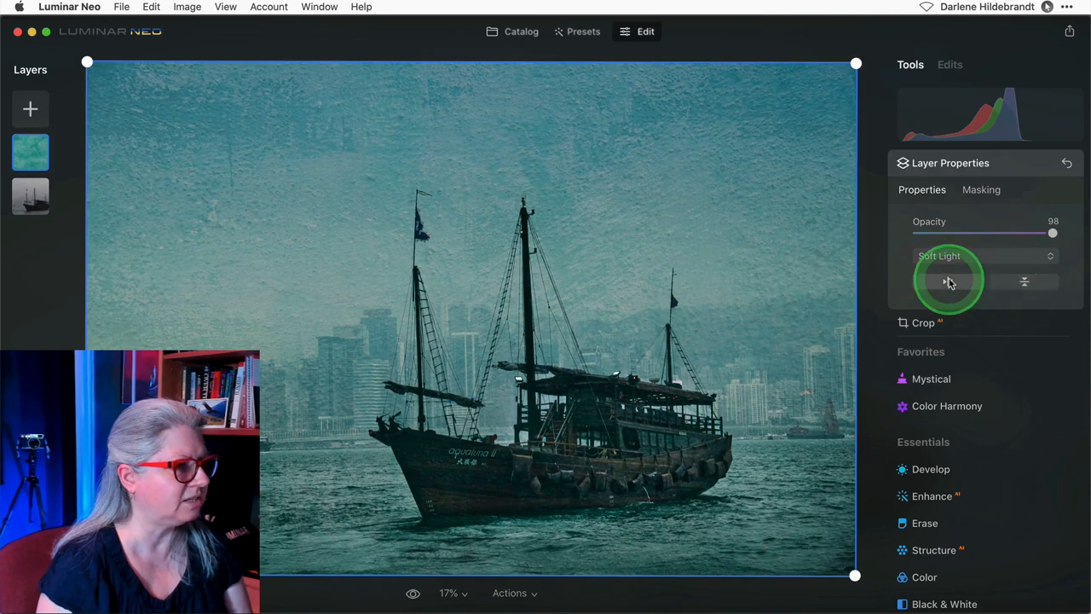
{"action": "left_click", "coordinate": [948, 281]}
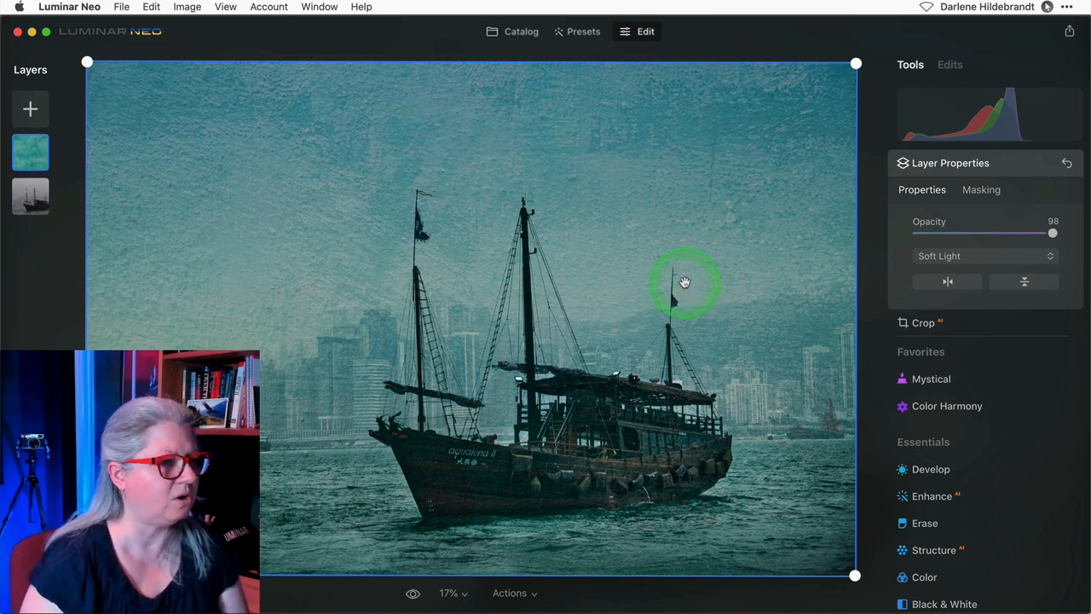
{"action": "left_click_drag", "start_coordinate": [1053, 232], "coordinate": [1057, 232]}
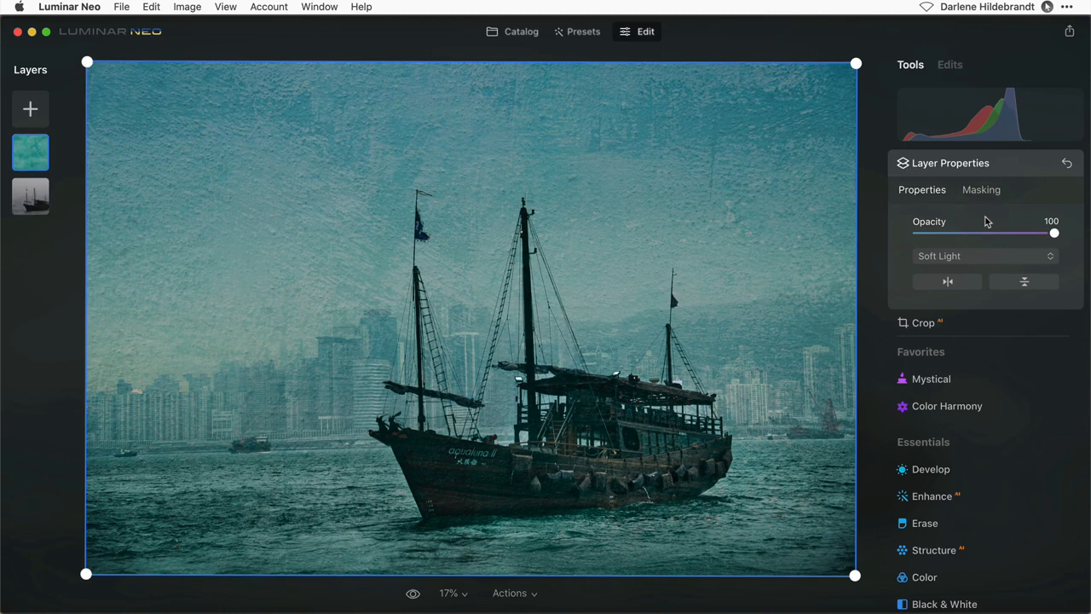
Apply a Mask AI mask with Sky, Architecture, Water and Natural Ground regions to the texture layer.
{"action": "left_click", "coordinate": [982, 190]}
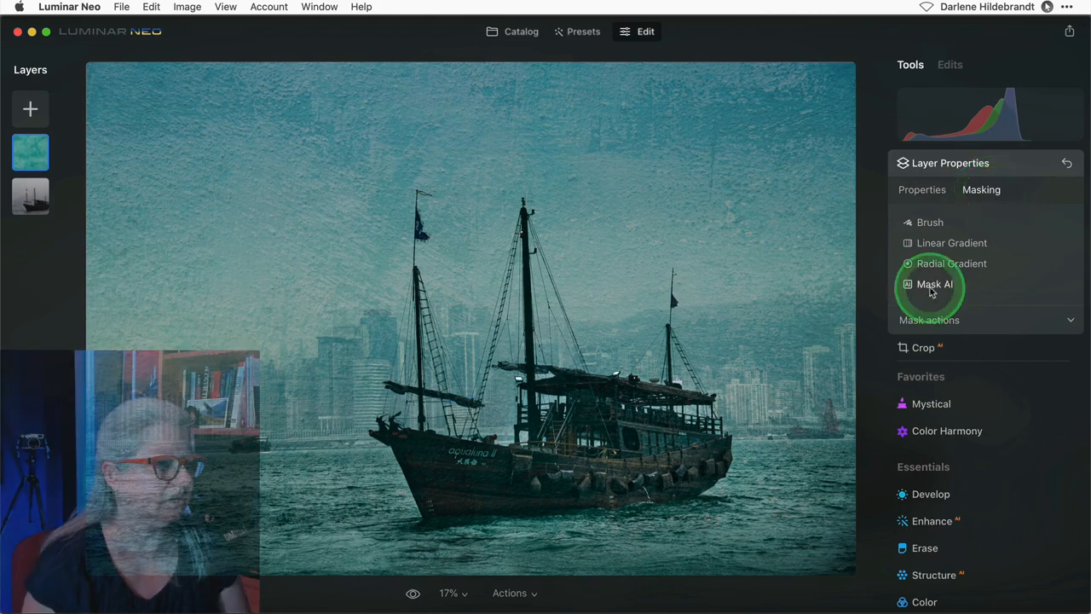
{"action": "left_click", "coordinate": [934, 283]}
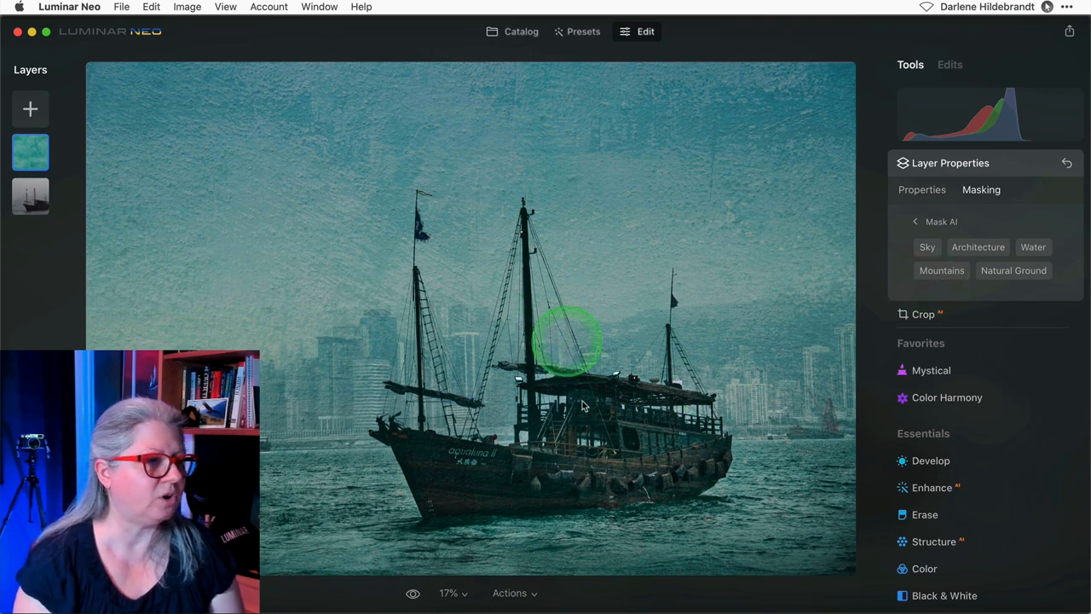
{"action": "mouse_move", "coordinate": [787, 256]}
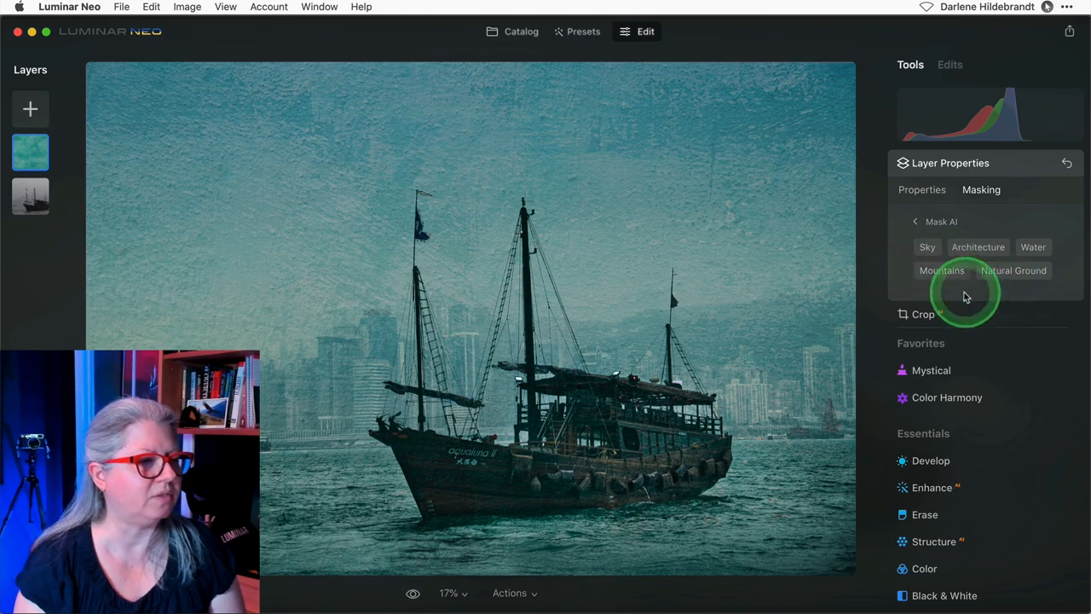
{"action": "left_click", "coordinate": [1034, 246]}
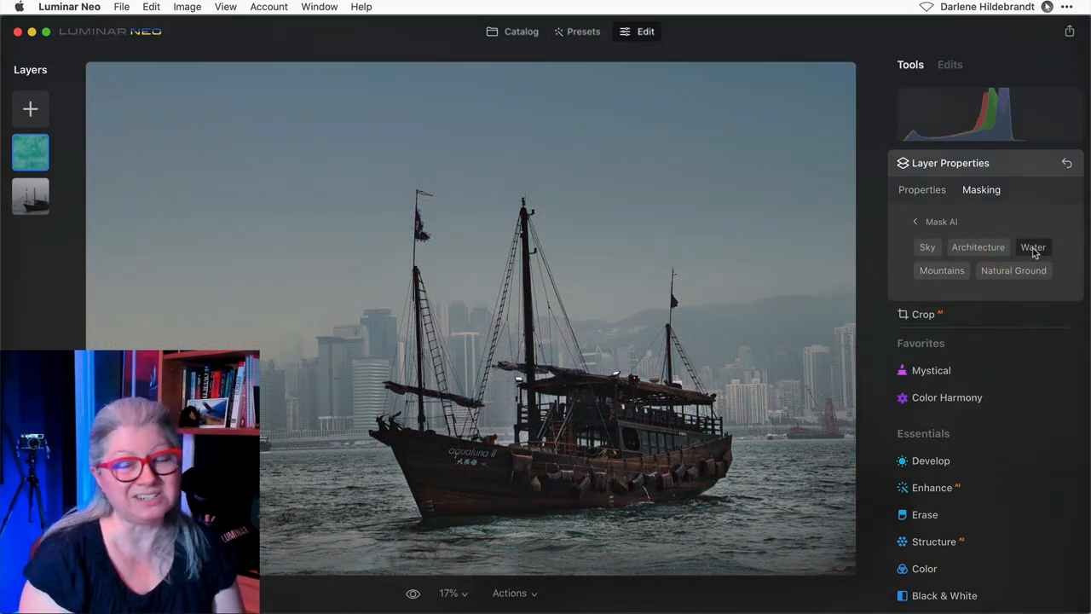
{"action": "left_click", "coordinate": [1013, 269]}
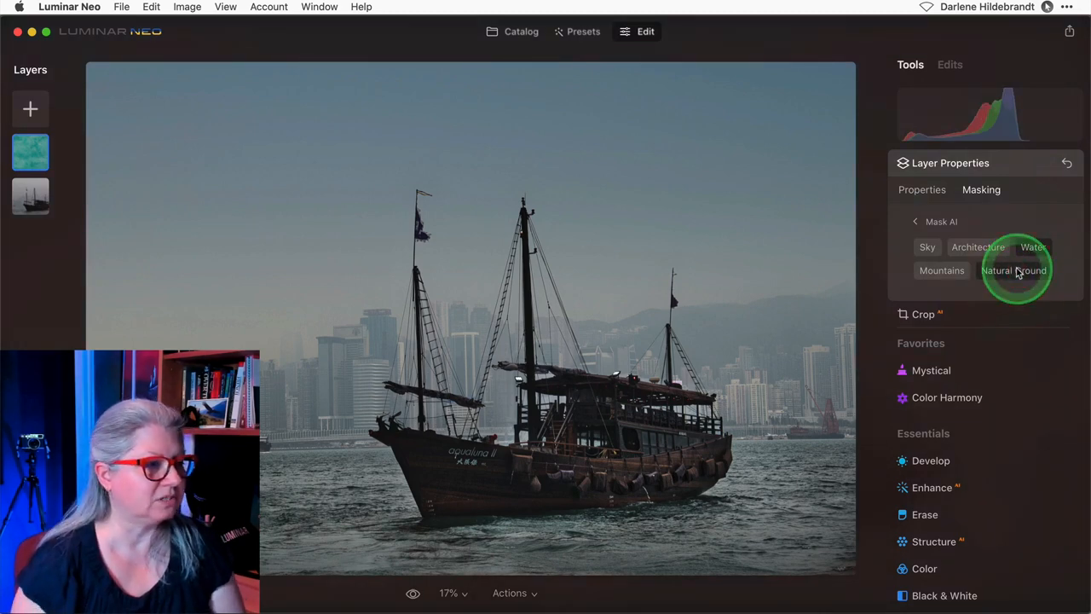
{"action": "left_click", "coordinate": [1013, 270]}
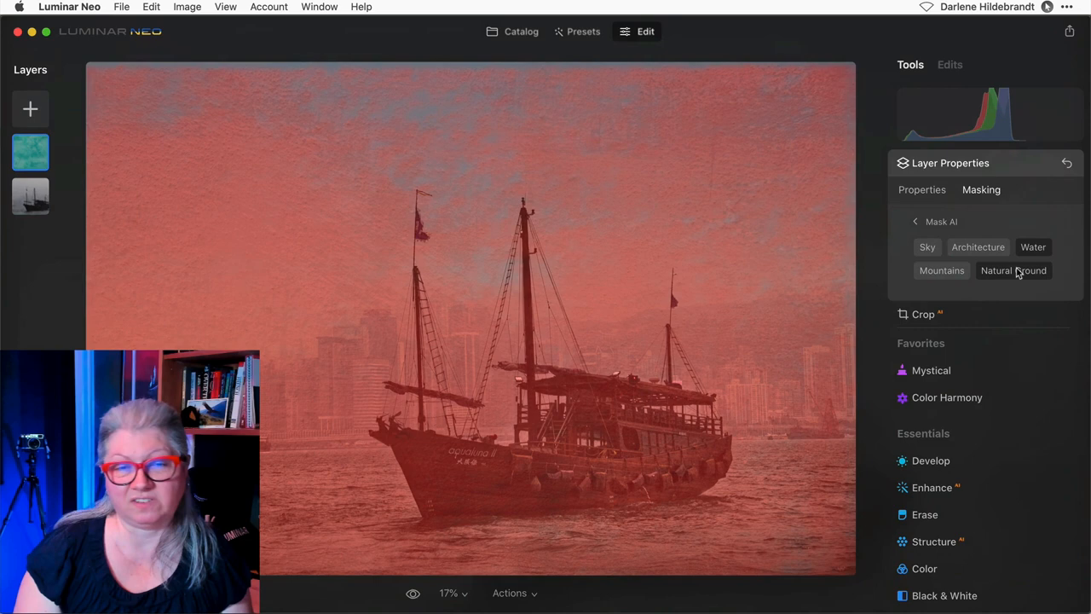
{"action": "left_click", "coordinate": [1013, 270]}
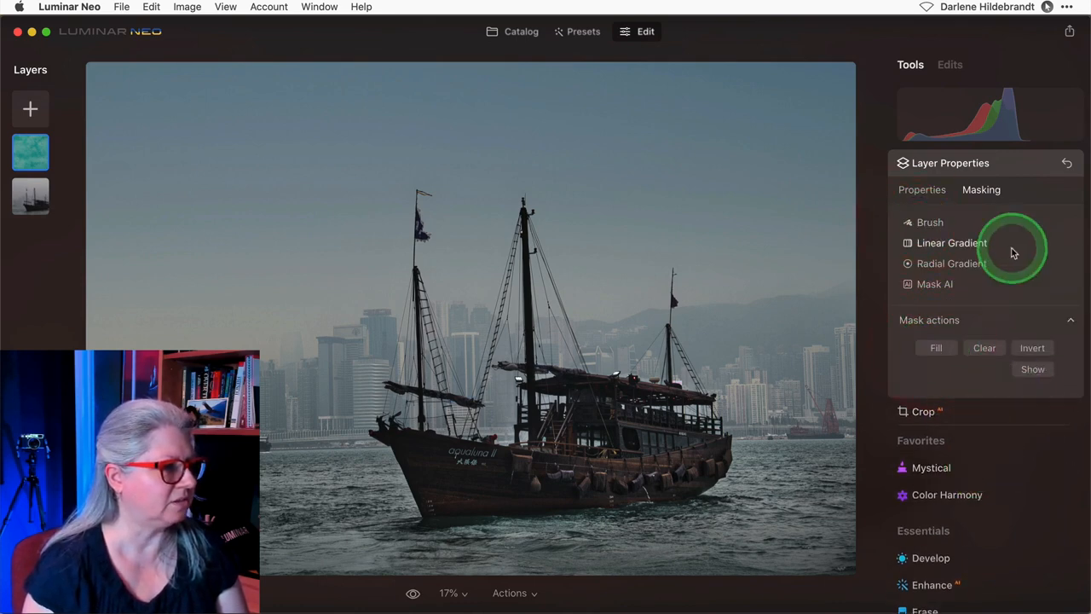
Fill the mask to restore the texture everywhere and set up an erasing brush with Softness 100.
{"action": "left_click", "coordinate": [931, 222]}
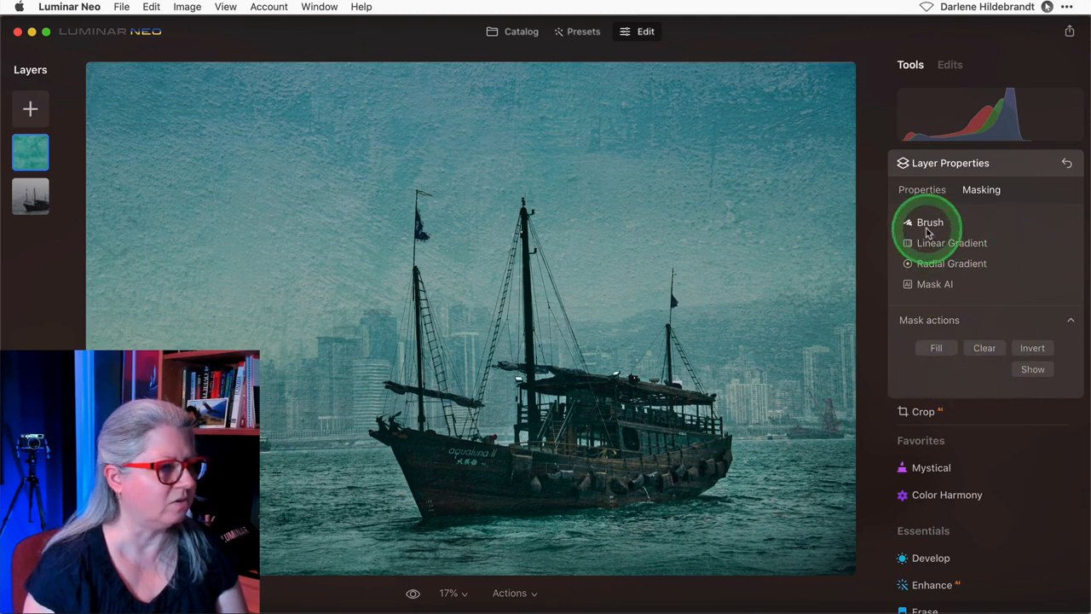
{"action": "left_click", "coordinate": [931, 222]}
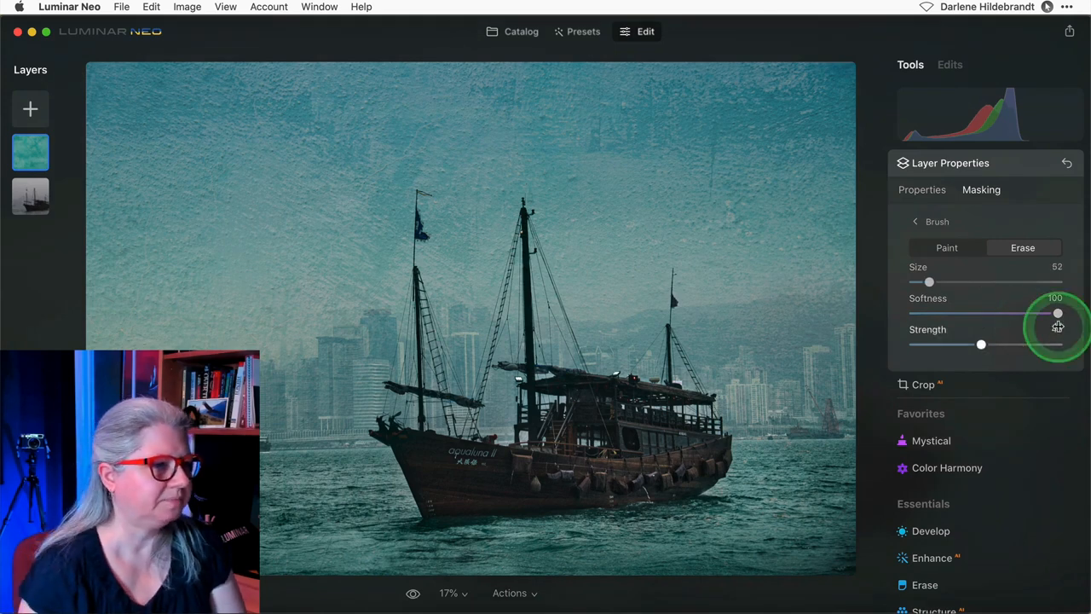
{"action": "left_click", "coordinate": [921, 189]}
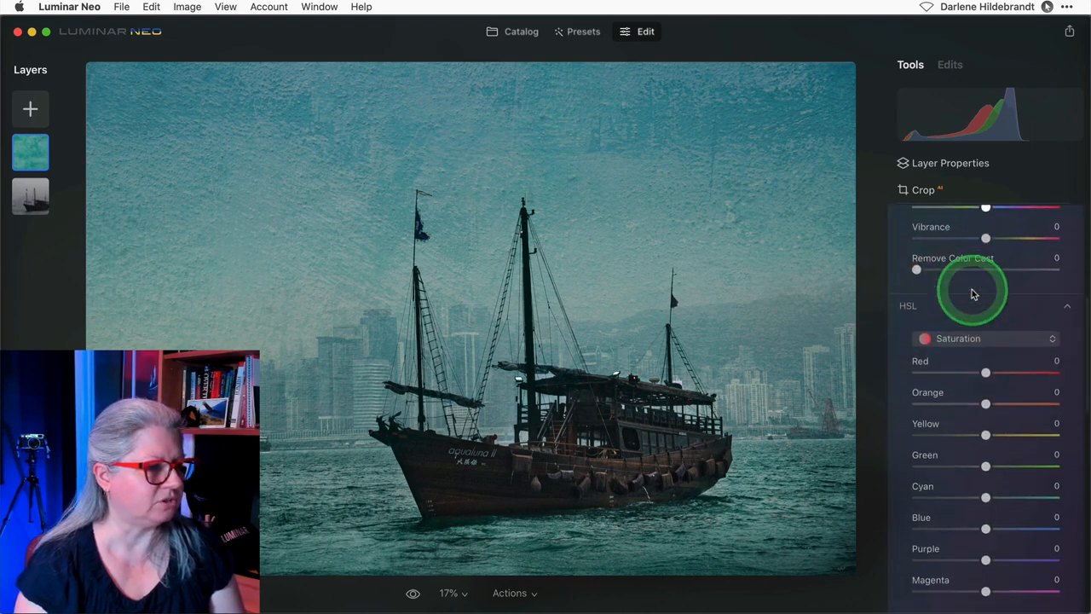
Lower the HSL saturation of green, cyan and blue in the texture layer's Color tool.
{"action": "scroll", "scroll_direction": "down", "scroll_amount": 3}
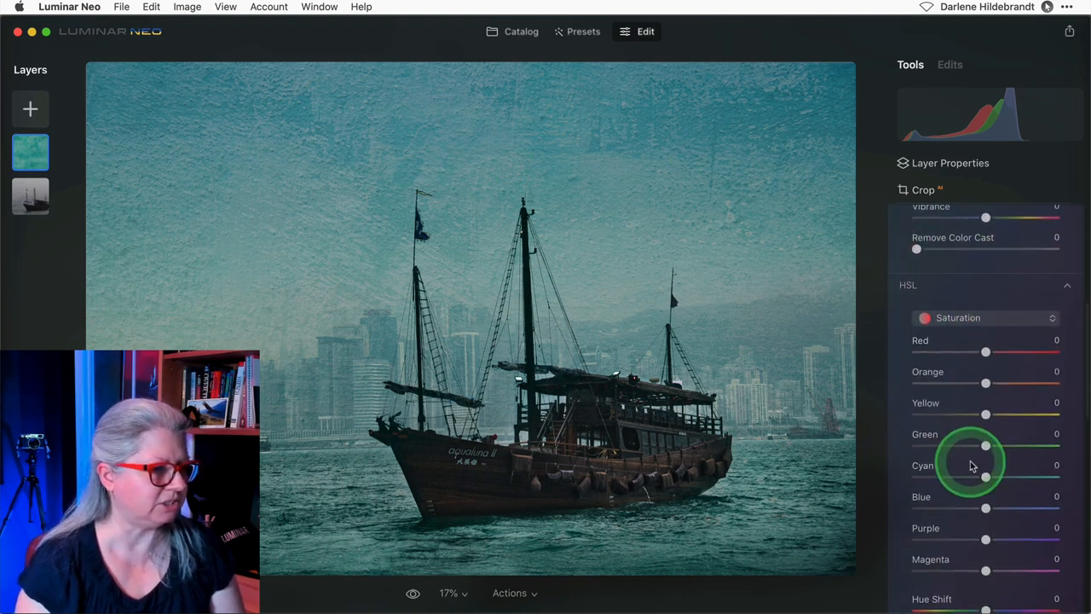
{"action": "left_click_drag", "start_coordinate": [985, 477], "coordinate": [946, 478]}
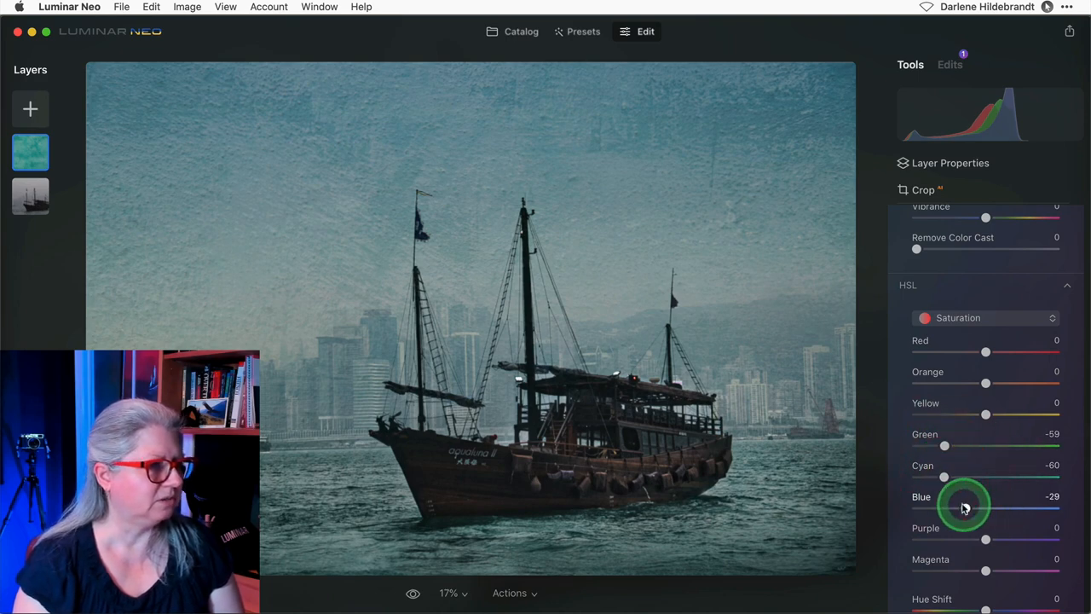
{"action": "left_click_drag", "start_coordinate": [965, 504], "coordinate": [954, 505]}
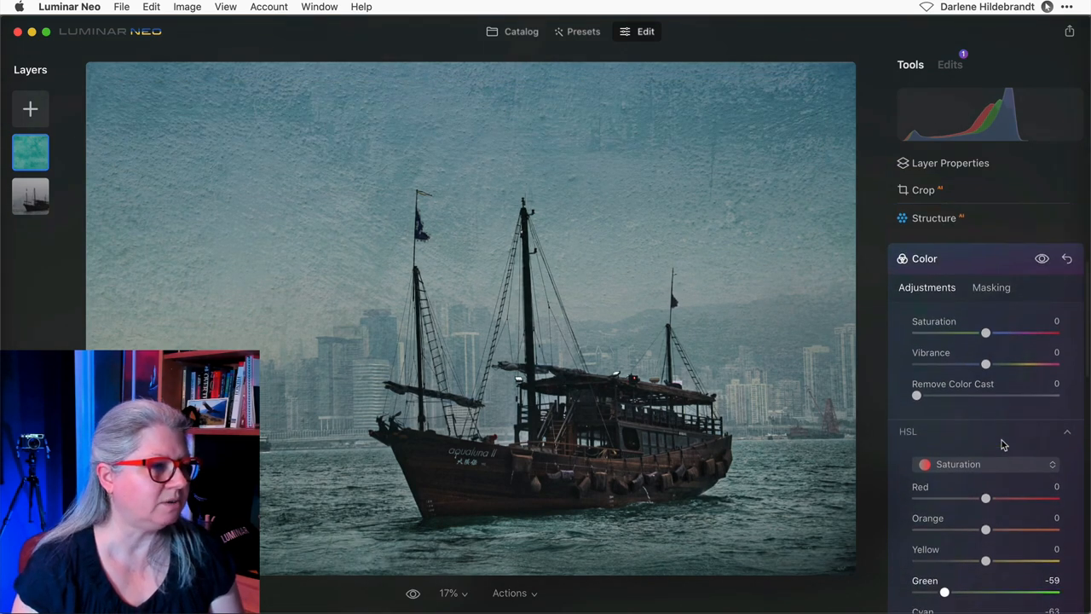
{"action": "left_click", "coordinate": [992, 290]}
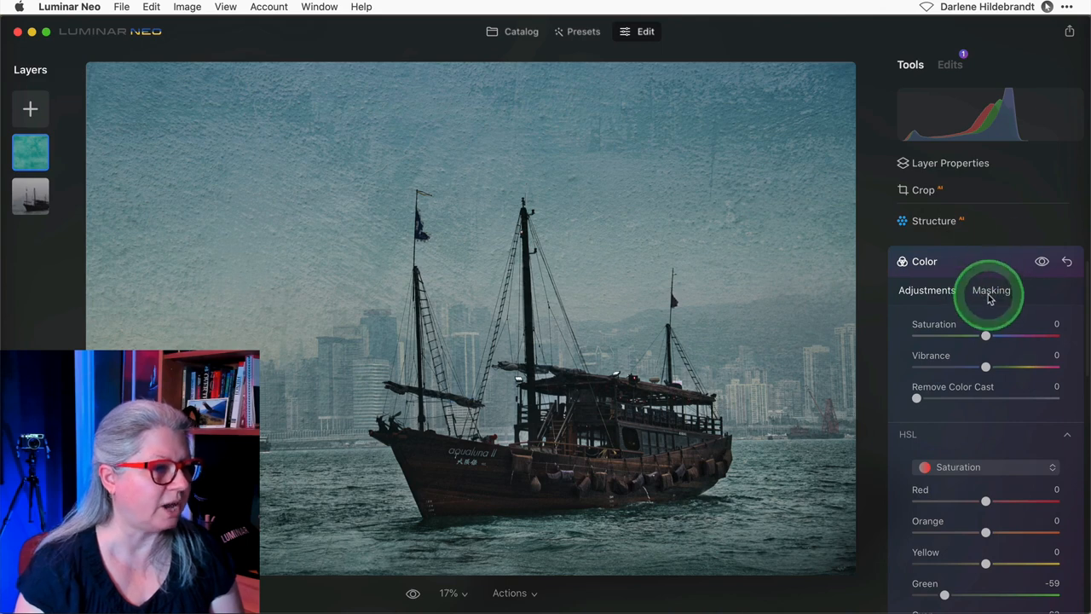
{"action": "left_click", "coordinate": [992, 290]}
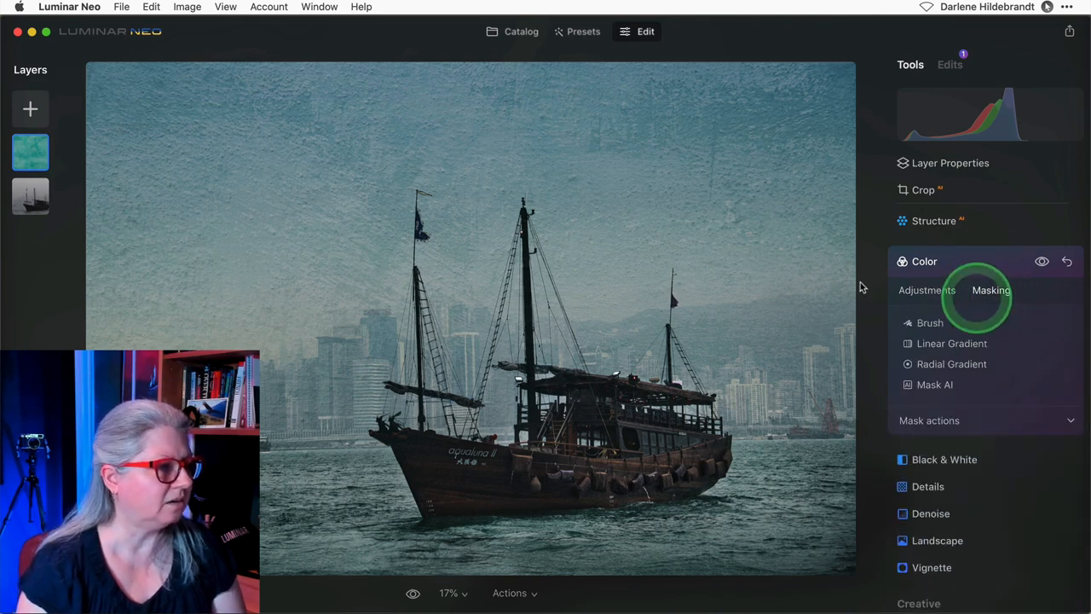
{"action": "left_click", "coordinate": [928, 290]}
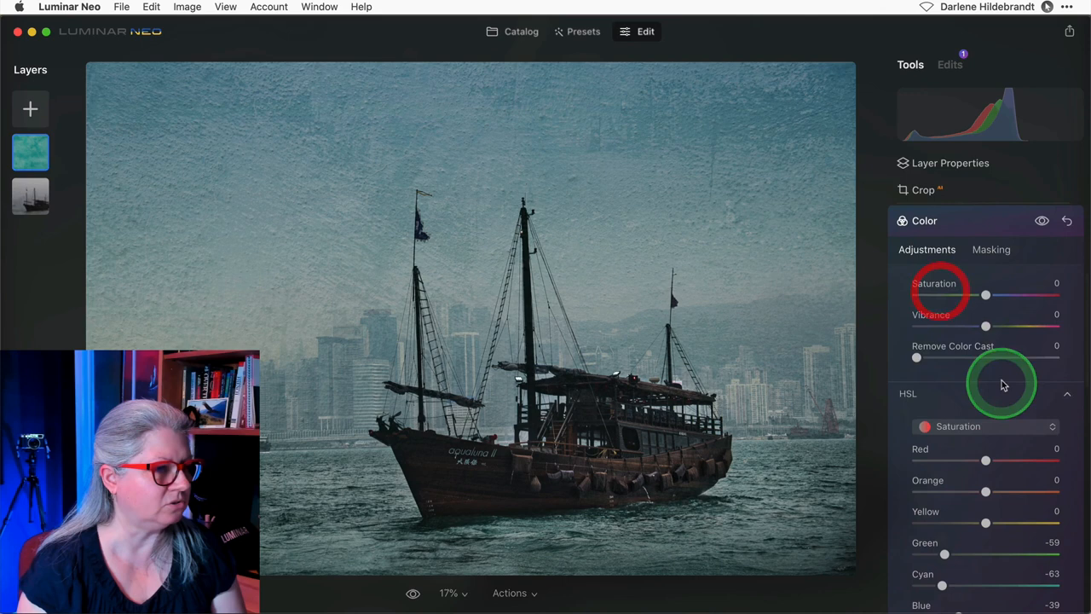
Reduce the texture layer's overall saturation to about -44.
{"action": "left_click_drag", "start_coordinate": [985, 293], "coordinate": [1016, 293]}
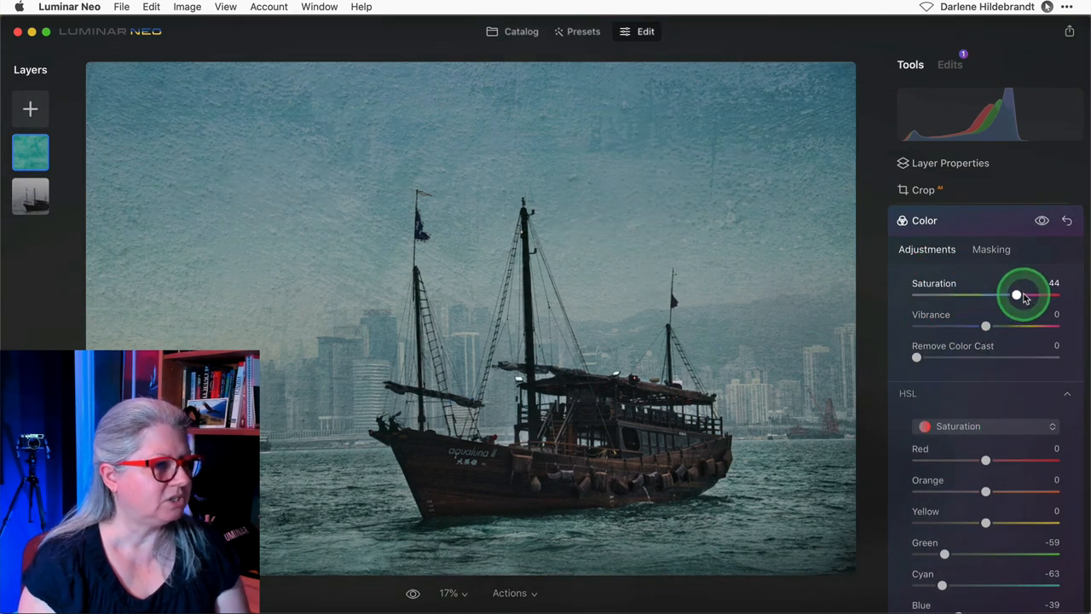
{"action": "left_click_drag", "start_coordinate": [1016, 293], "coordinate": [917, 294]}
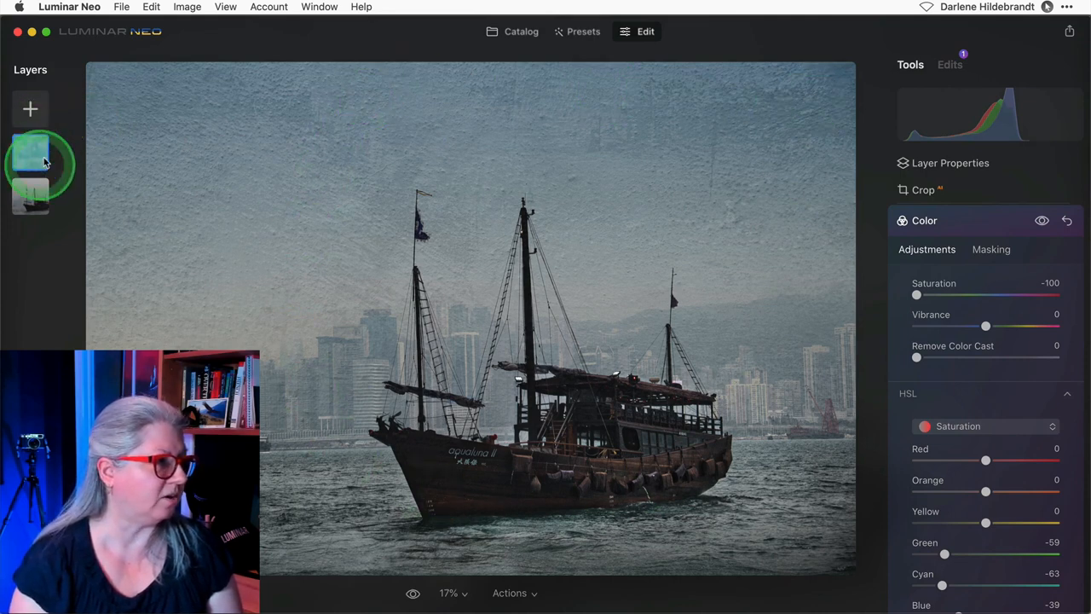
{"action": "left_click", "coordinate": [508, 484]}
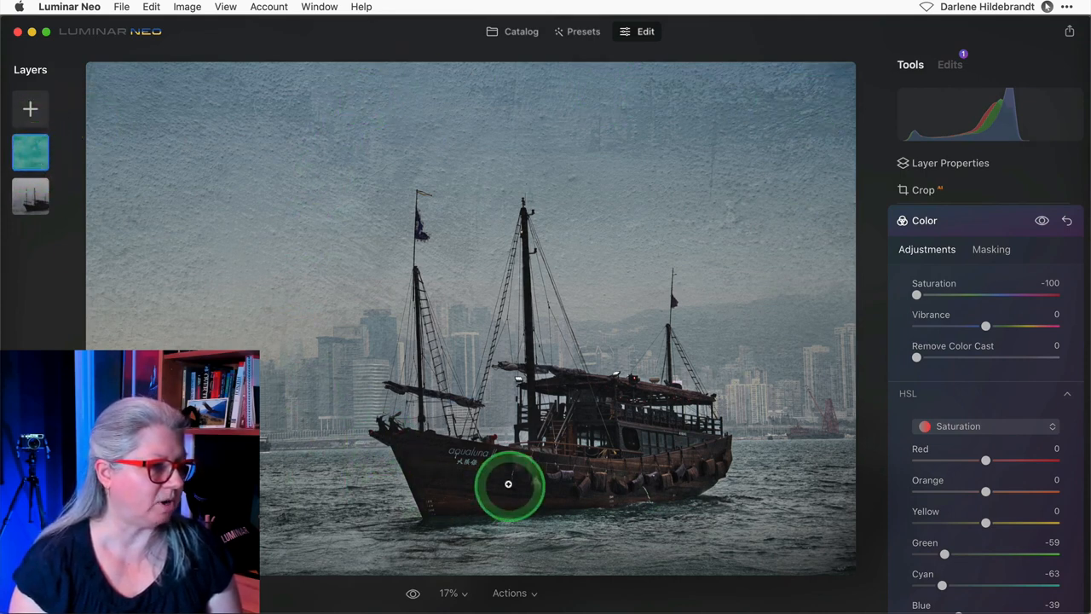
{"action": "left_click_drag", "start_coordinate": [917, 293], "coordinate": [955, 293]}
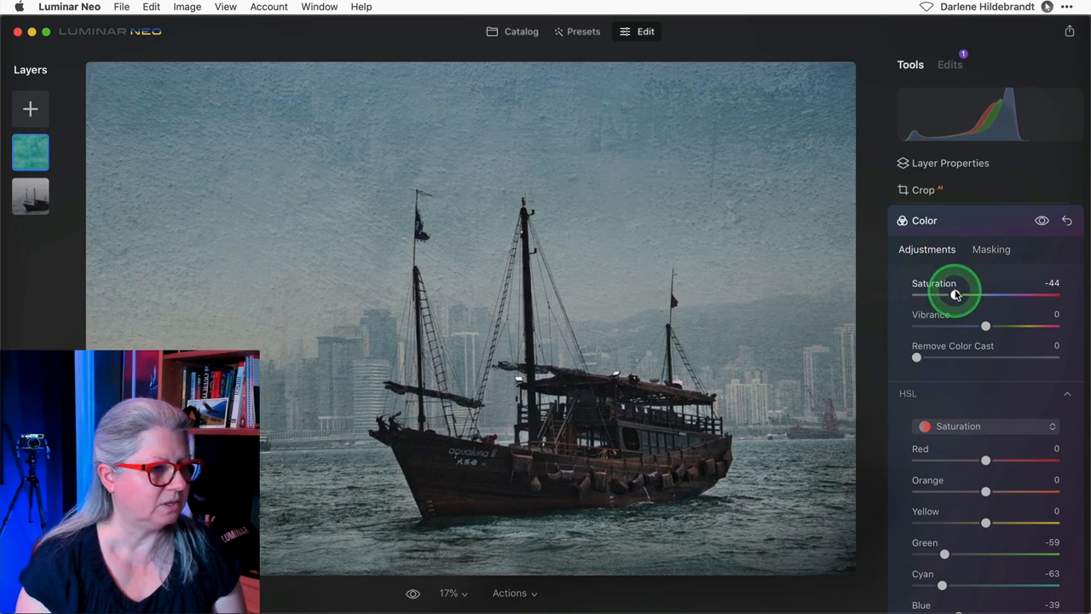
{"action": "left_click_drag", "start_coordinate": [955, 294], "coordinate": [944, 293]}
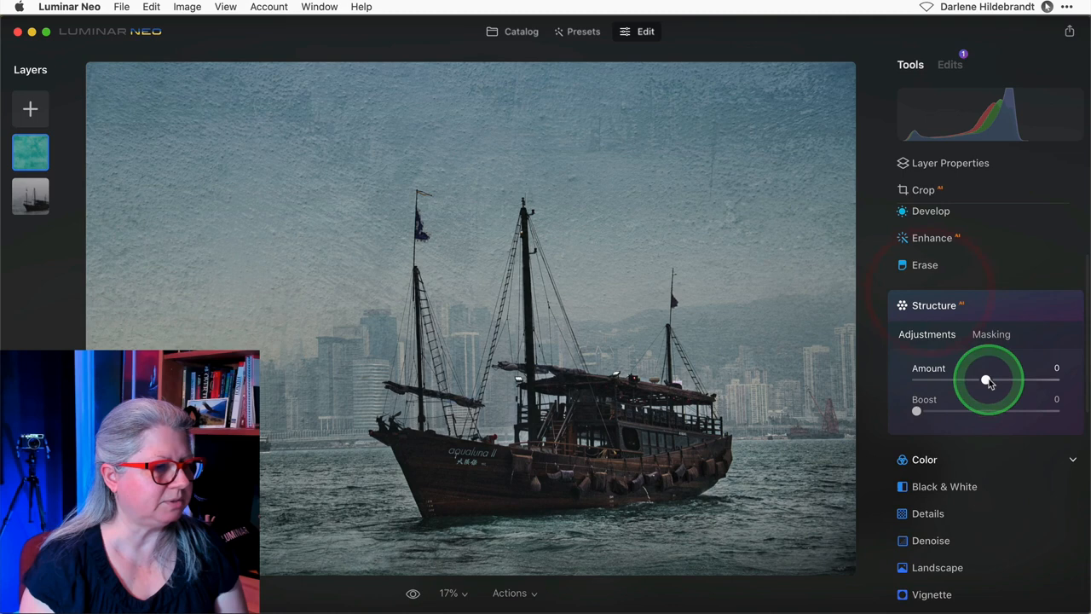
Set the texture layer's Structure amount to about -68 with a Boost of 11.
{"action": "left_click_drag", "start_coordinate": [986, 379], "coordinate": [1012, 378]}
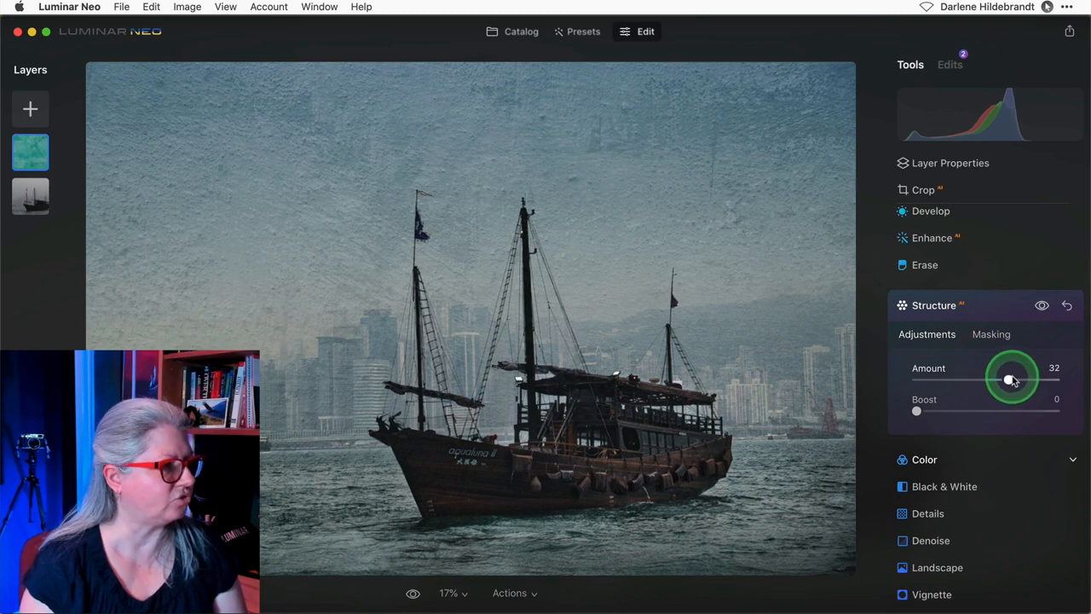
{"action": "left_click_drag", "start_coordinate": [1011, 379], "coordinate": [982, 378]}
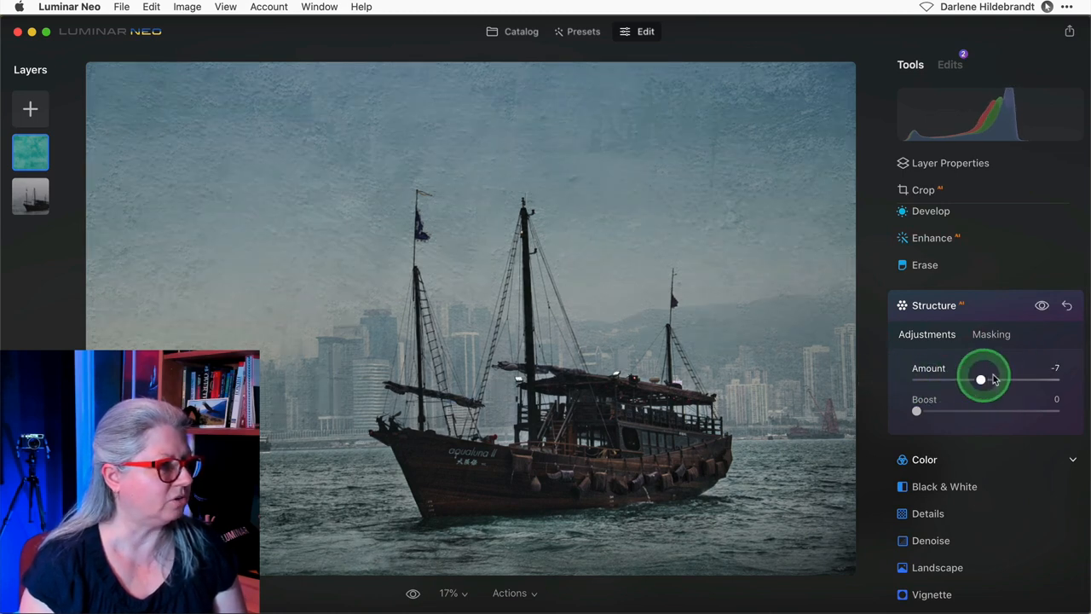
{"action": "left_click_drag", "start_coordinate": [980, 379], "coordinate": [1038, 379]}
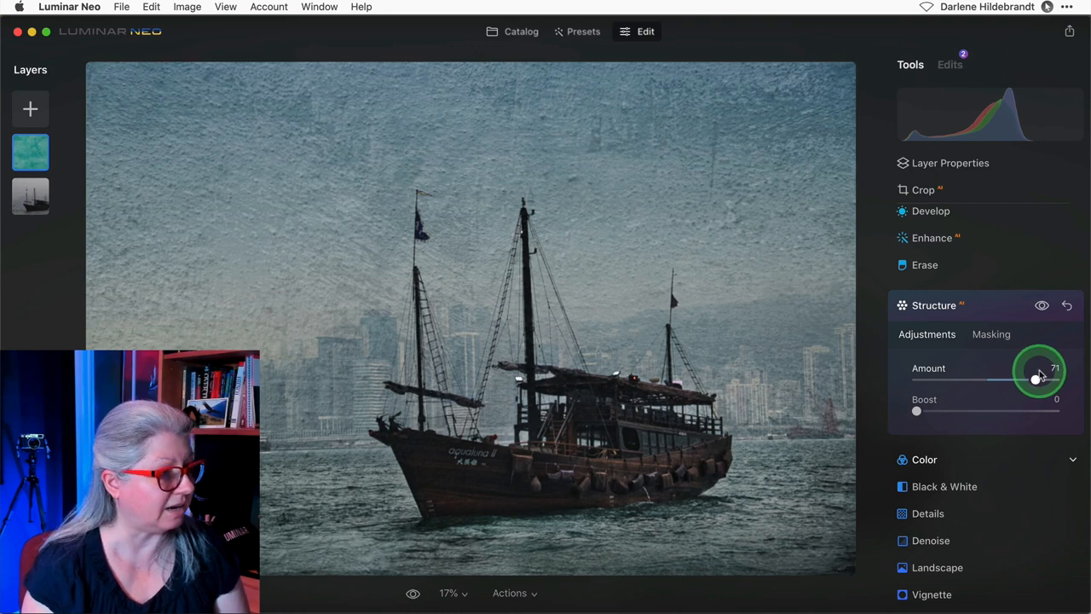
{"action": "left_click_drag", "start_coordinate": [1037, 378], "coordinate": [917, 378]}
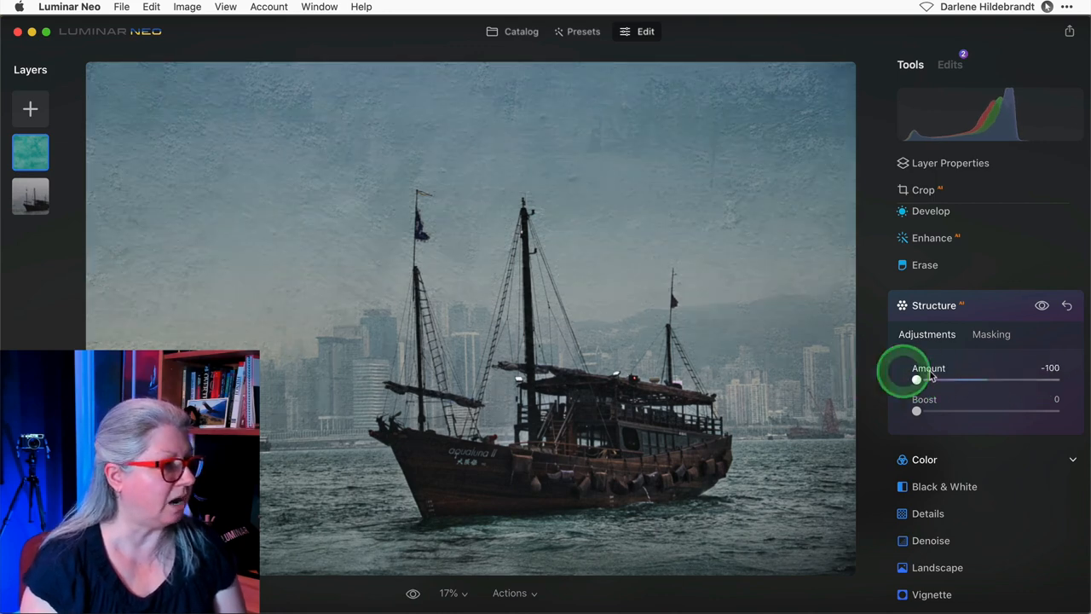
{"action": "left_click_drag", "start_coordinate": [917, 381], "coordinate": [937, 380]}
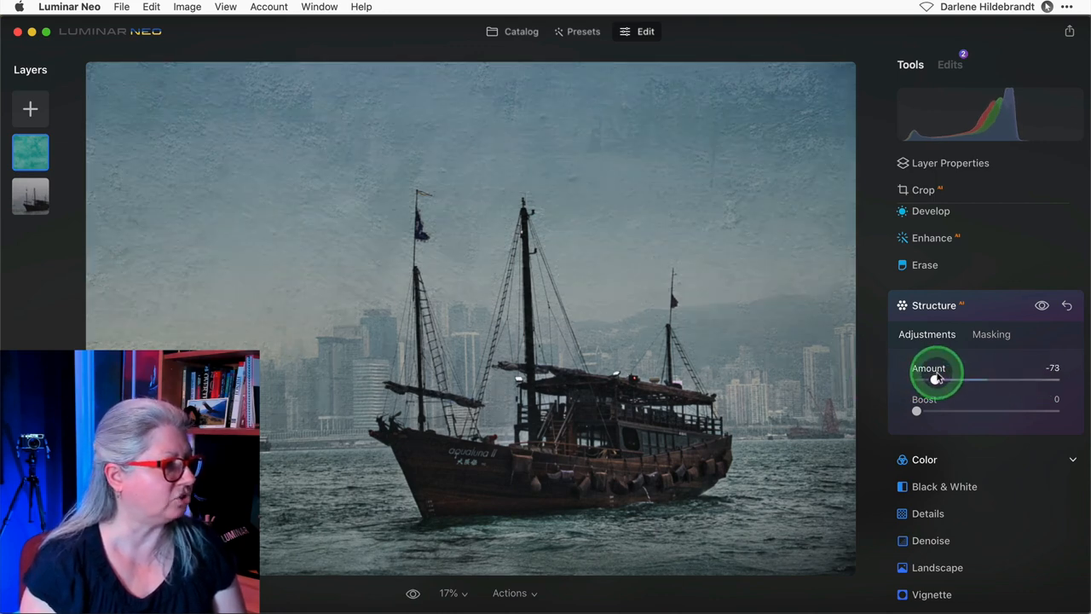
{"action": "left_click_drag", "start_coordinate": [918, 411], "coordinate": [934, 411]}
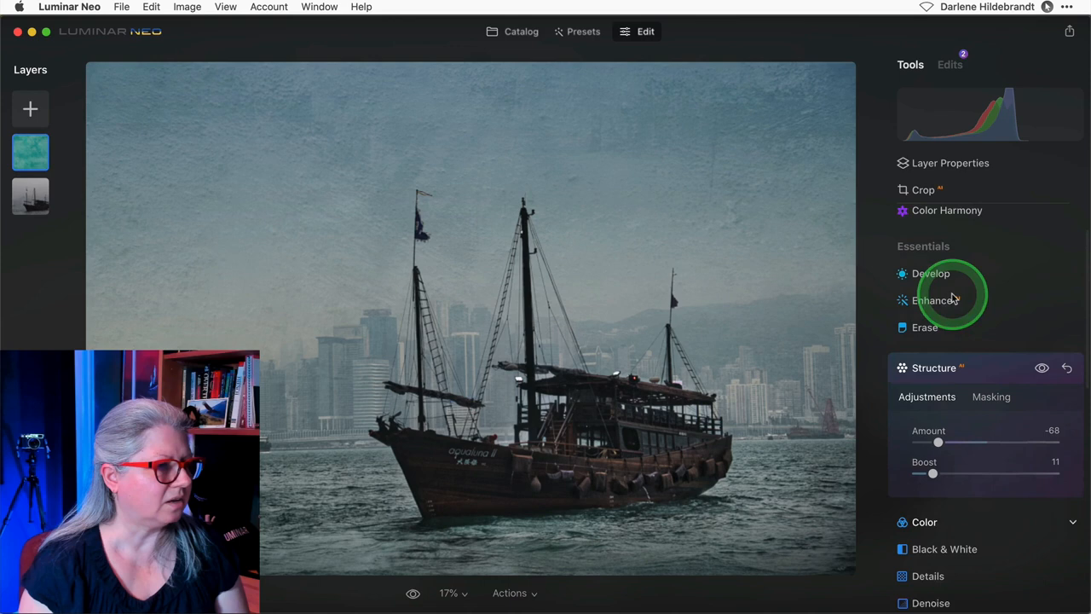
Raise Smart Contrast to 42 in Develop, nudge the tone curve, and show the layer's Edits list.
{"action": "left_click", "coordinate": [931, 273]}
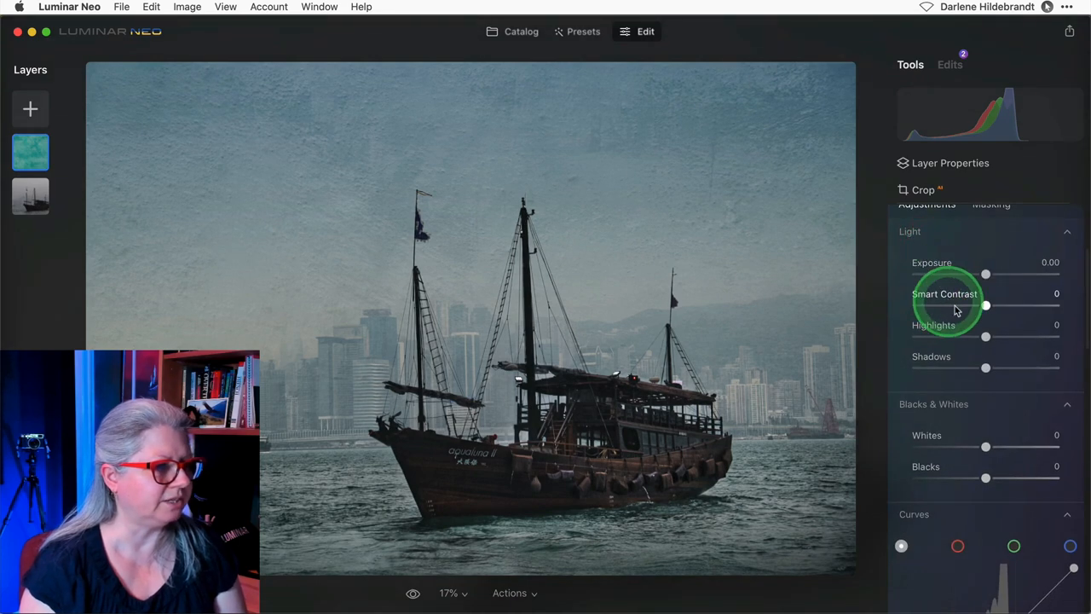
{"action": "left_click_drag", "start_coordinate": [986, 303], "coordinate": [1016, 286]}
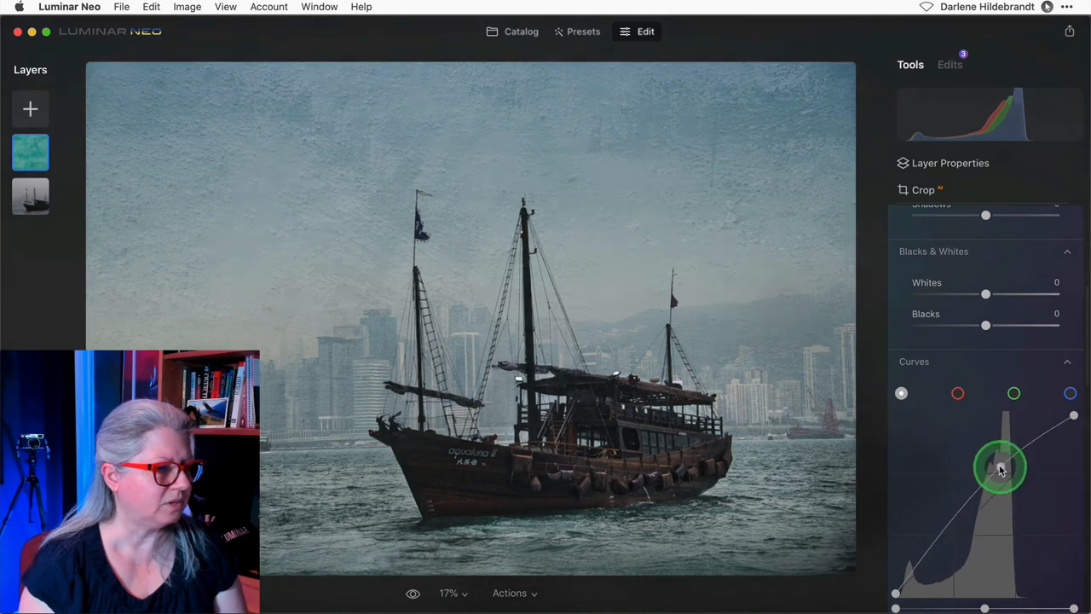
{"action": "left_click_drag", "start_coordinate": [1003, 467], "coordinate": [958, 537]}
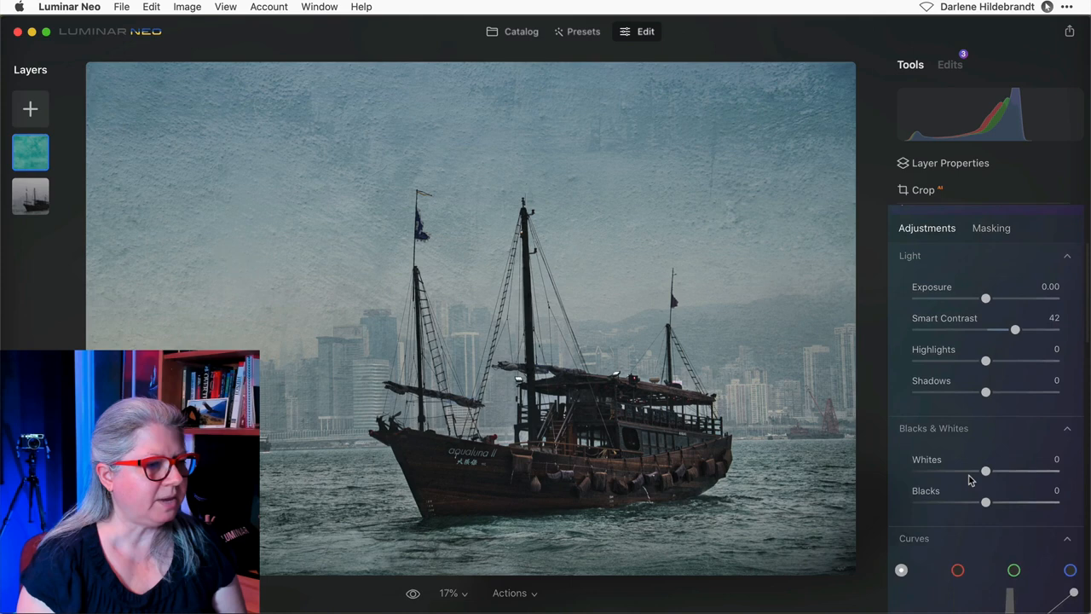
{"action": "left_click", "coordinate": [910, 65]}
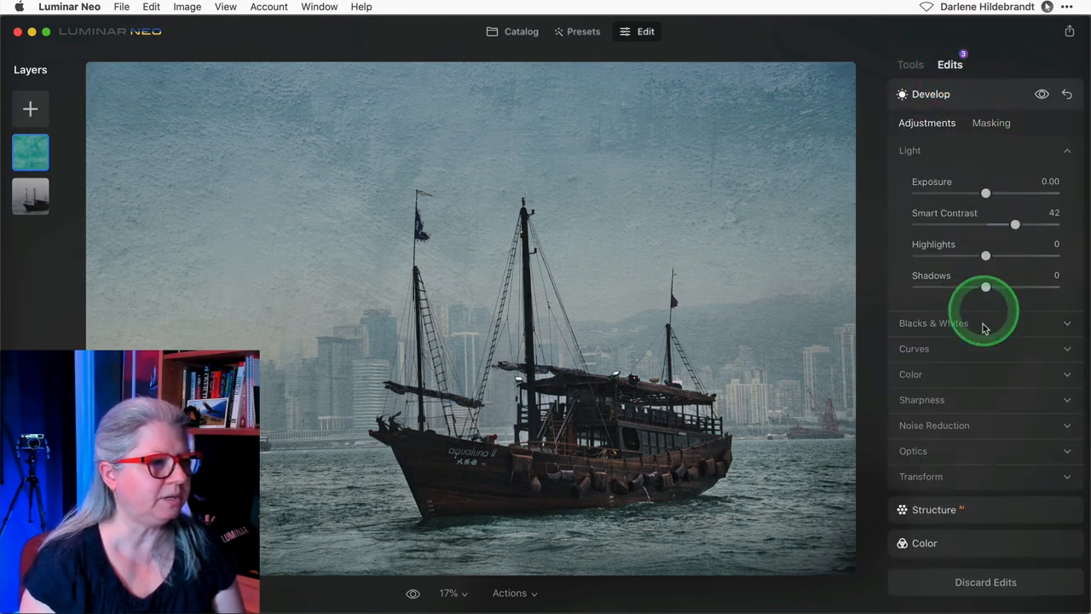
{"action": "left_click", "coordinate": [930, 94]}
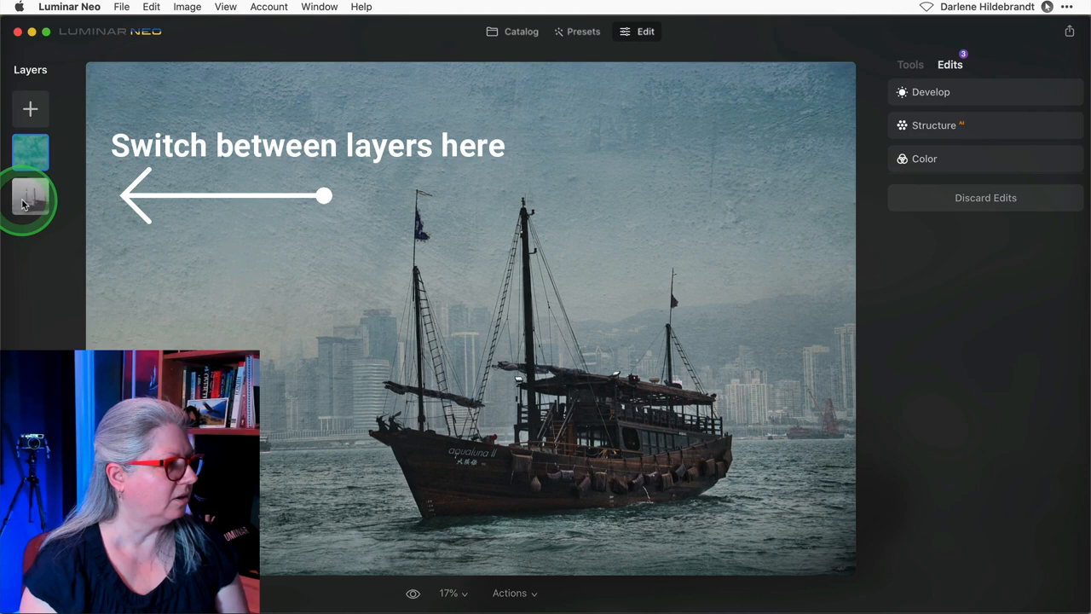
Review the boat photo layer's edits, then add a new grunge frame texture layer.
{"action": "left_click", "coordinate": [31, 196]}
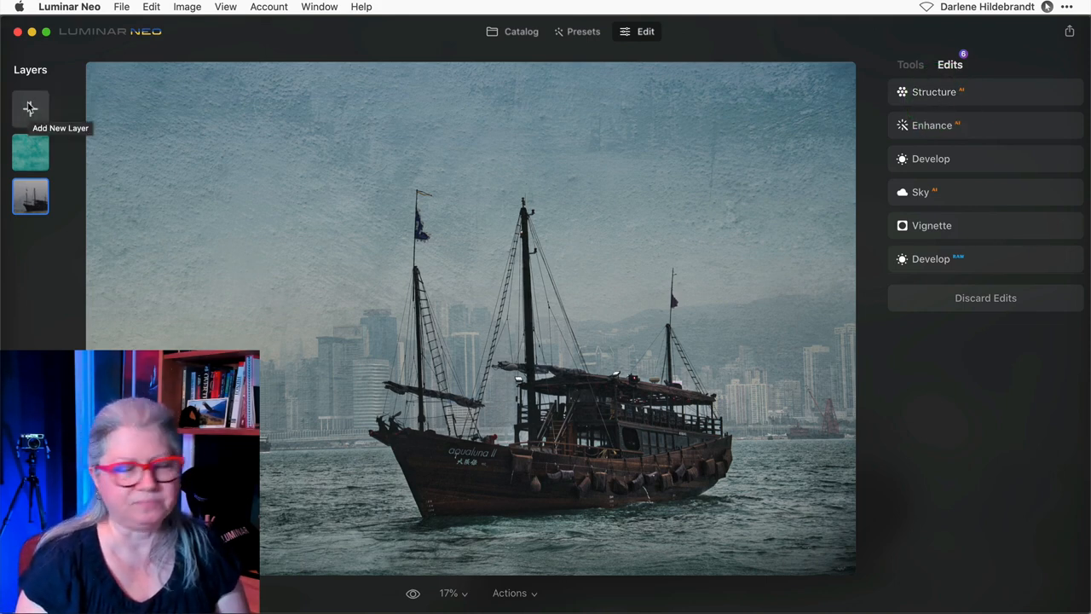
{"action": "left_click", "coordinate": [31, 109]}
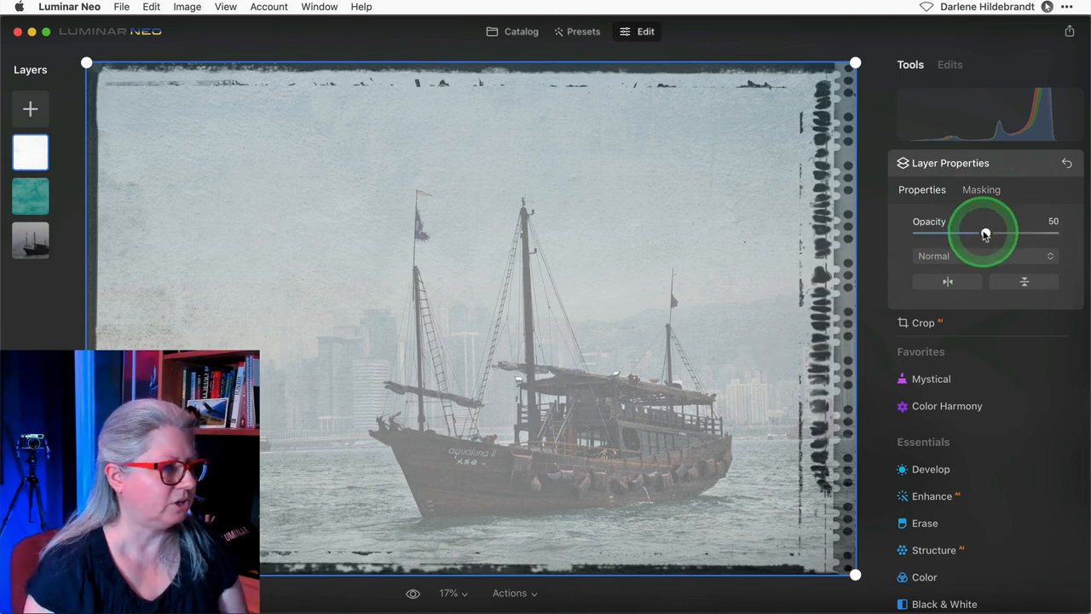
Set the grunge frame layer to 100 opacity with Darken blending around the boat.
{"action": "left_click_drag", "start_coordinate": [985, 232], "coordinate": [1053, 232]}
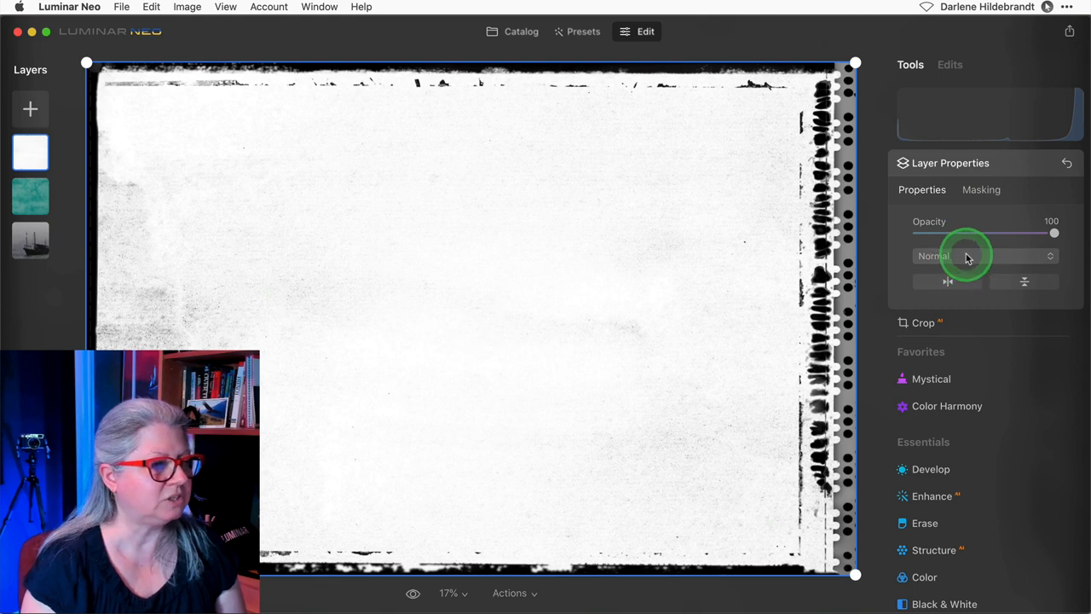
{"action": "left_click", "coordinate": [986, 255]}
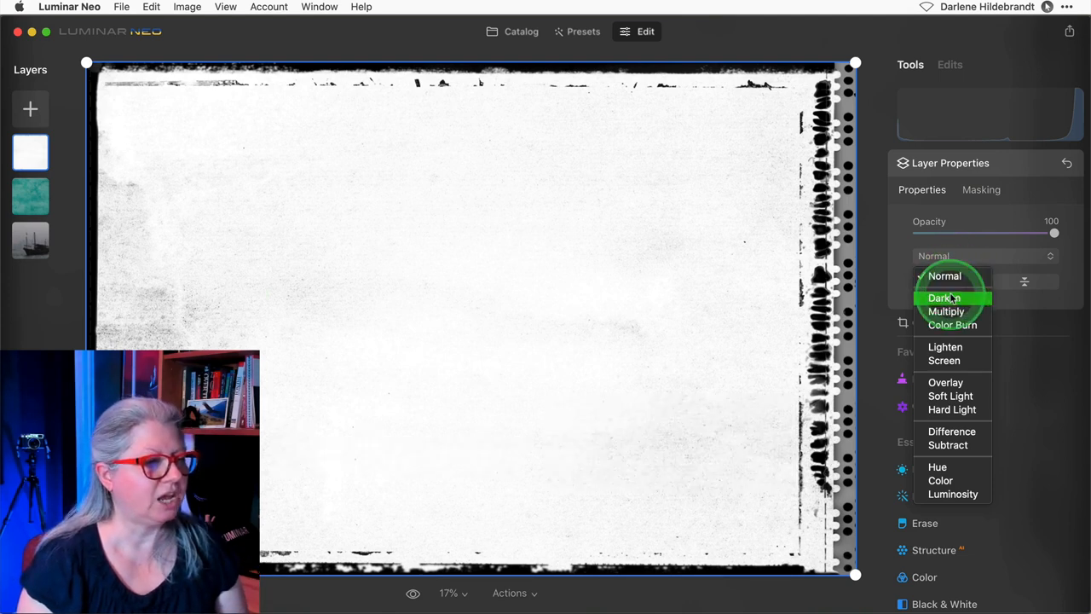
{"action": "left_click", "coordinate": [945, 297]}
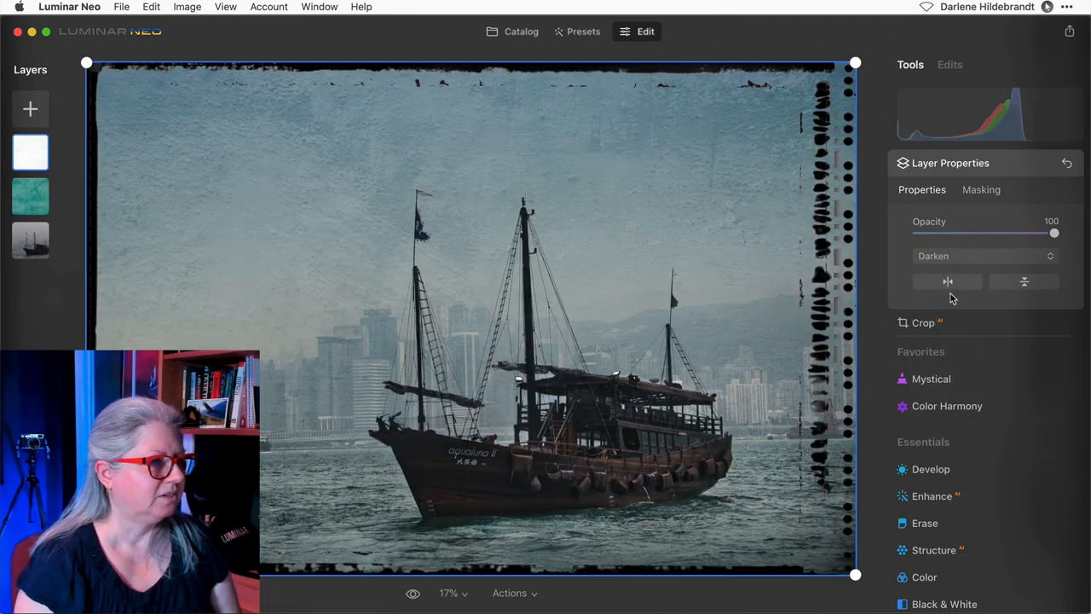
{"action": "left_click", "coordinate": [719, 535]}
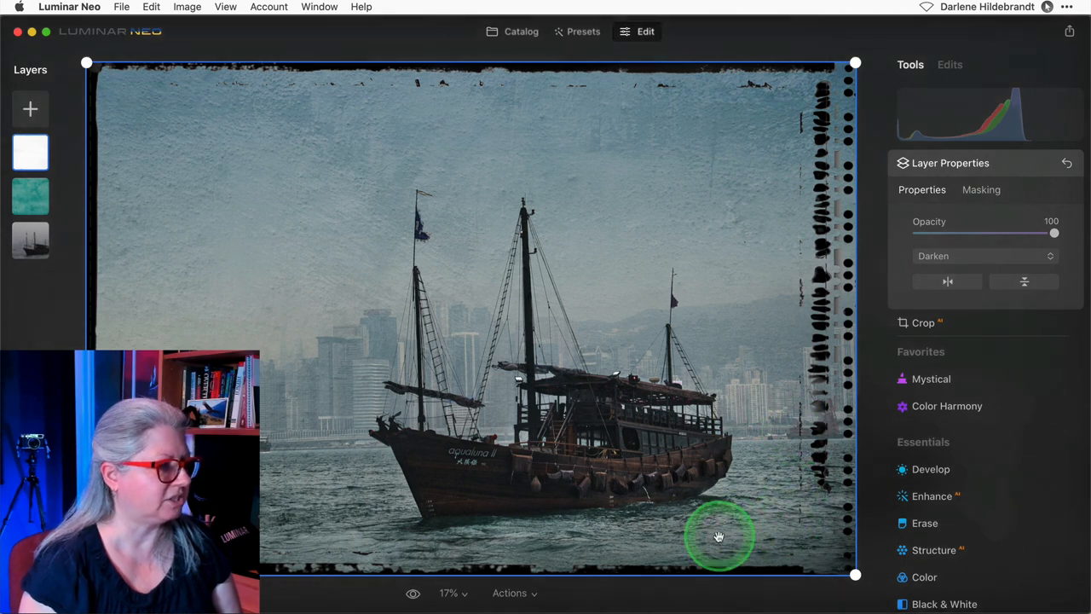
{"action": "mouse_move", "coordinate": [658, 532]}
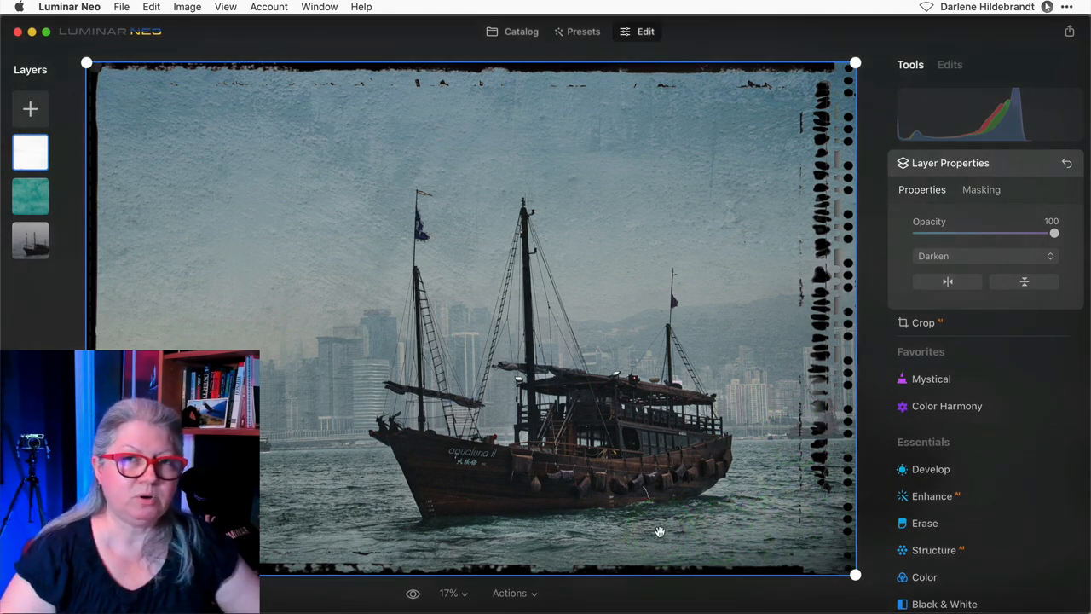
{"action": "left_click", "coordinate": [948, 281]}
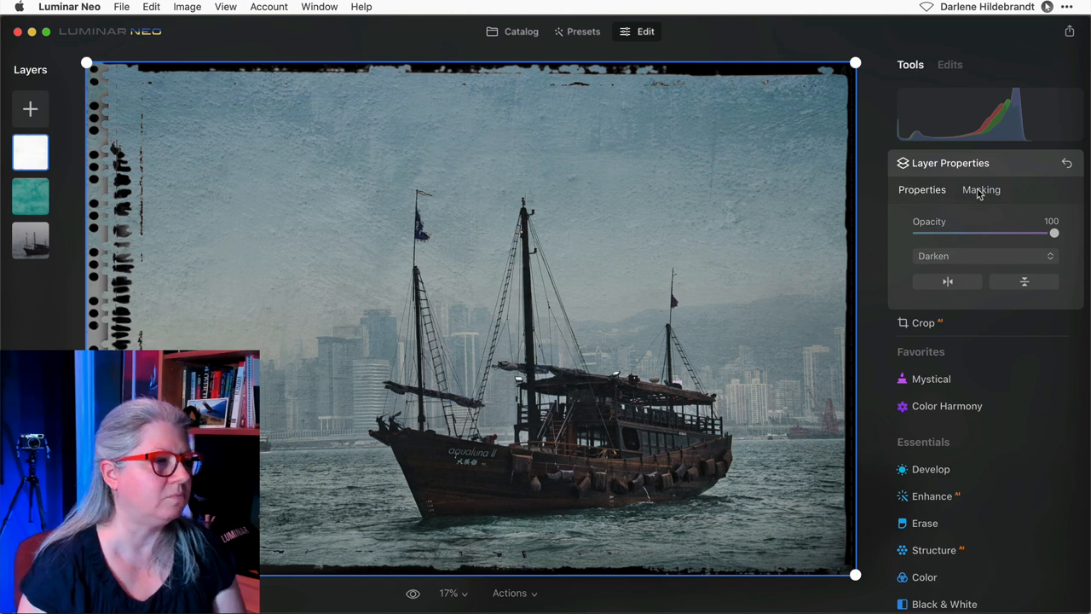
Apply an inverted radial gradient mask over the frame layer's left side.
{"action": "left_click", "coordinate": [982, 189]}
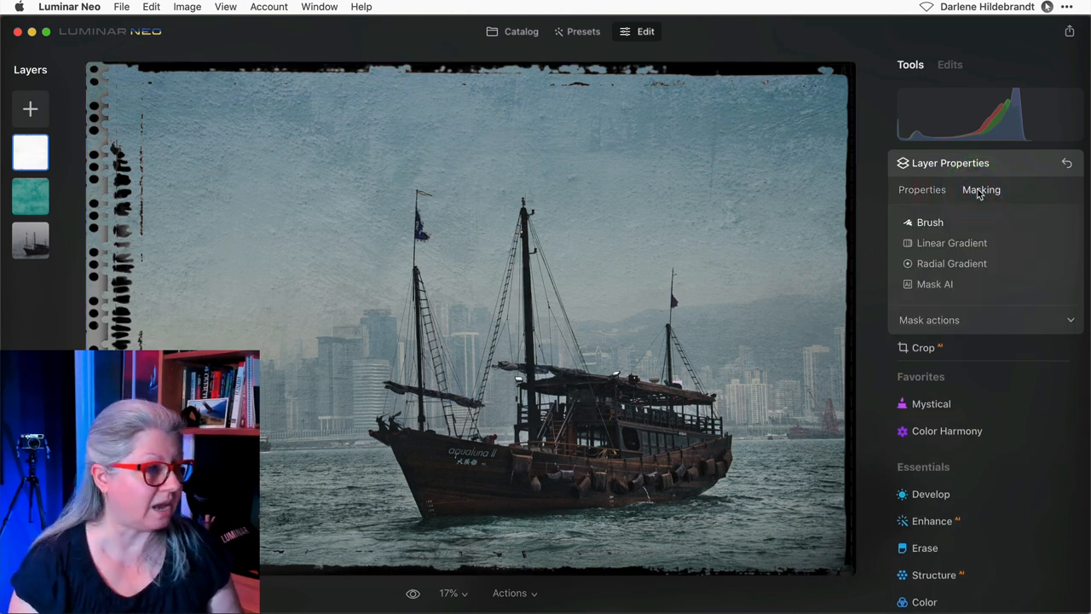
{"action": "left_click", "coordinate": [952, 262]}
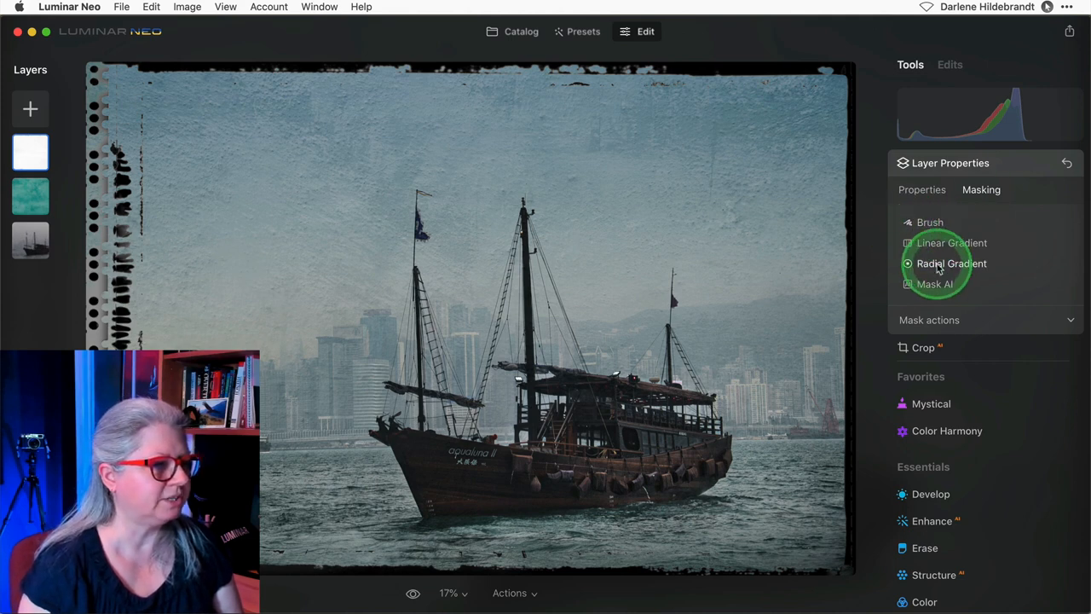
{"action": "left_click", "coordinate": [951, 262]}
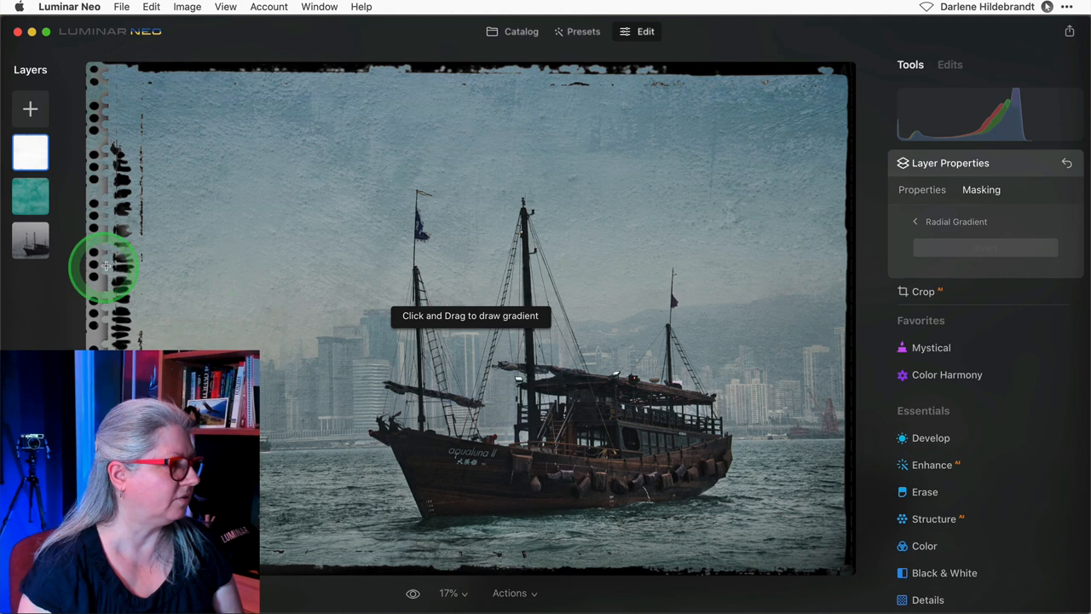
{"action": "left_click_drag", "start_coordinate": [106, 266], "coordinate": [246, 216]}
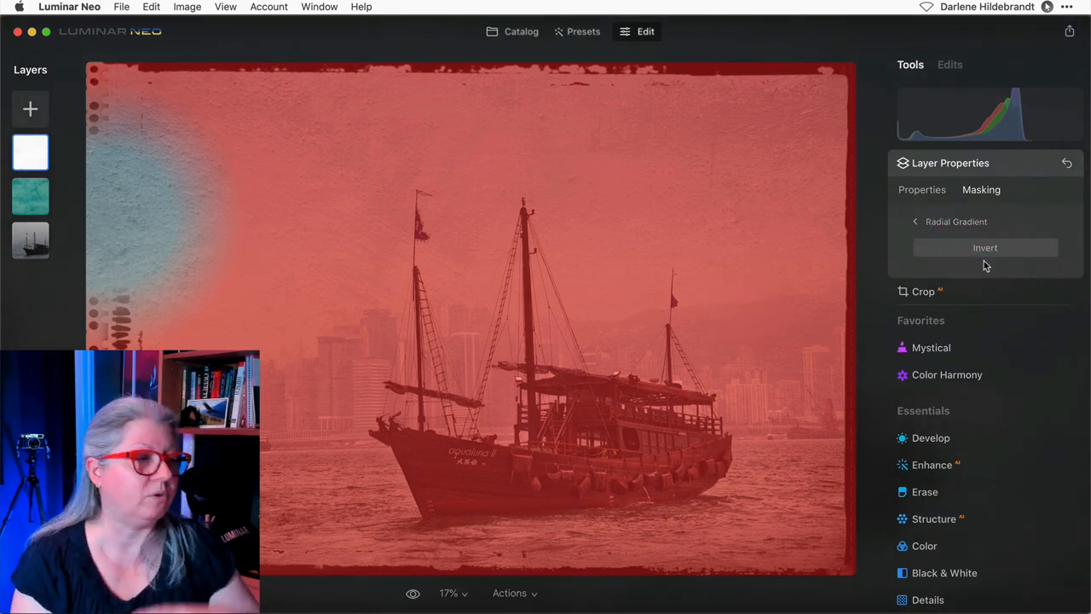
{"action": "left_click", "coordinate": [938, 221]}
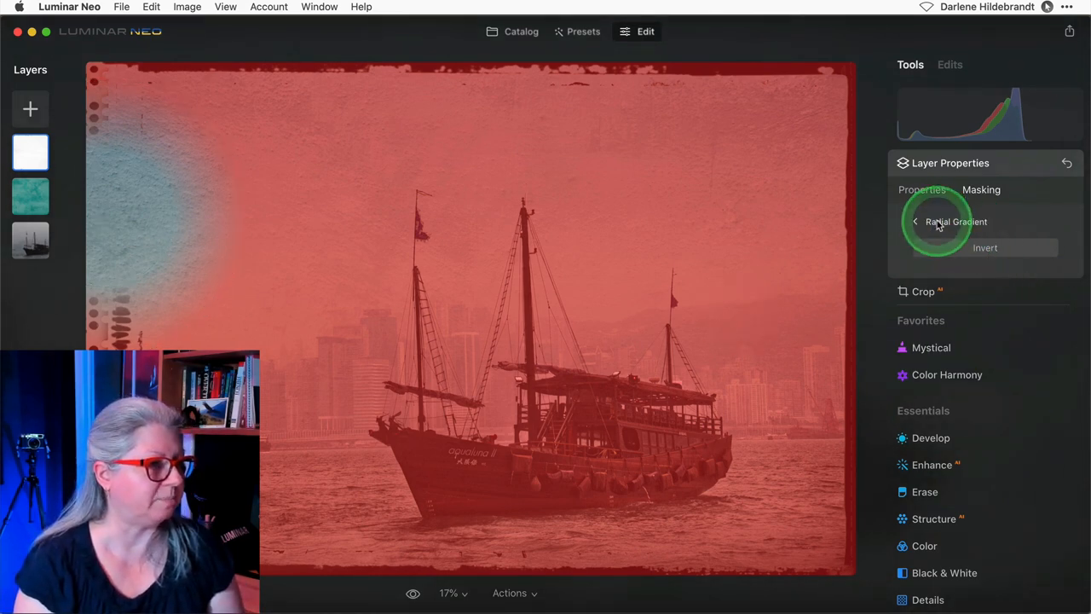
{"action": "left_click", "coordinate": [920, 189]}
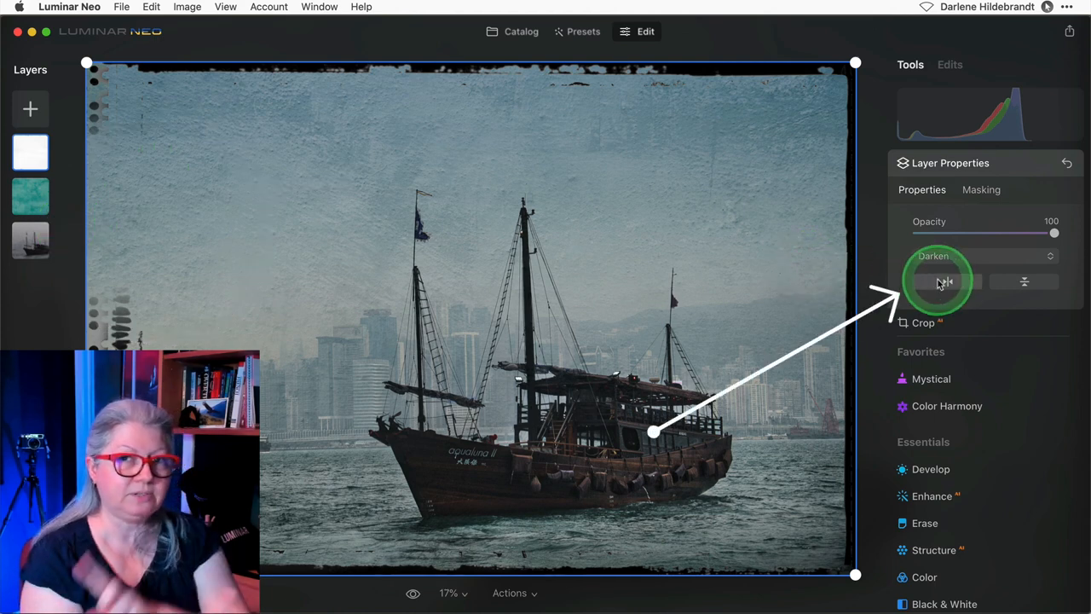
{"action": "mouse_move", "coordinate": [947, 281]}
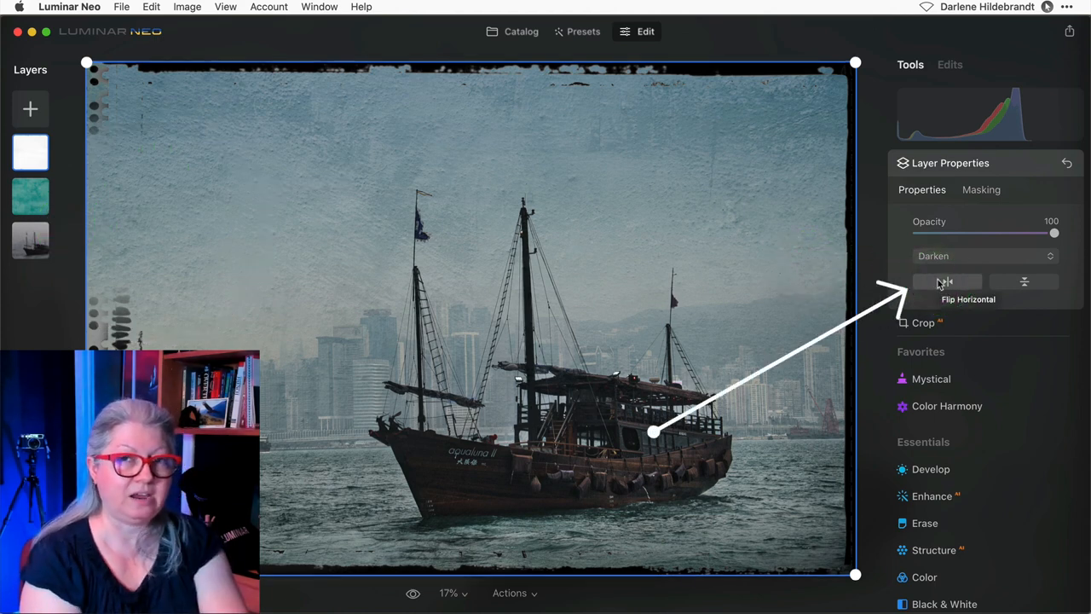
Return to the frame layer's masking options and expand the mask actions list.
{"action": "left_click", "coordinate": [948, 281]}
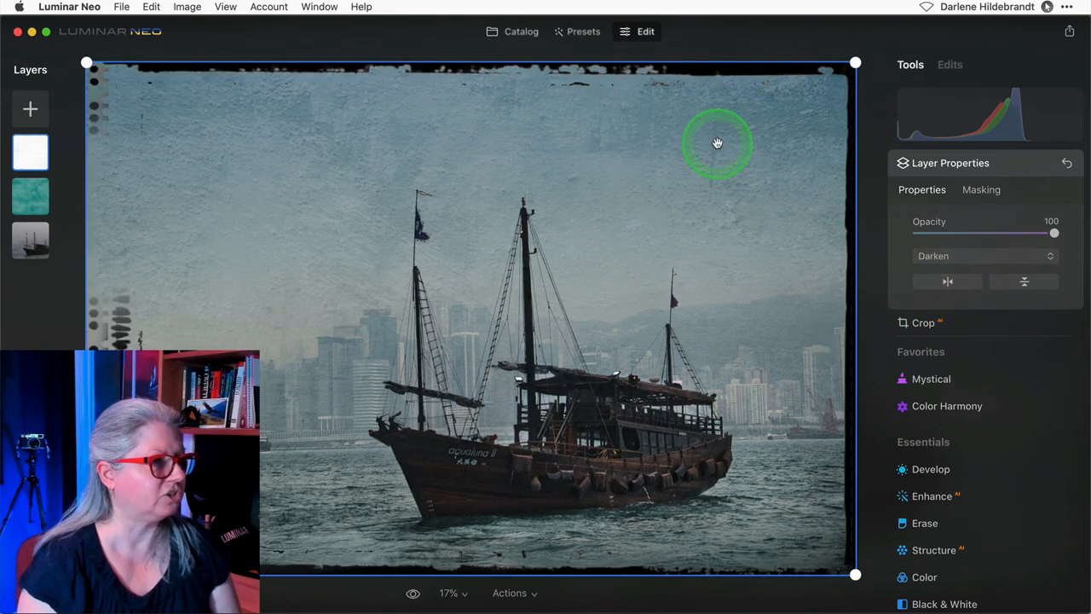
{"action": "left_click", "coordinate": [982, 189]}
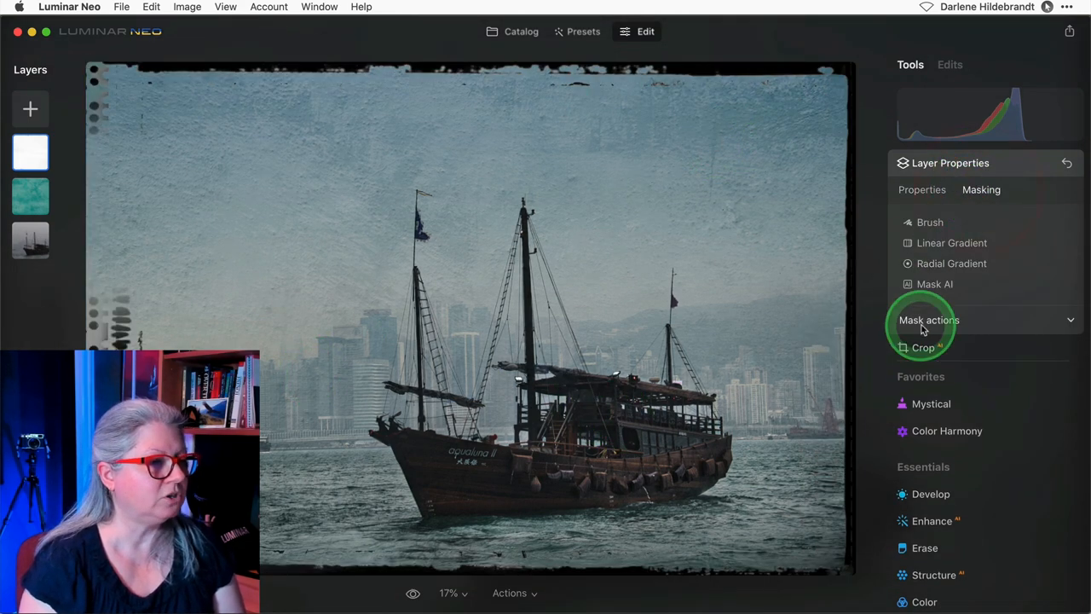
{"action": "left_click", "coordinate": [927, 321]}
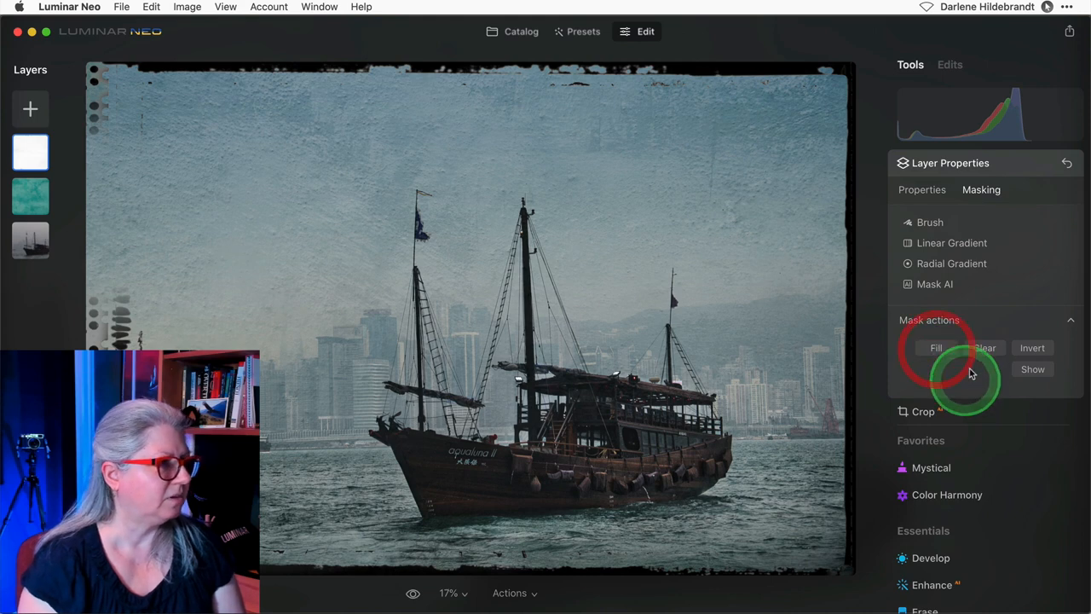
Clear the mask from the grunge frame layer so it covers the whole photo.
{"action": "left_click", "coordinate": [922, 189]}
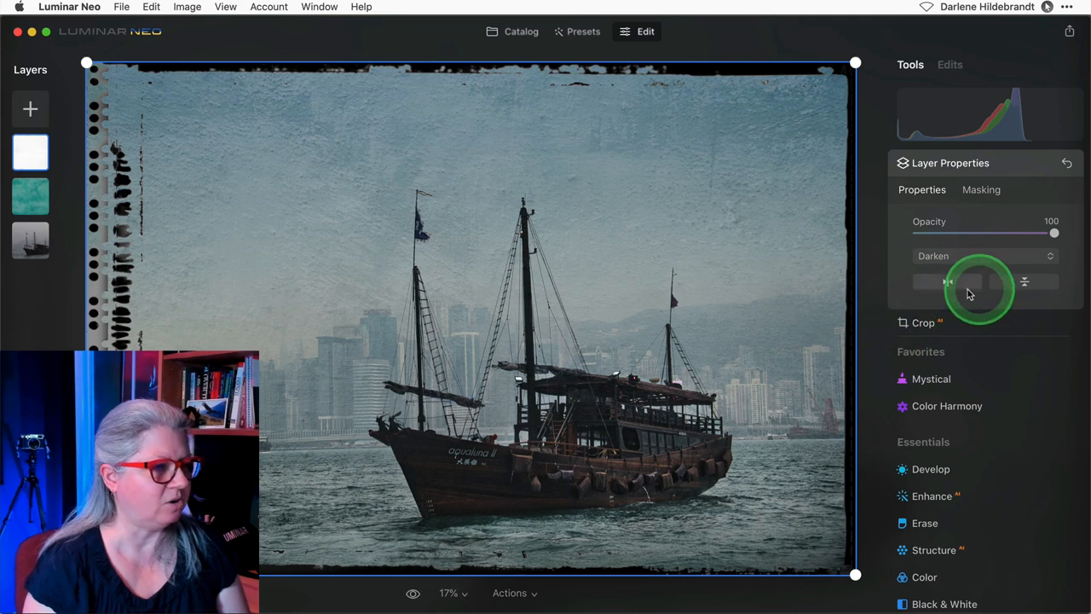
{"action": "mouse_move", "coordinate": [948, 281]}
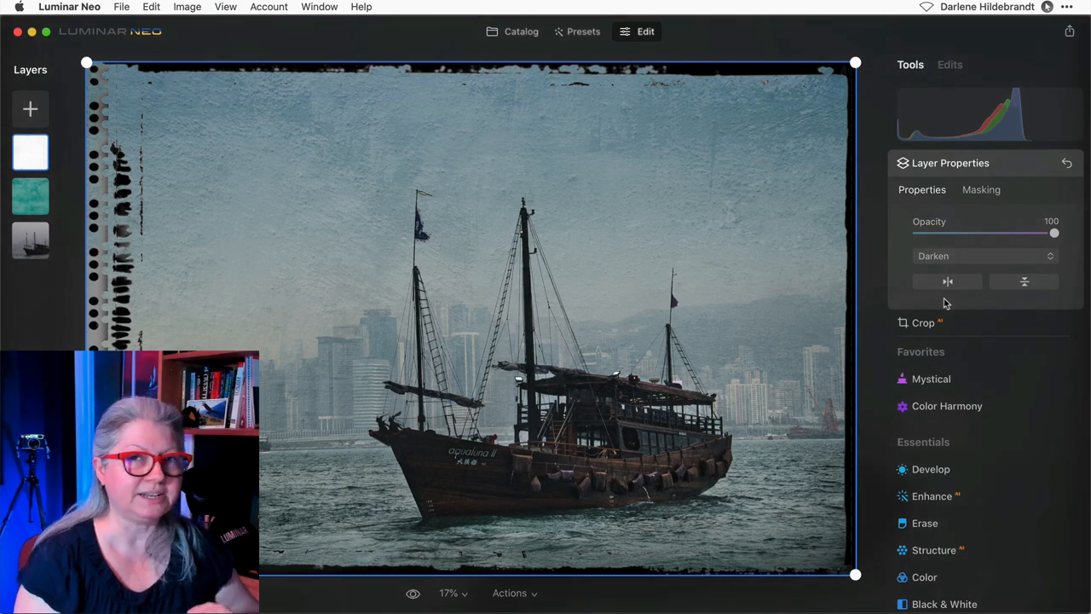
{"action": "left_click", "coordinate": [980, 256]}
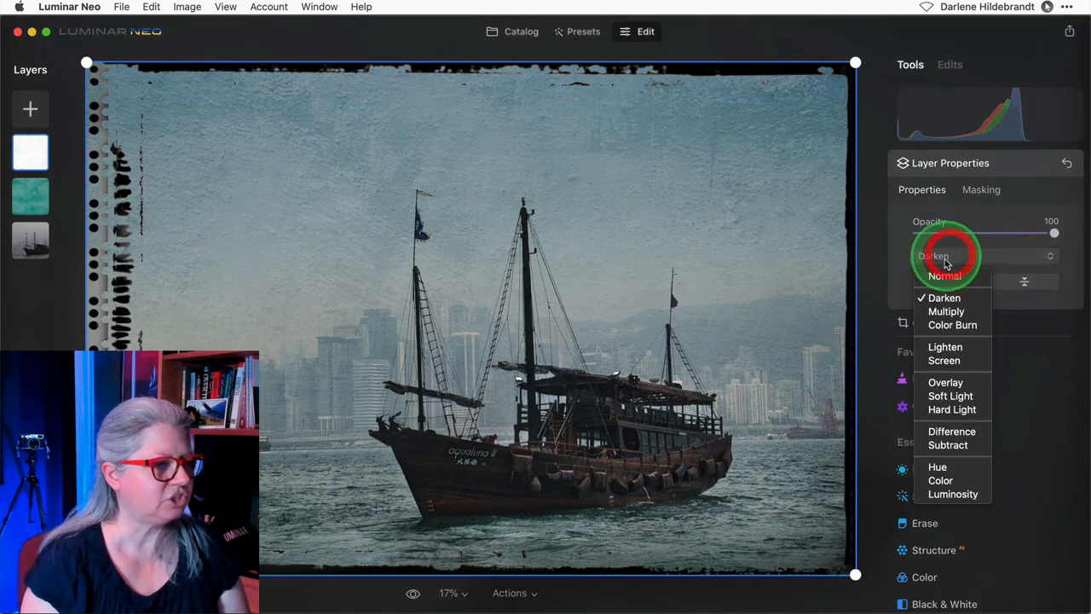
Set the frame layer to Normal blending and go to its Curves adjustment.
{"action": "left_click", "coordinate": [945, 275]}
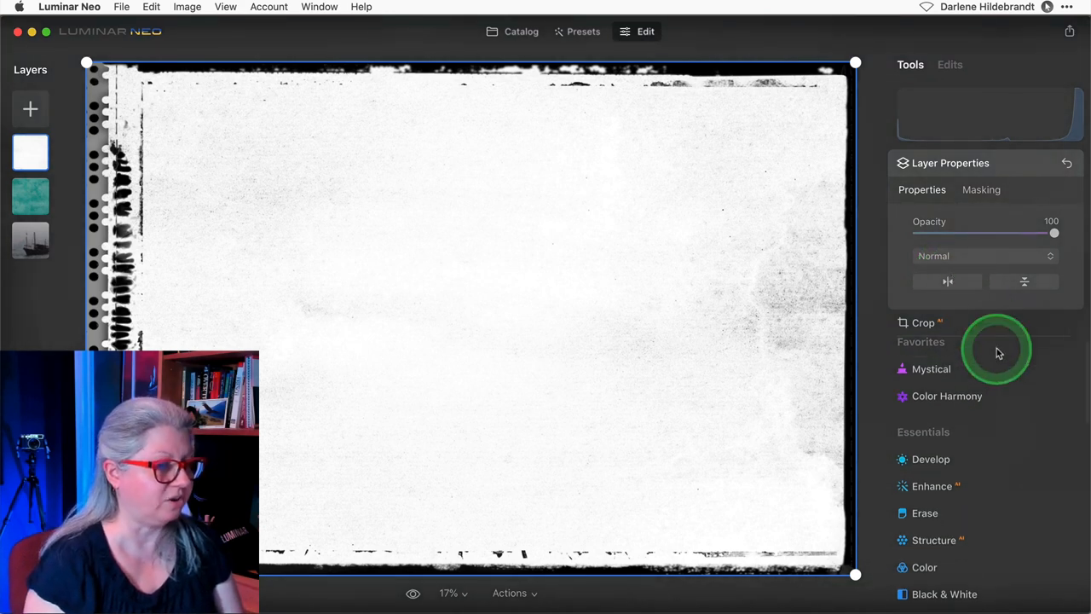
{"action": "left_click", "coordinate": [931, 459]}
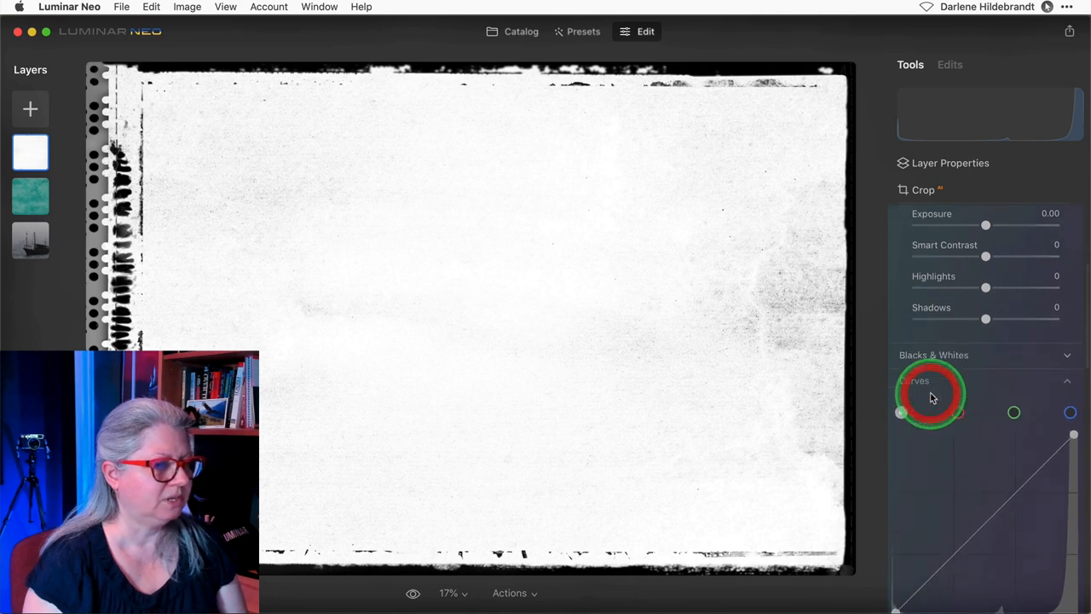
{"action": "scroll", "scroll_direction": "down", "scroll_amount": 3}
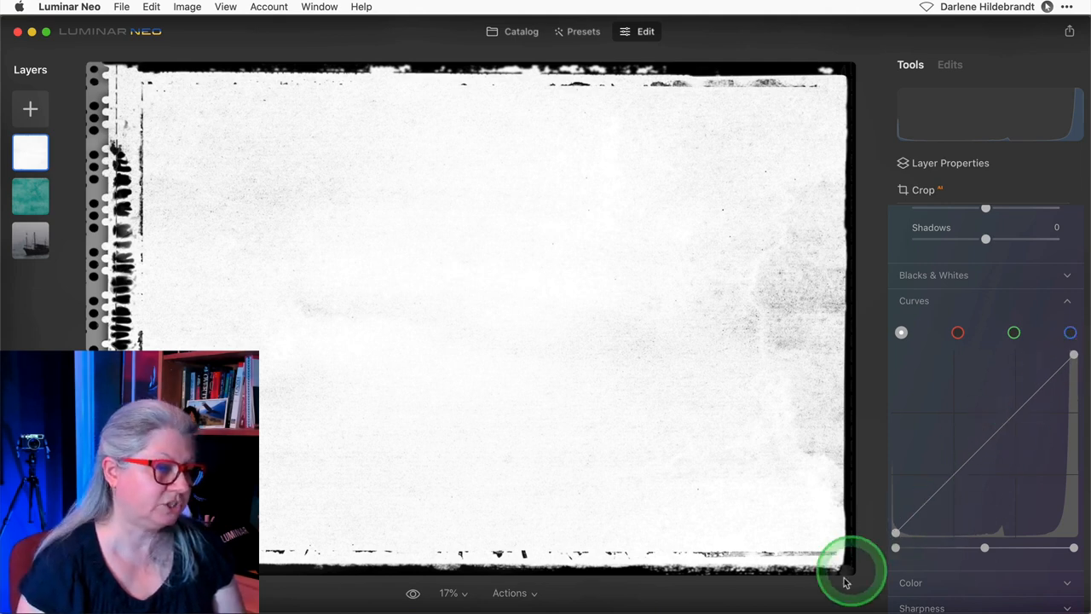
Invert the frame with Curves, black point to top and white point to bottom.
{"action": "left_click_drag", "start_coordinate": [852, 572], "coordinate": [893, 528]}
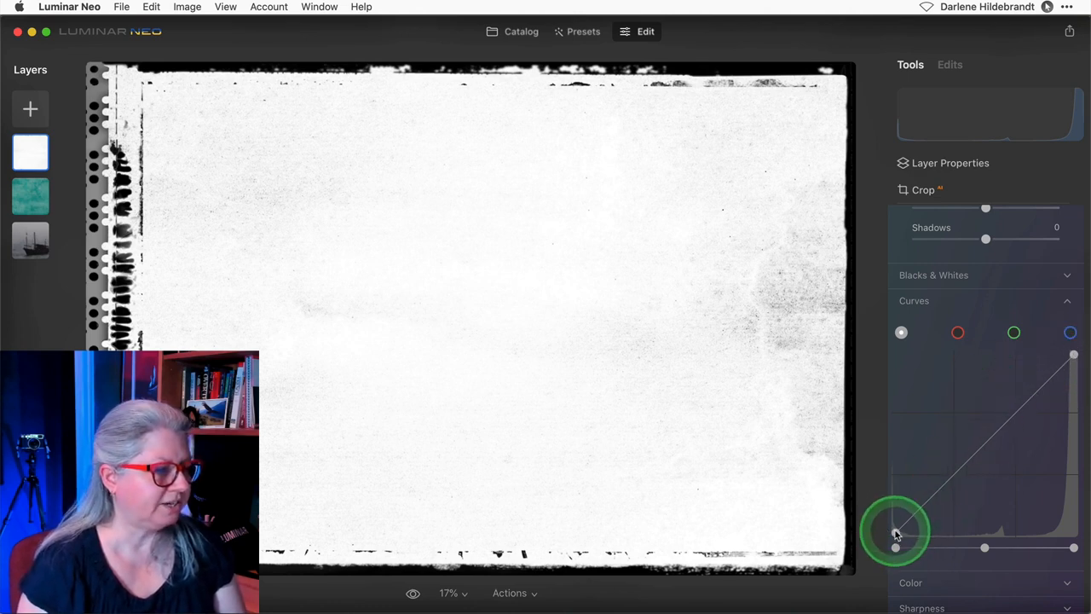
{"action": "left_click_drag", "start_coordinate": [895, 528], "coordinate": [895, 535]}
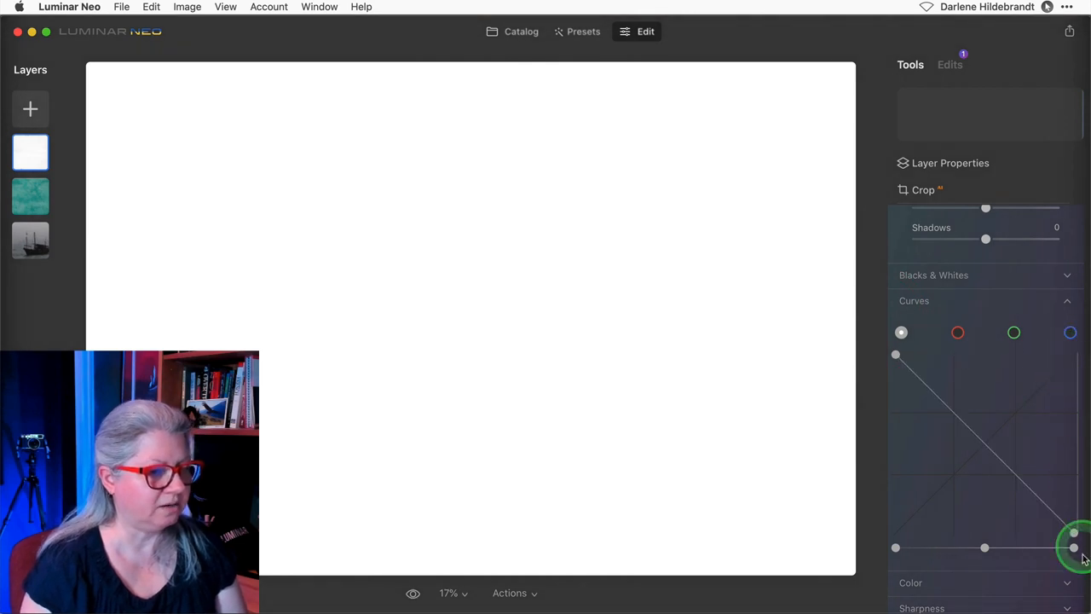
{"action": "left_click_drag", "start_coordinate": [1074, 532], "coordinate": [1023, 497]}
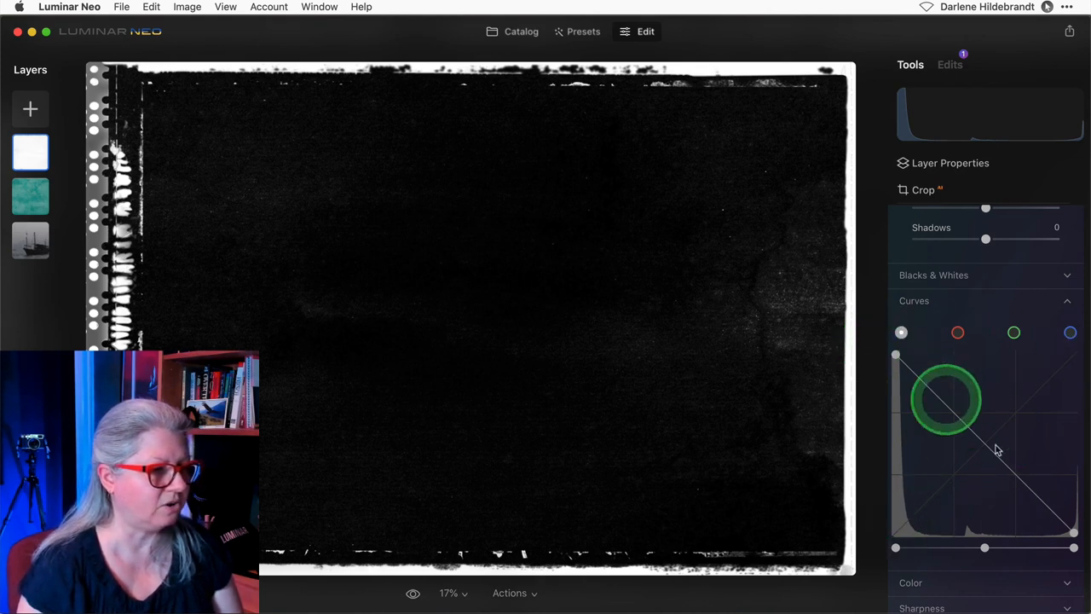
{"action": "left_click_drag", "start_coordinate": [946, 400], "coordinate": [750, 494]}
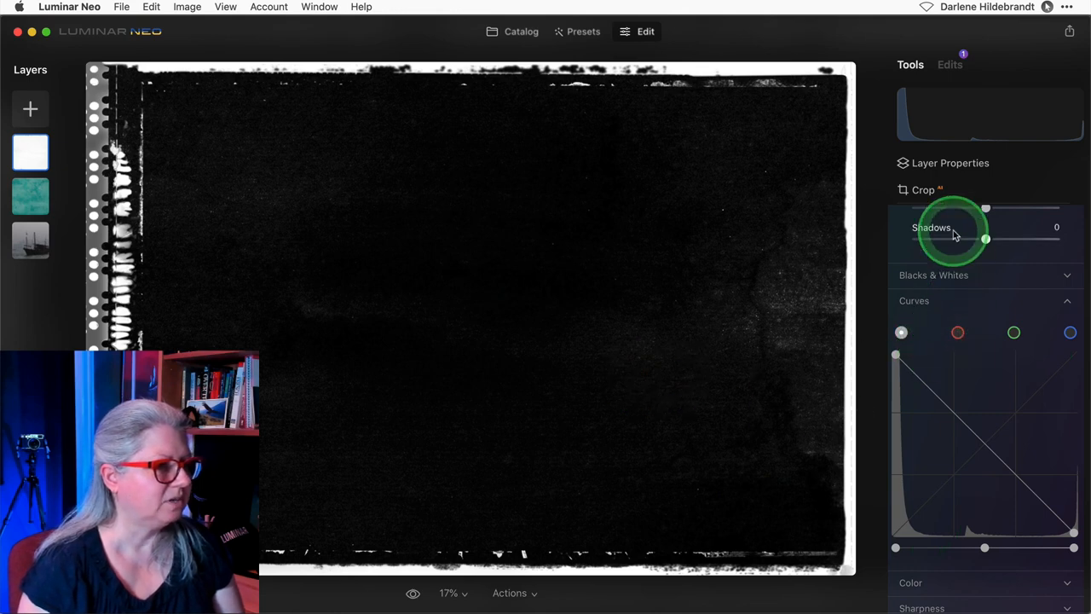
{"action": "left_click", "coordinate": [951, 163]}
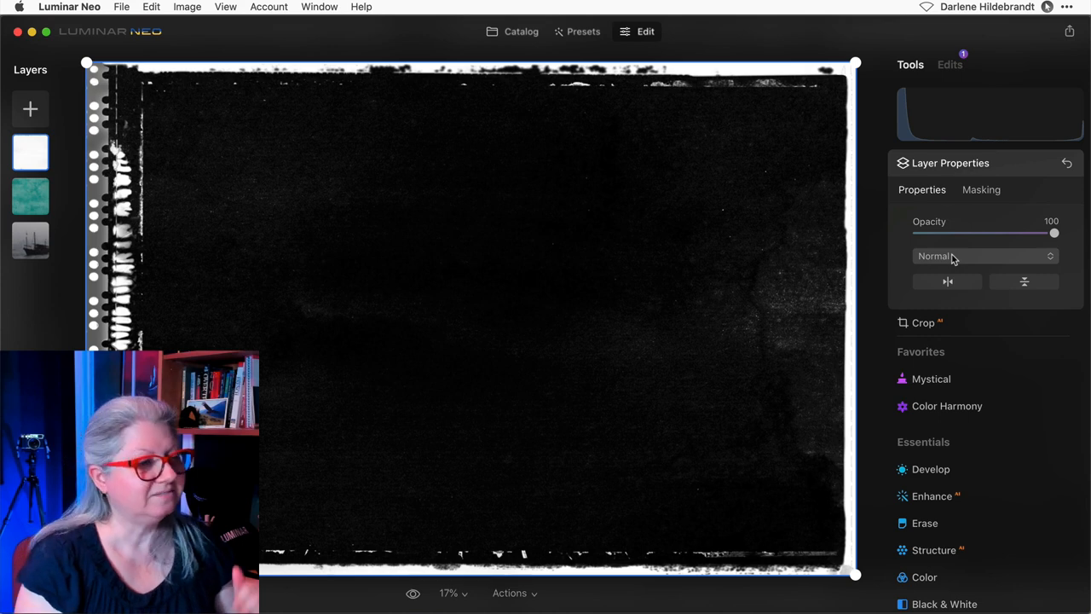
Blend the inverted white-edged frame layer in Lighten mode.
{"action": "left_click", "coordinate": [985, 256]}
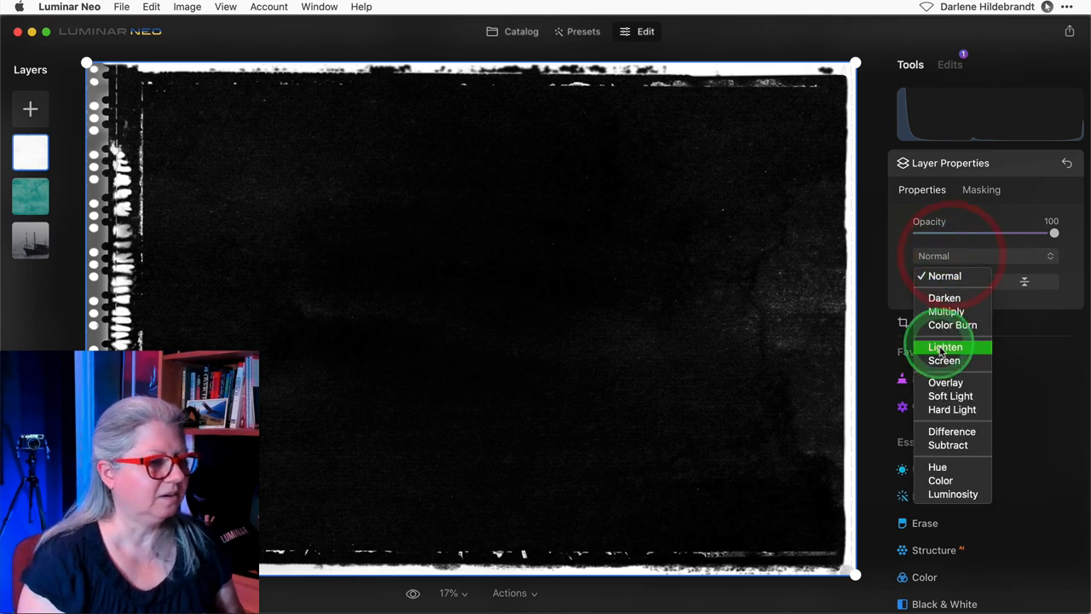
{"action": "left_click", "coordinate": [944, 346]}
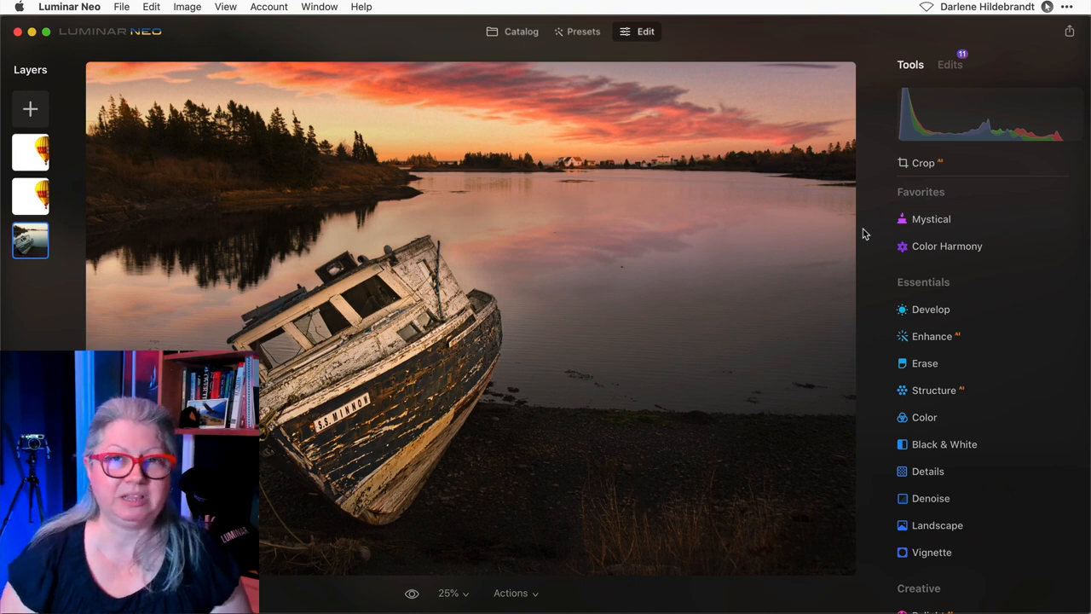
Show the hidden balloon layer and position it in the sunset sky above the boat.
{"action": "left_click", "coordinate": [44, 290]}
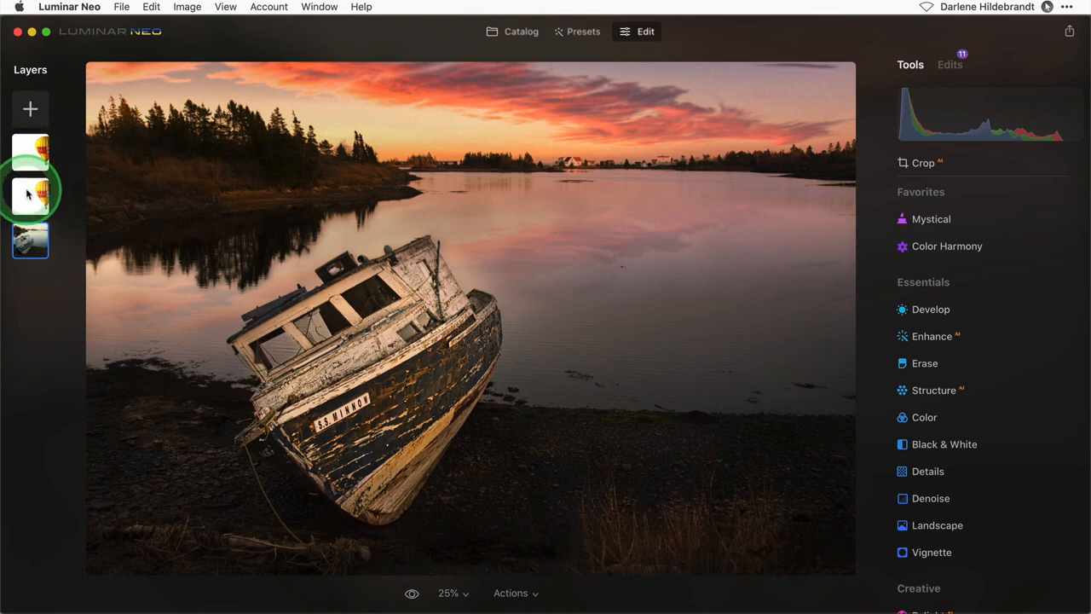
{"action": "right_click", "coordinate": [30, 189]}
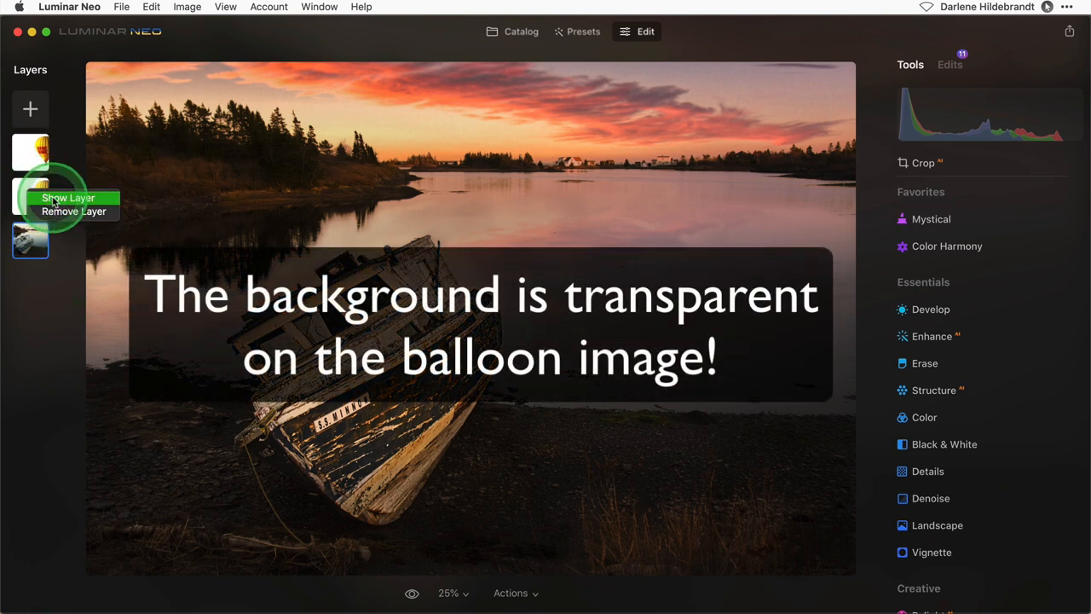
{"action": "left_click", "coordinate": [68, 197]}
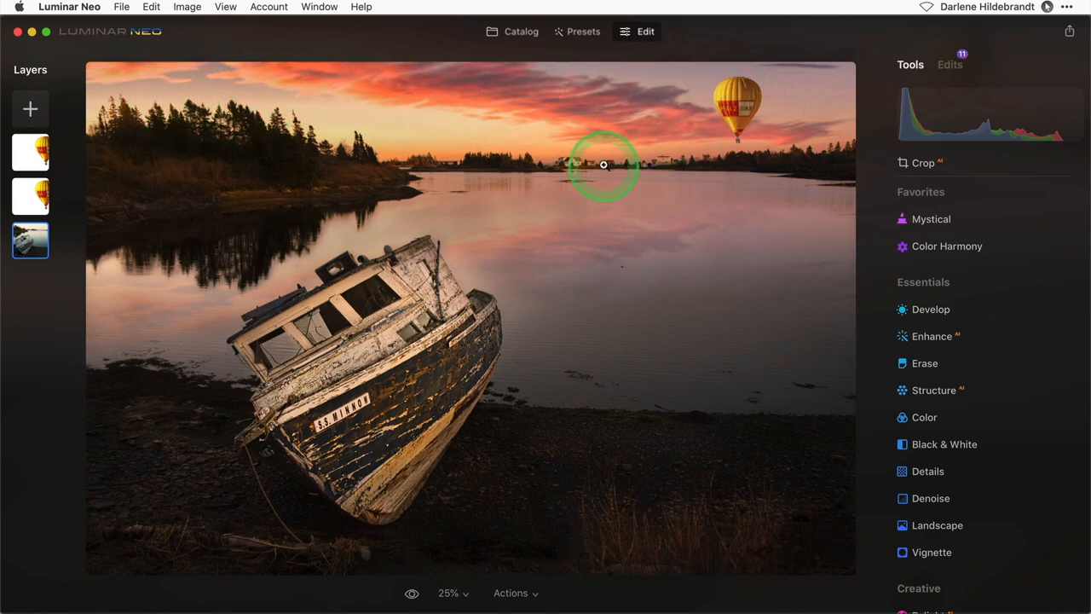
{"action": "left_click", "coordinate": [924, 164]}
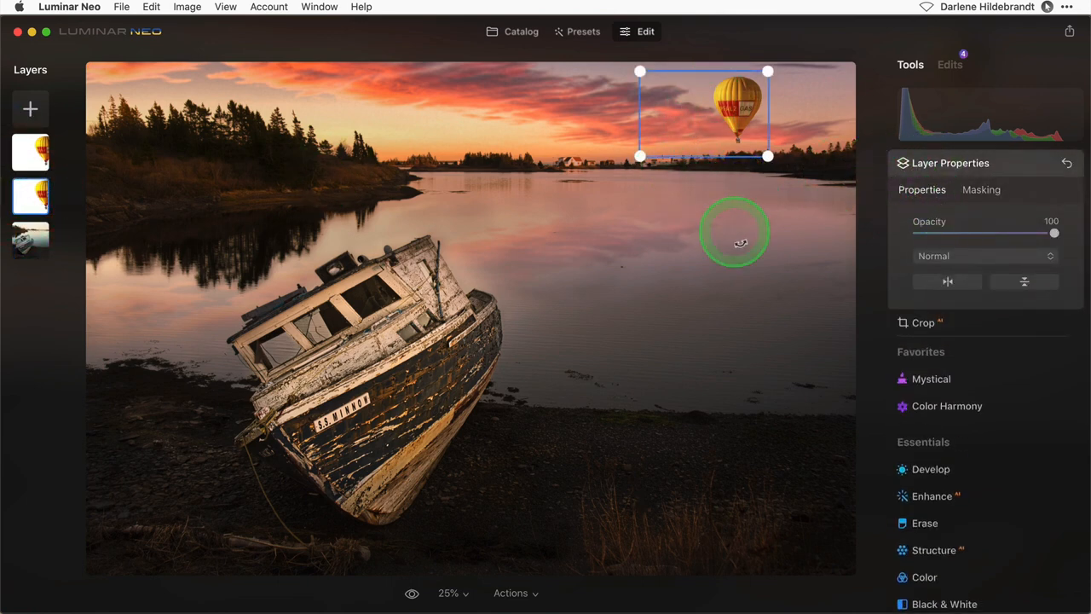
{"action": "left_click_drag", "start_coordinate": [737, 242], "coordinate": [594, 186]}
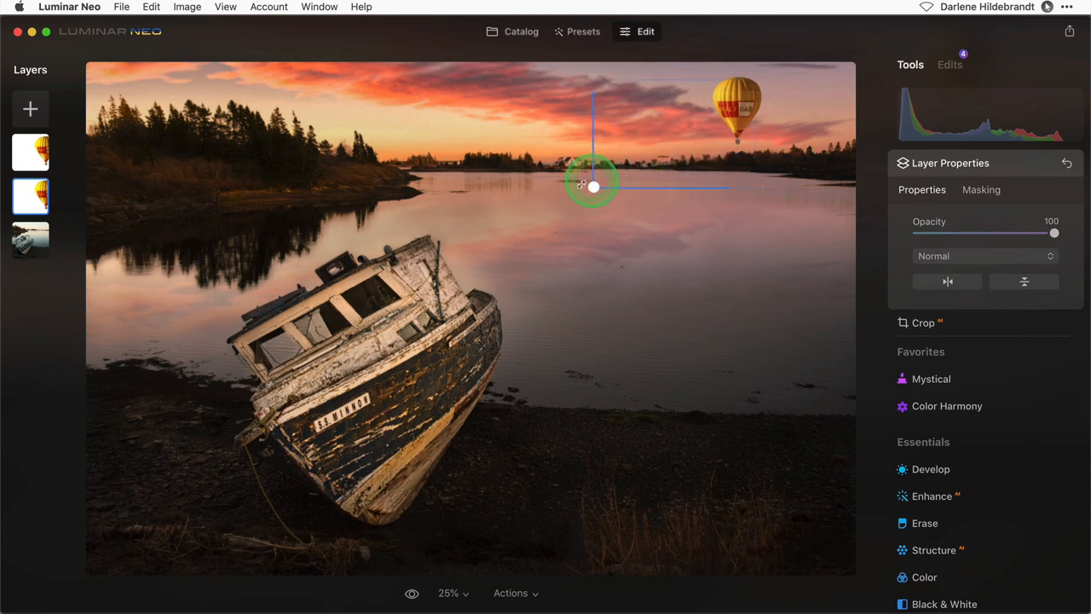
{"action": "left_click_drag", "start_coordinate": [594, 186], "coordinate": [647, 162]}
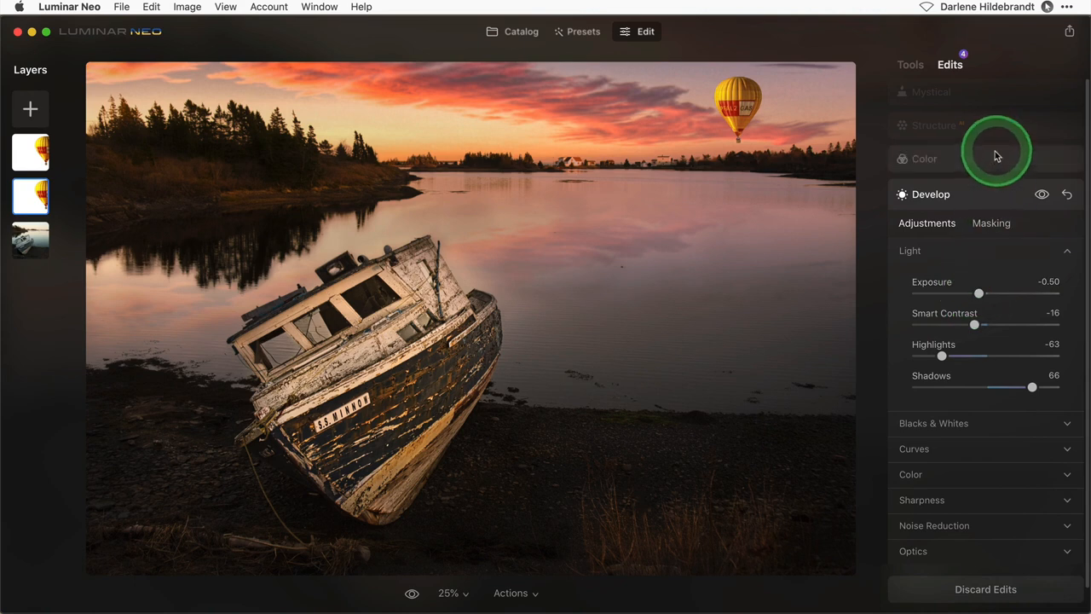
Review the Mystical edit settings on the boat image, then return to the tools list.
{"action": "left_click", "coordinate": [924, 158]}
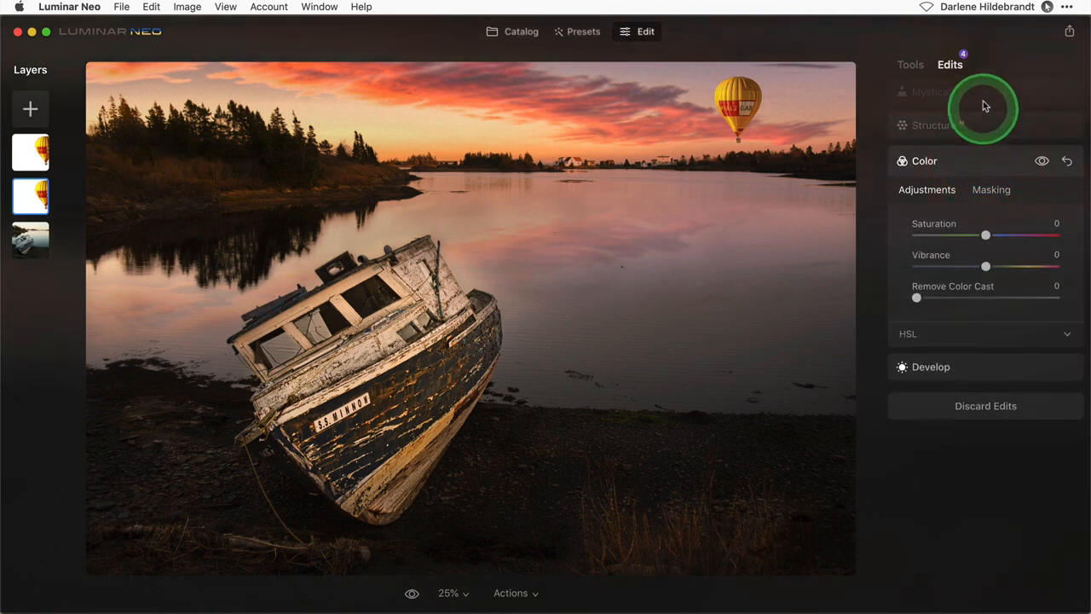
{"action": "left_click", "coordinate": [931, 94]}
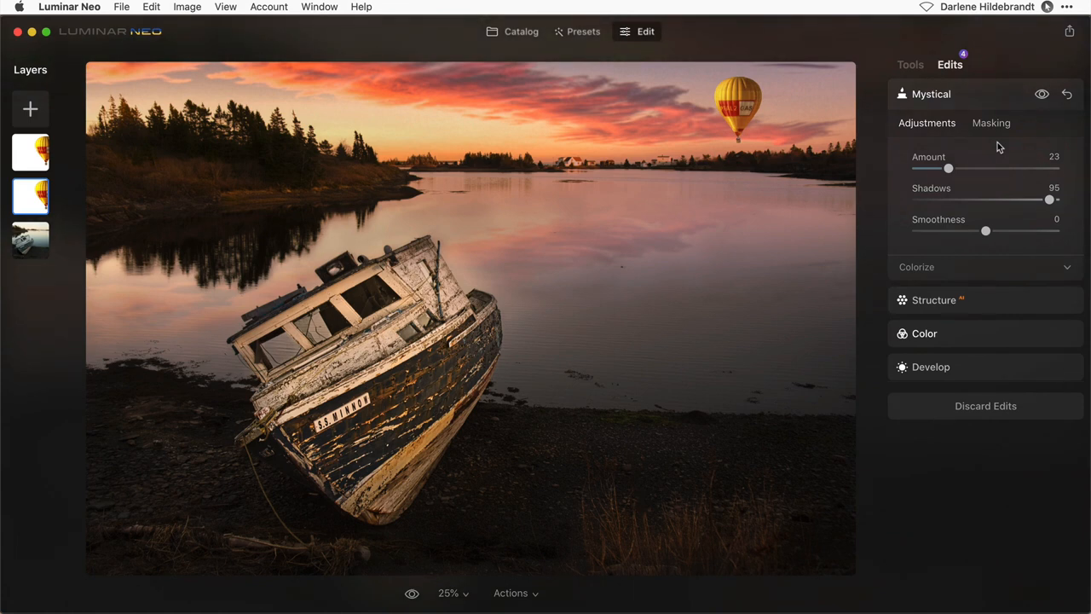
{"action": "left_click", "coordinate": [910, 65]}
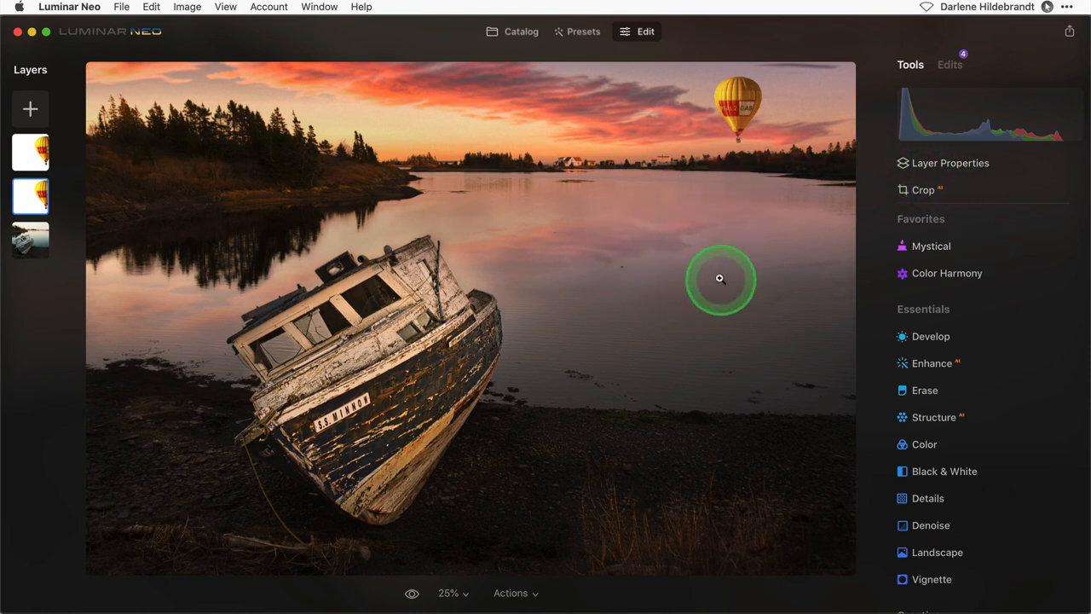
Select the balloon copy layer at full opacity and line it up with the original balloon.
{"action": "left_click", "coordinate": [31, 152]}
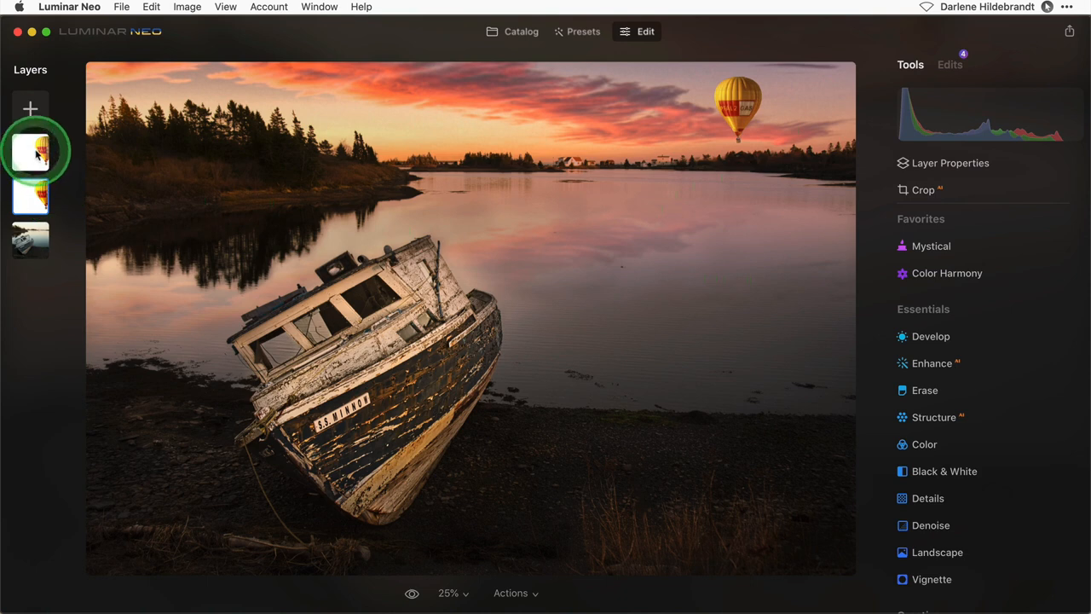
{"action": "right_click", "coordinate": [31, 152]}
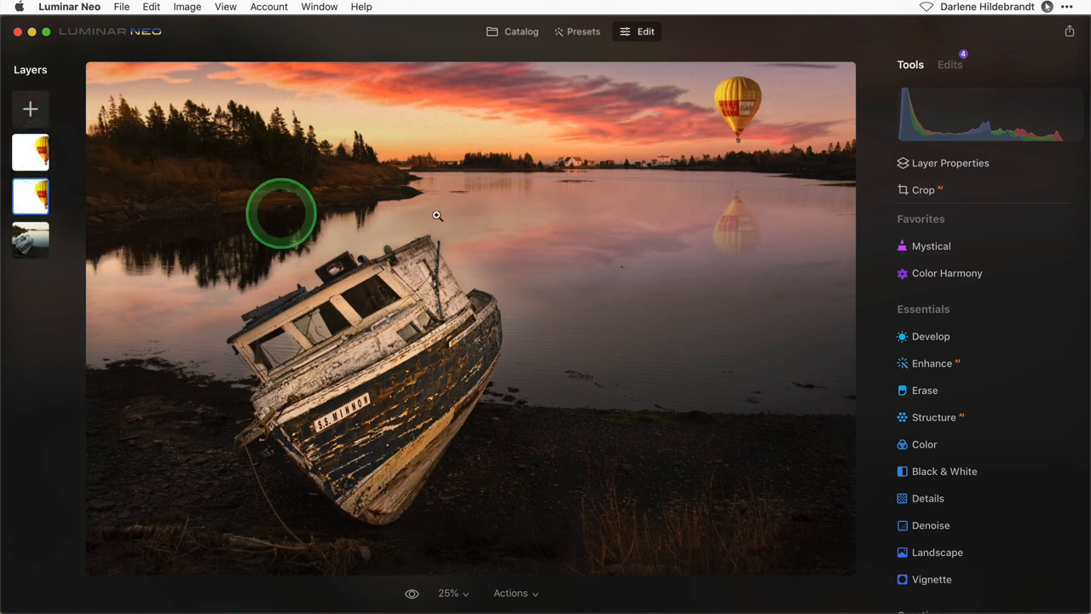
{"action": "left_click", "coordinate": [31, 151]}
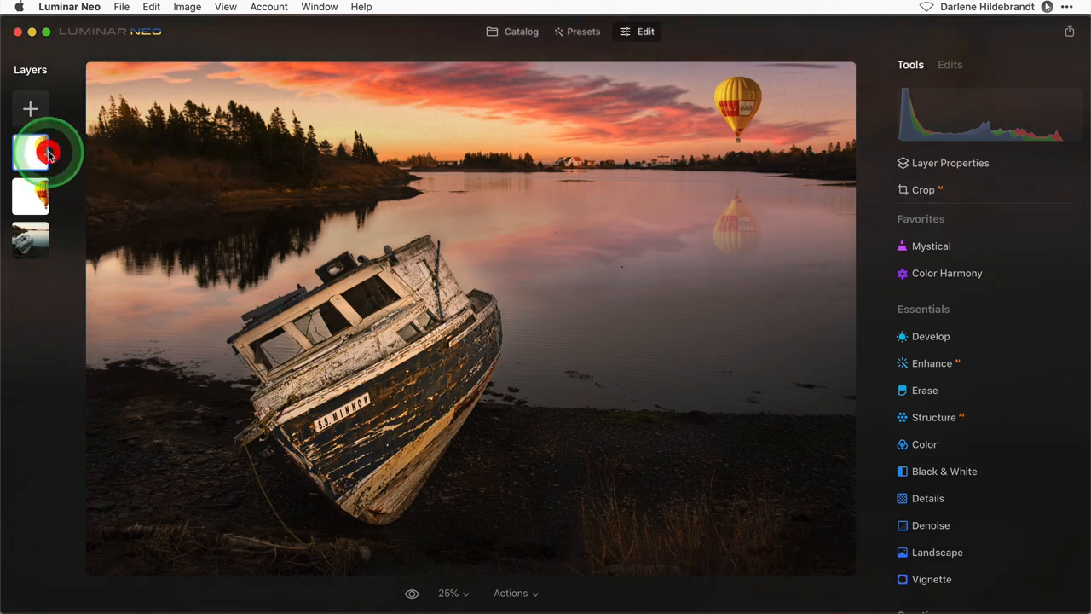
{"action": "left_click", "coordinate": [48, 152]}
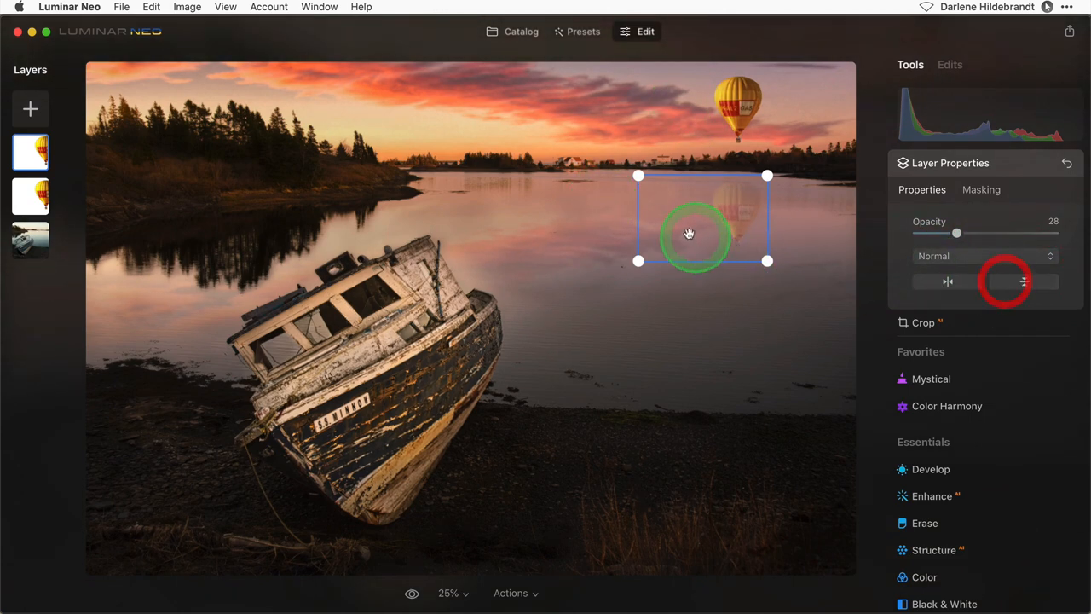
{"action": "left_click_drag", "start_coordinate": [689, 234], "coordinate": [654, 121]}
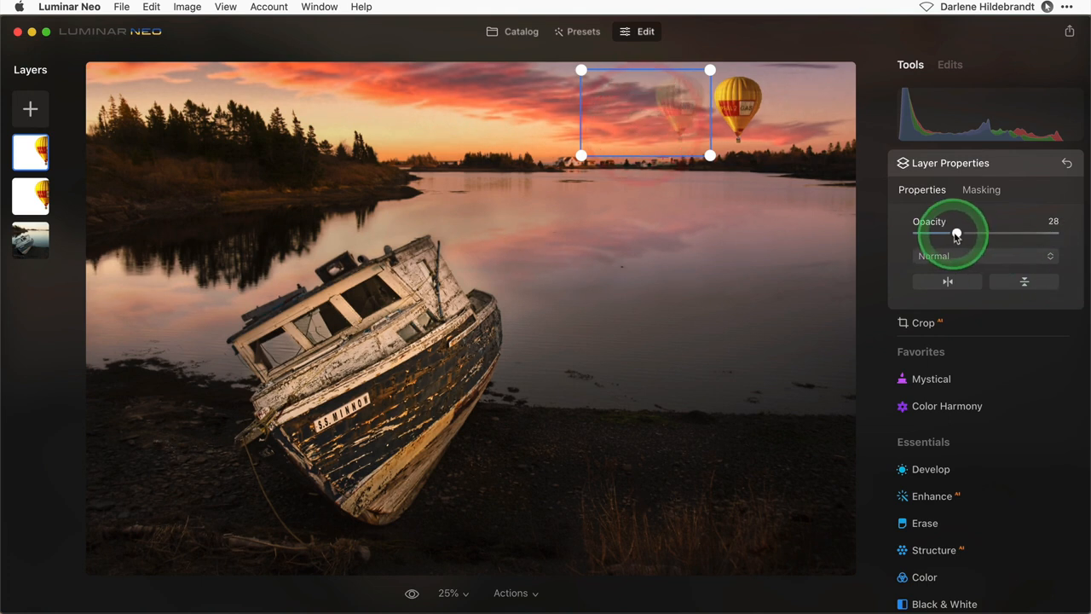
{"action": "left_click_drag", "start_coordinate": [955, 232], "coordinate": [1053, 232]}
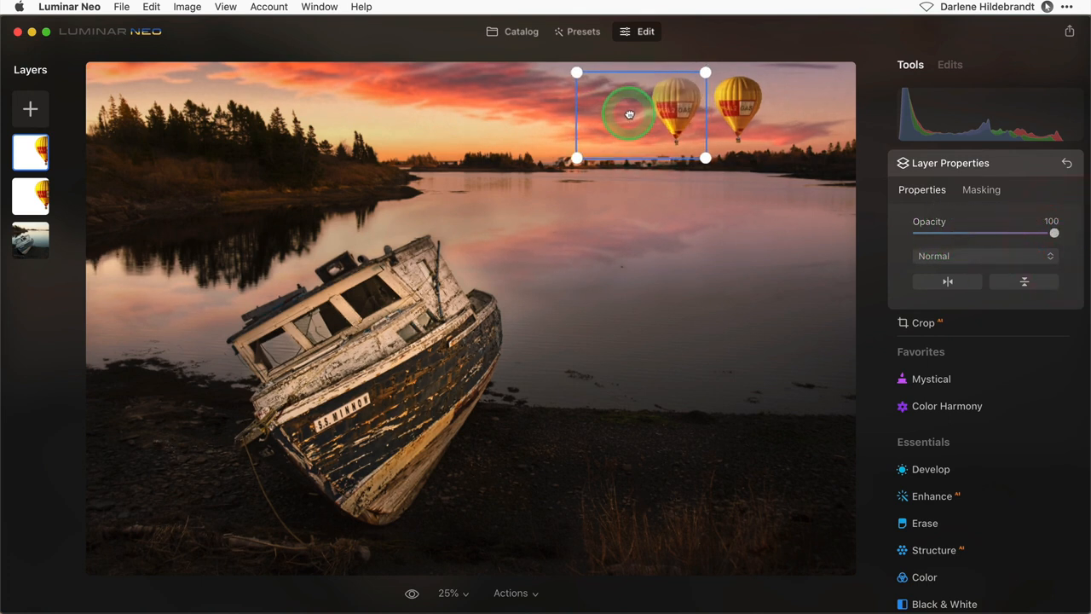
{"action": "left_click_drag", "start_coordinate": [639, 116], "coordinate": [634, 112]}
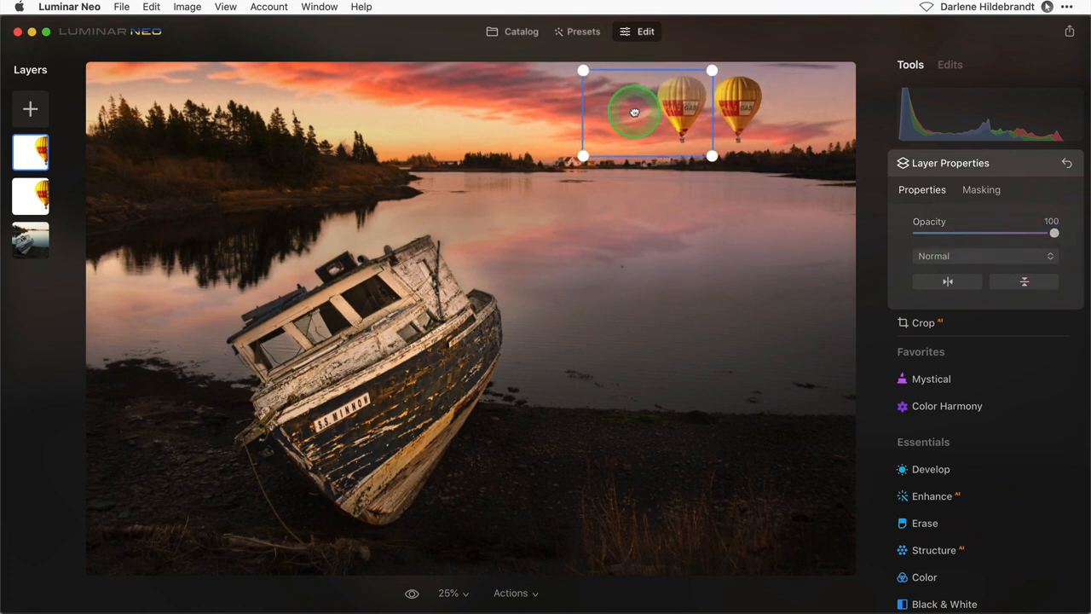
Flip the balloon copy into the lake as a 50-opacity reflection.
{"action": "left_click_drag", "start_coordinate": [635, 110], "coordinate": [706, 111]}
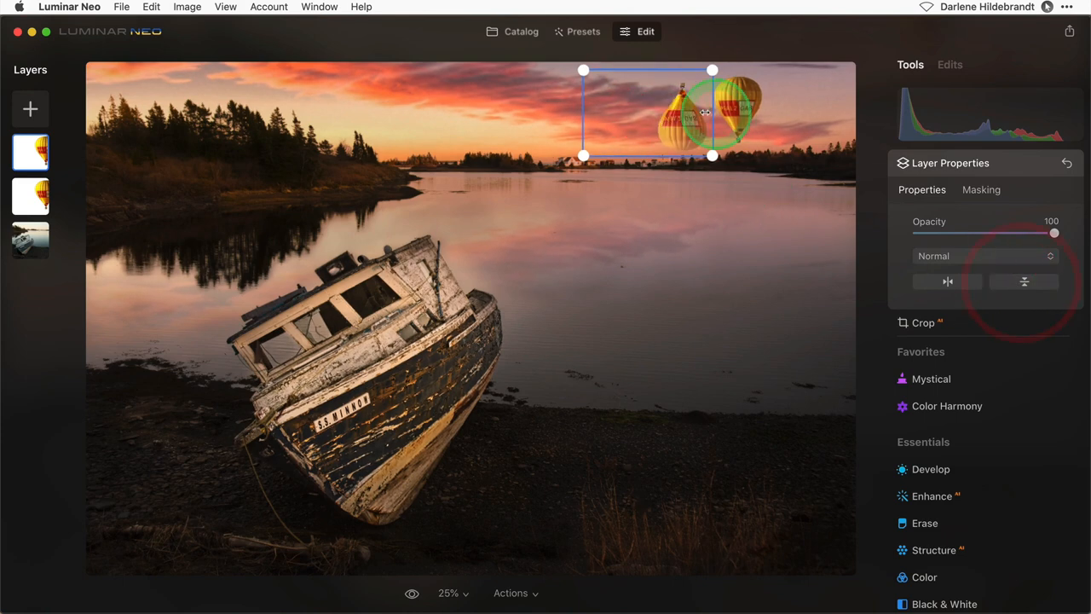
{"action": "left_click_drag", "start_coordinate": [706, 112], "coordinate": [741, 211]}
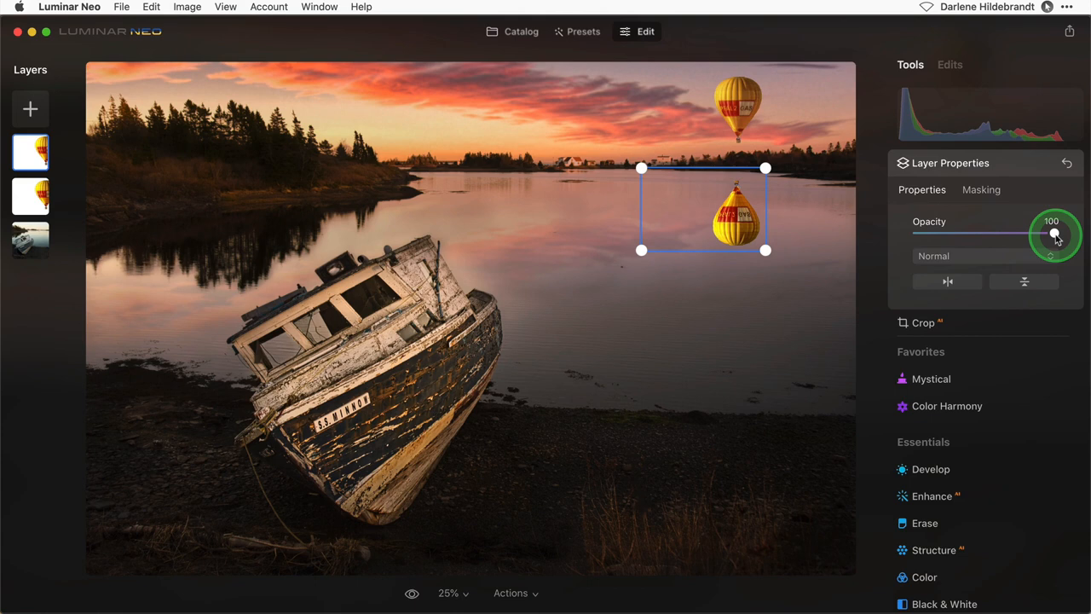
{"action": "left_click_drag", "start_coordinate": [1053, 232], "coordinate": [987, 232]}
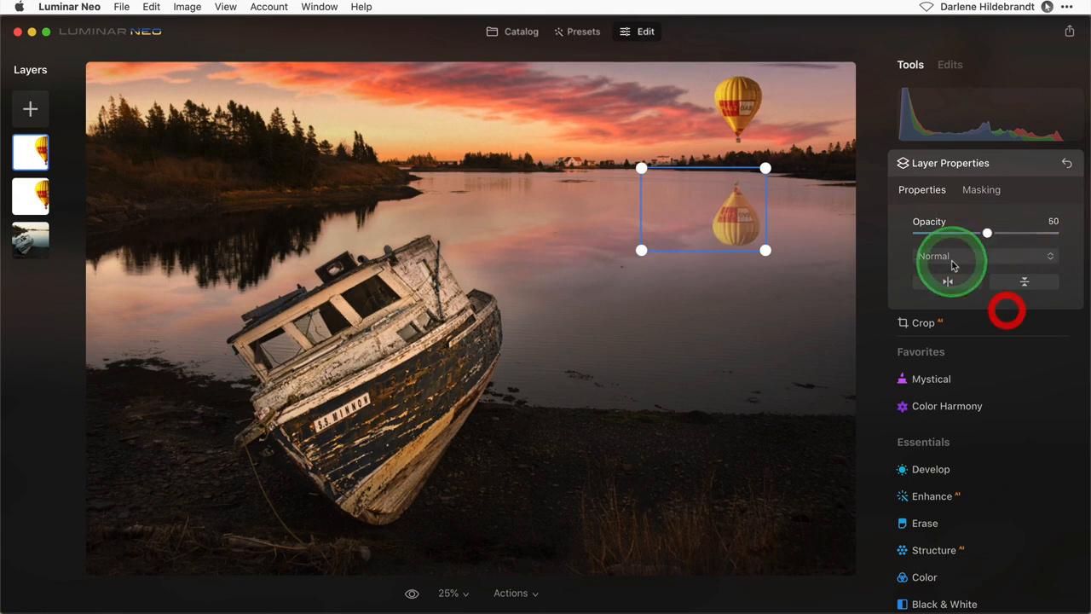
{"action": "left_click", "coordinate": [986, 256]}
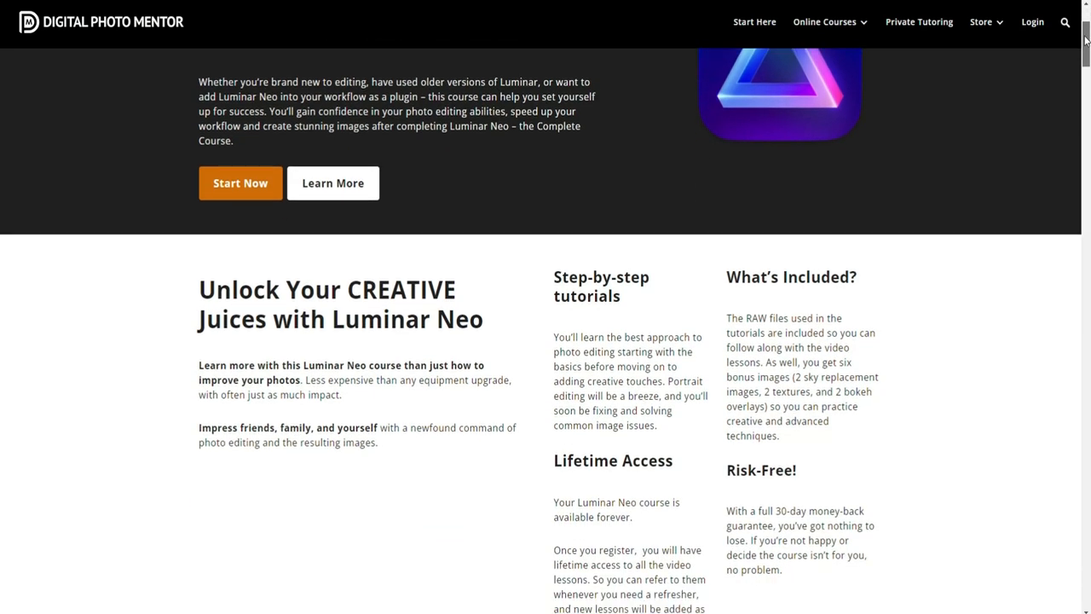
Scroll the Luminar Neo course page down to the What's Included section.
{"action": "scroll", "scroll_direction": "down", "scroll_amount": 3}
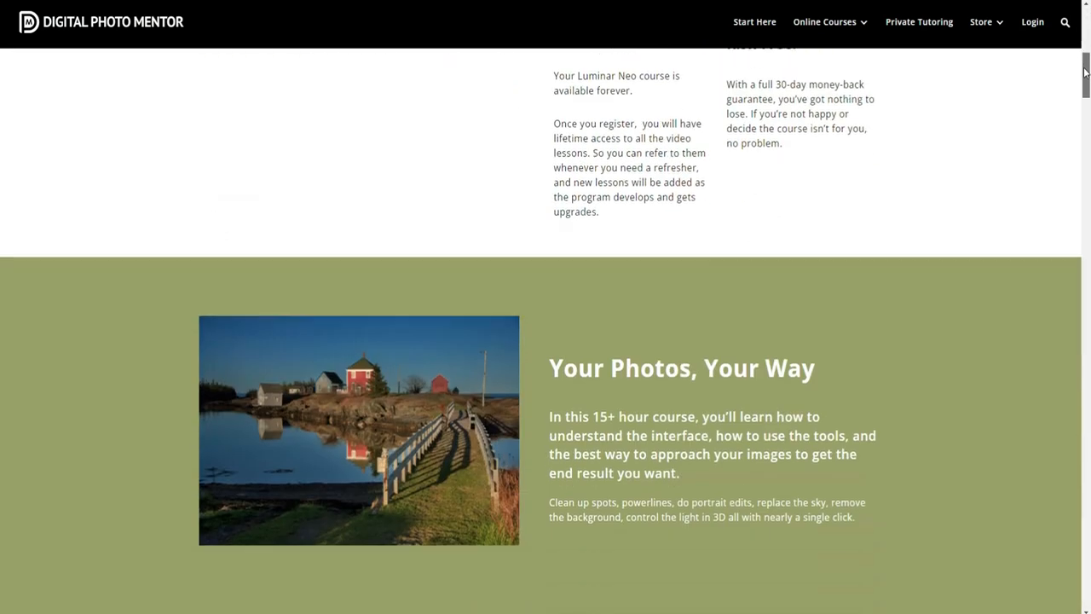
{"action": "scroll", "scroll_direction": "down", "scroll_amount": 3}
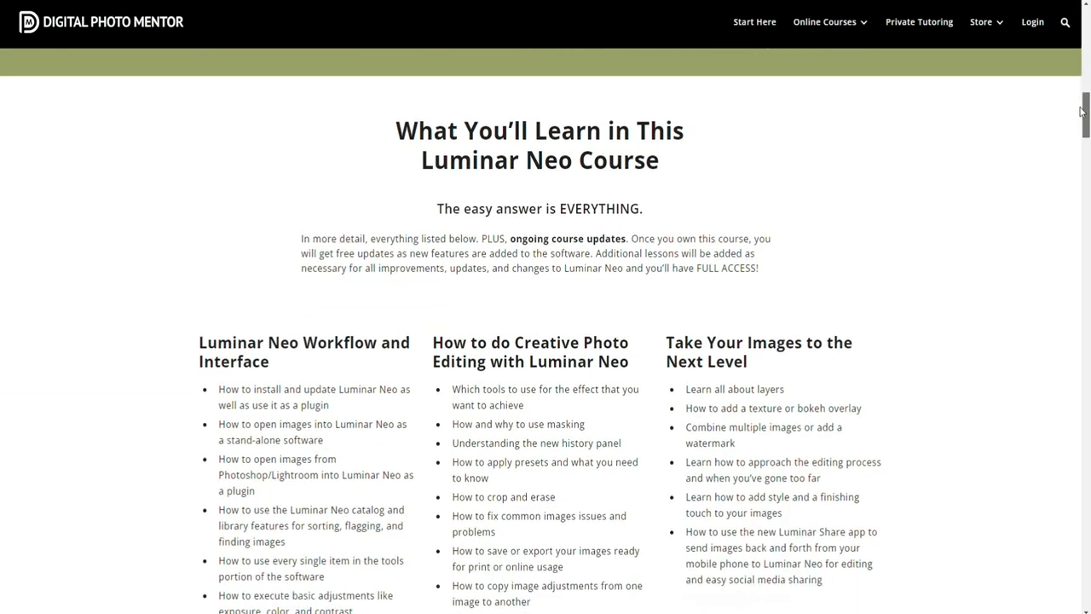
{"action": "scroll", "scroll_direction": "down", "scroll_amount": 3}
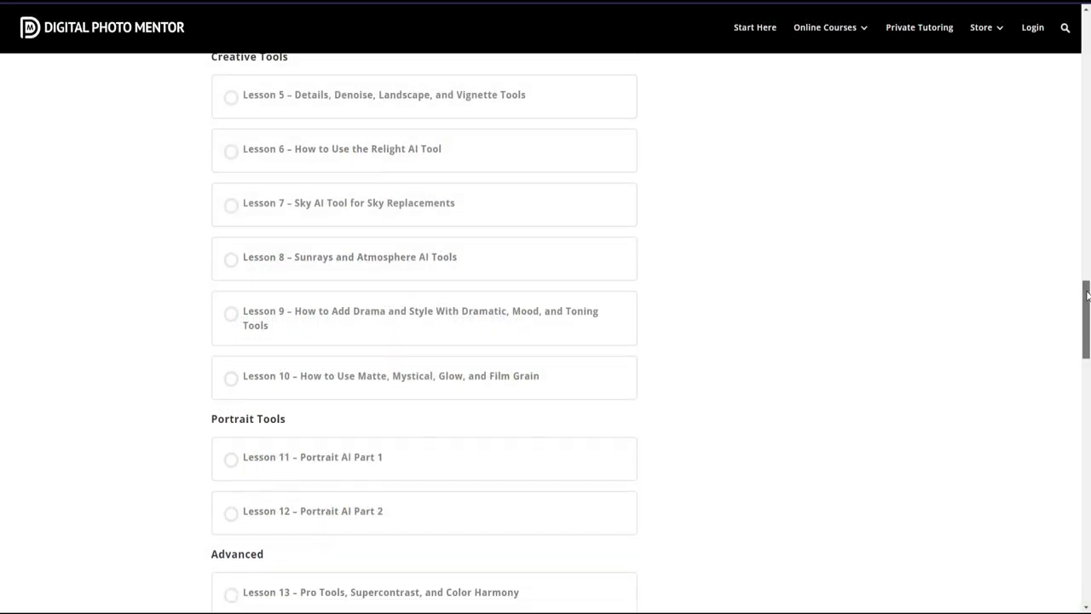
{"action": "scroll", "scroll_direction": "down", "scroll_amount": 3}
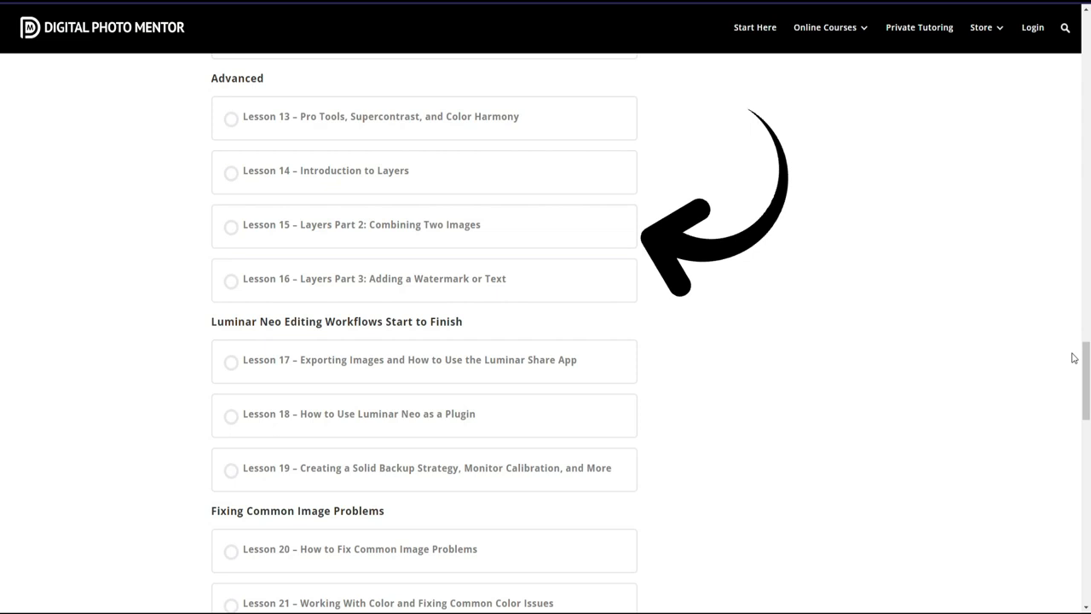
{"action": "scroll", "scroll_direction": "down", "scroll_amount": 3}
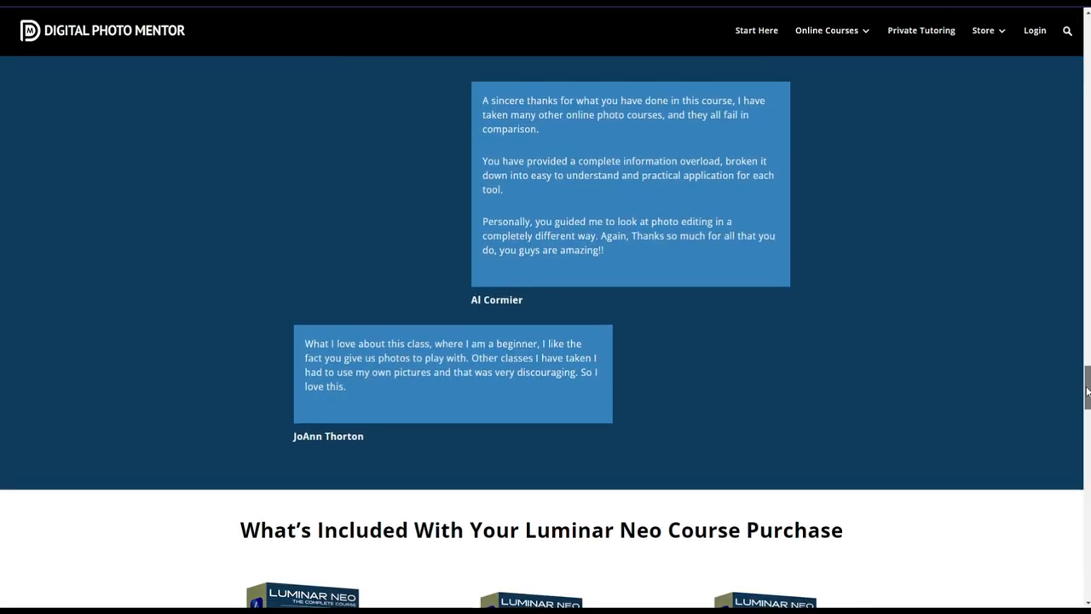
{"action": "scroll", "scroll_direction": "down", "scroll_amount": 3}
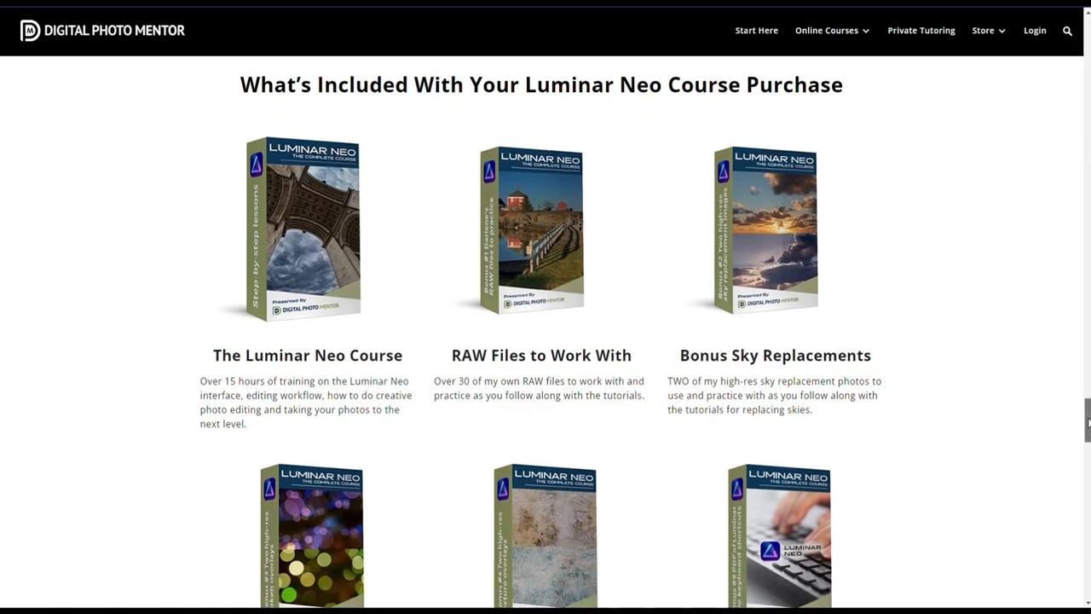
{"action": "scroll", "scroll_direction": "down", "scroll_amount": 3}
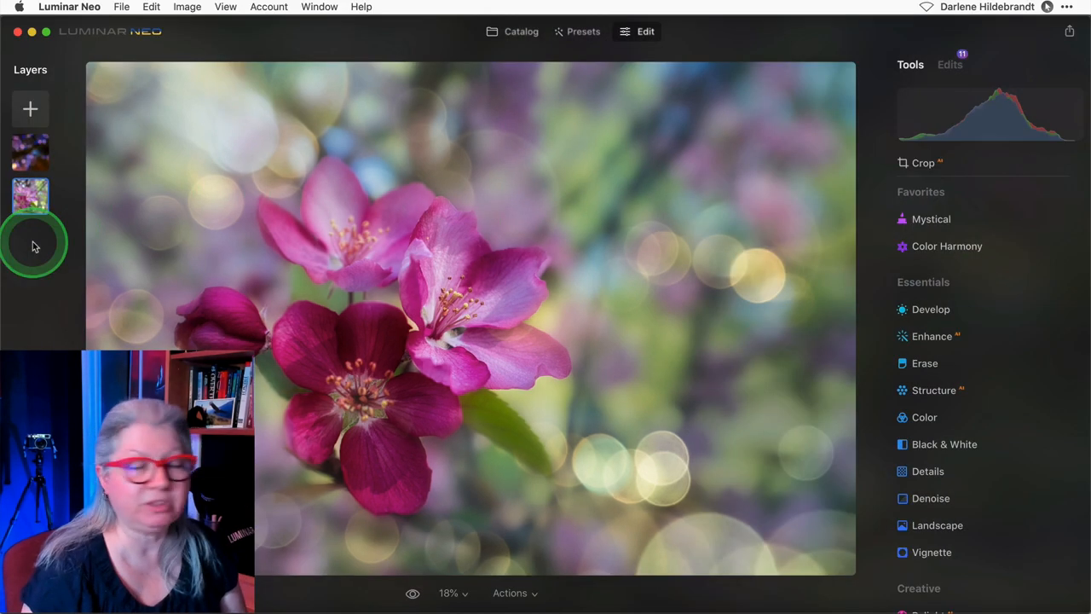
{"action": "left_click", "coordinate": [31, 152]}
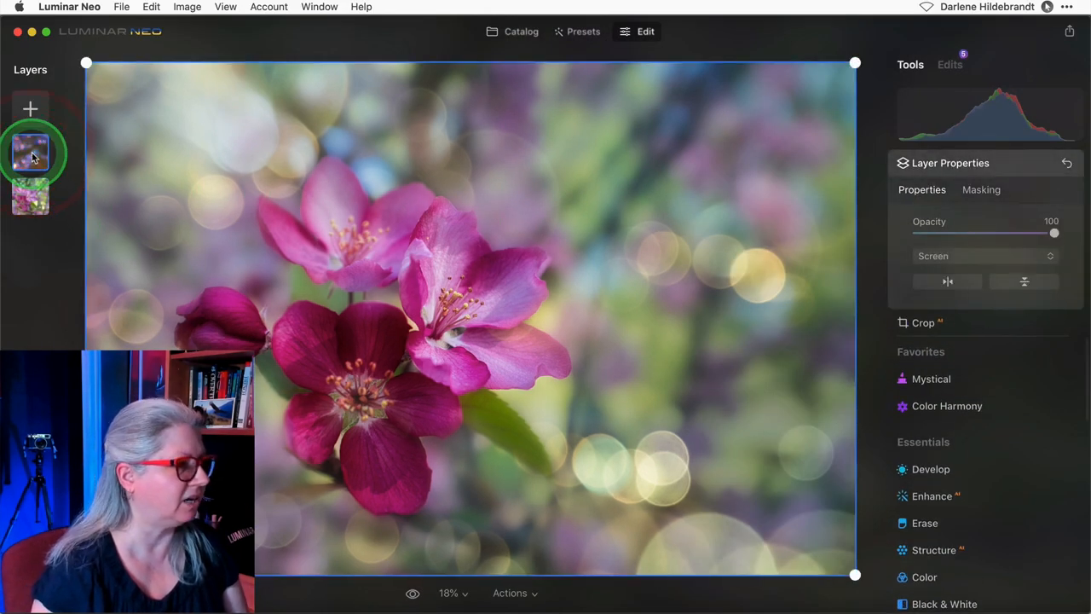
{"action": "right_click", "coordinate": [30, 154]}
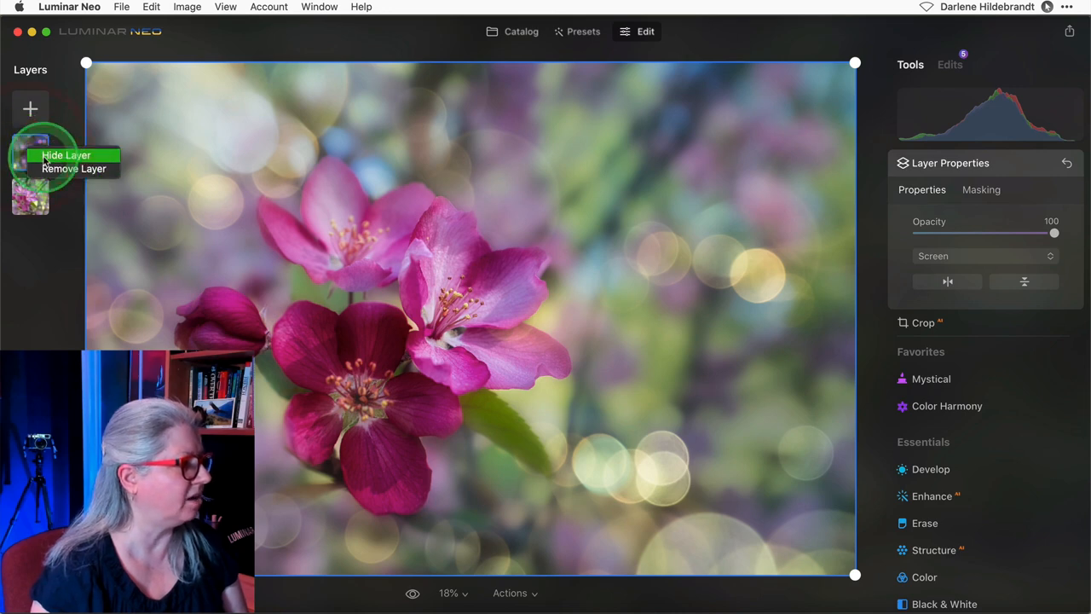
{"action": "left_click", "coordinate": [64, 155]}
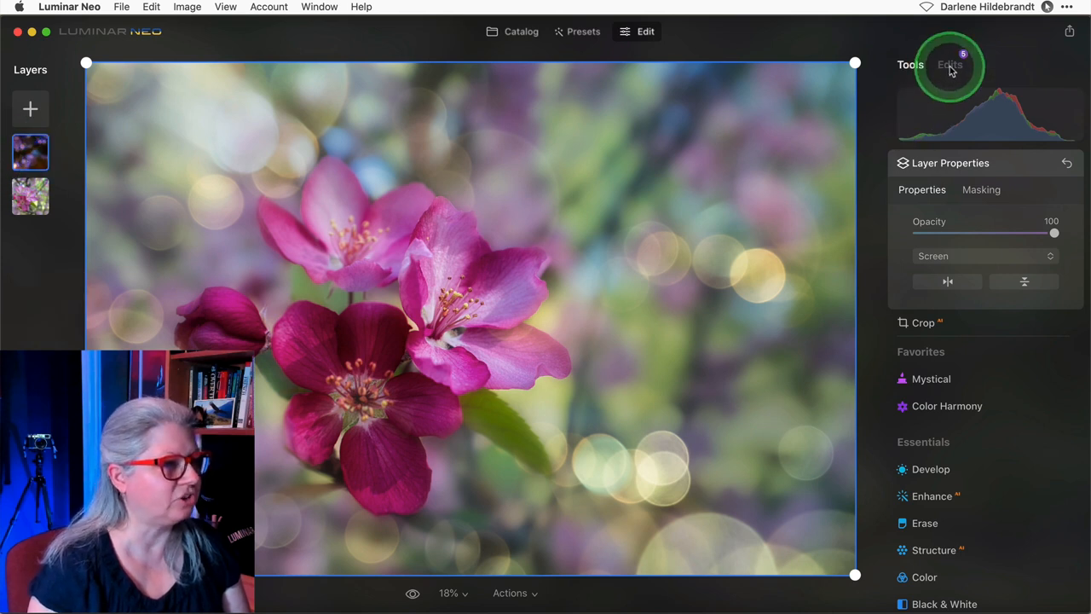
{"action": "left_click", "coordinate": [950, 65]}
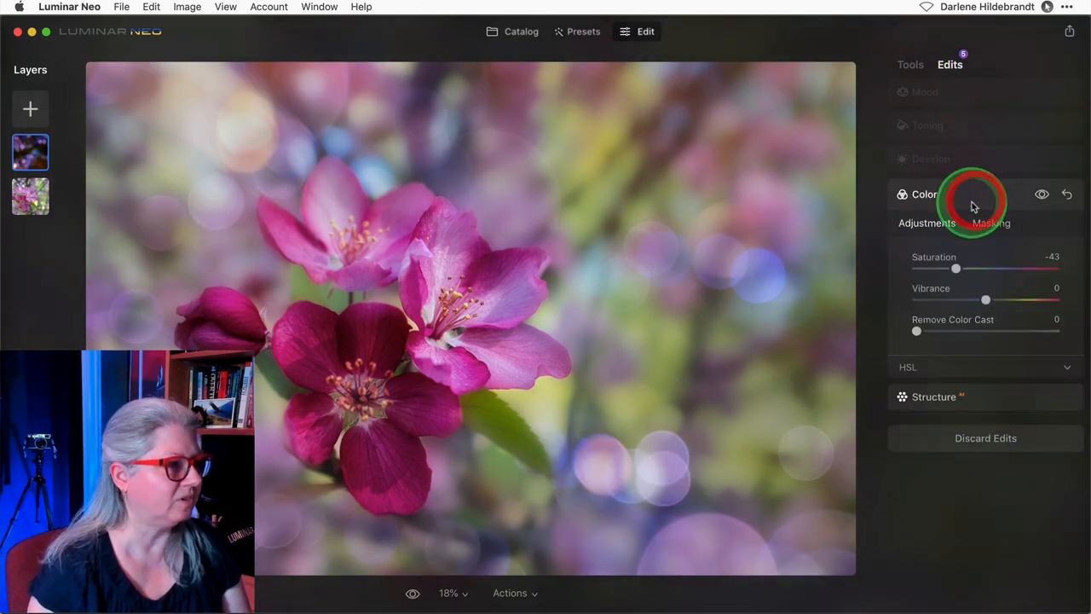
{"action": "left_click", "coordinate": [931, 160]}
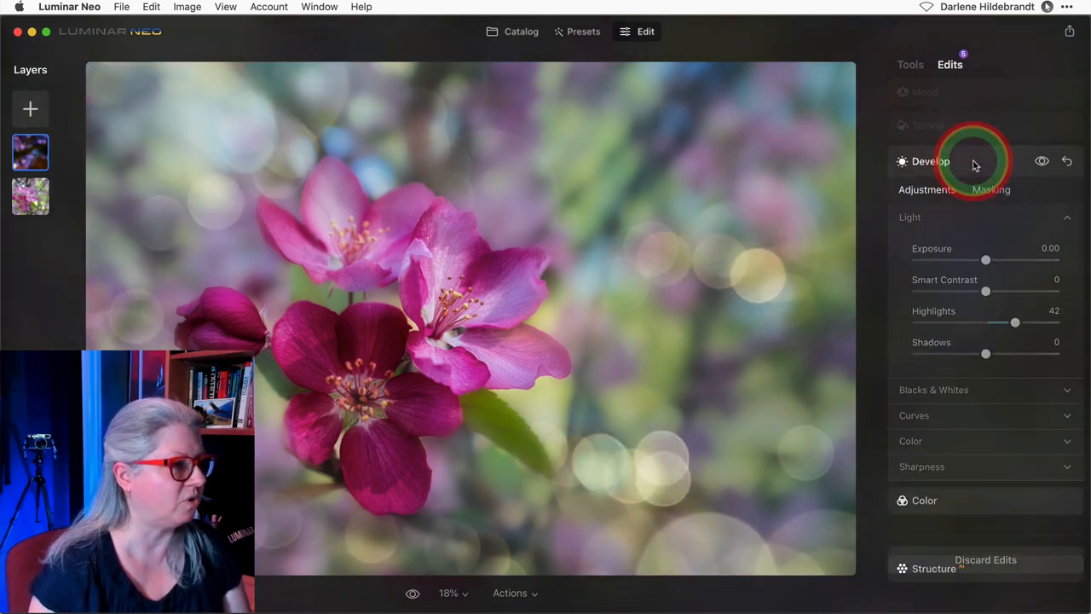
{"action": "left_click", "coordinate": [910, 65]}
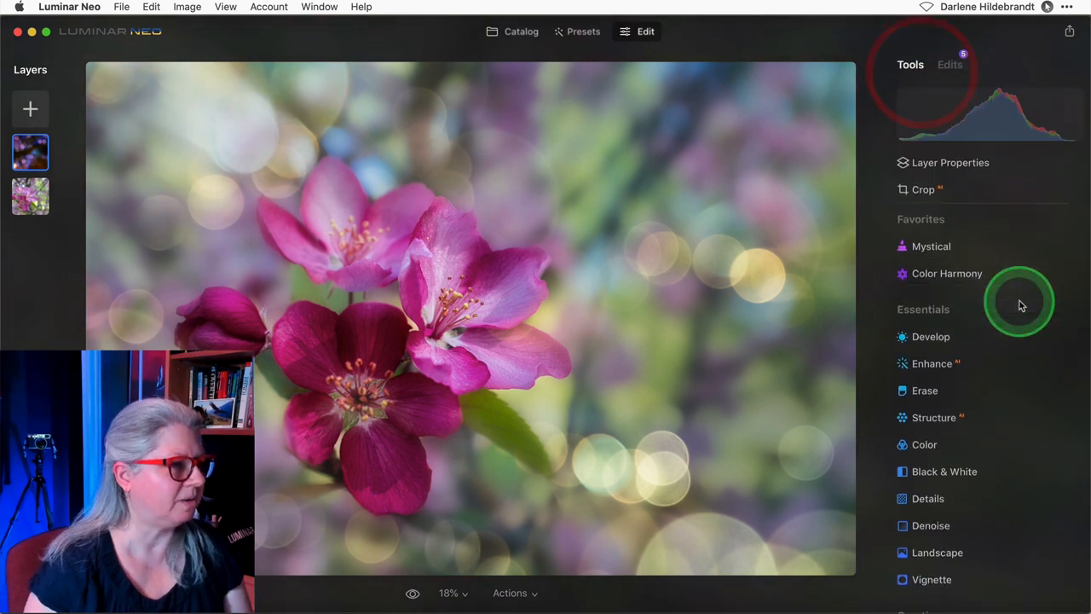